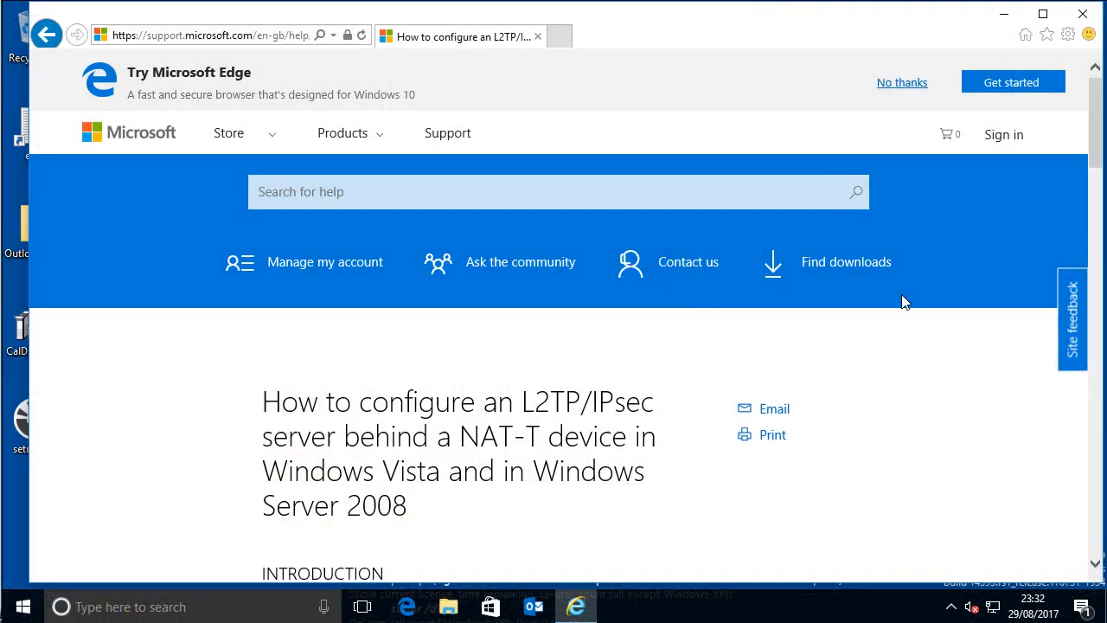
pyautogui.moveTo(504, 376)
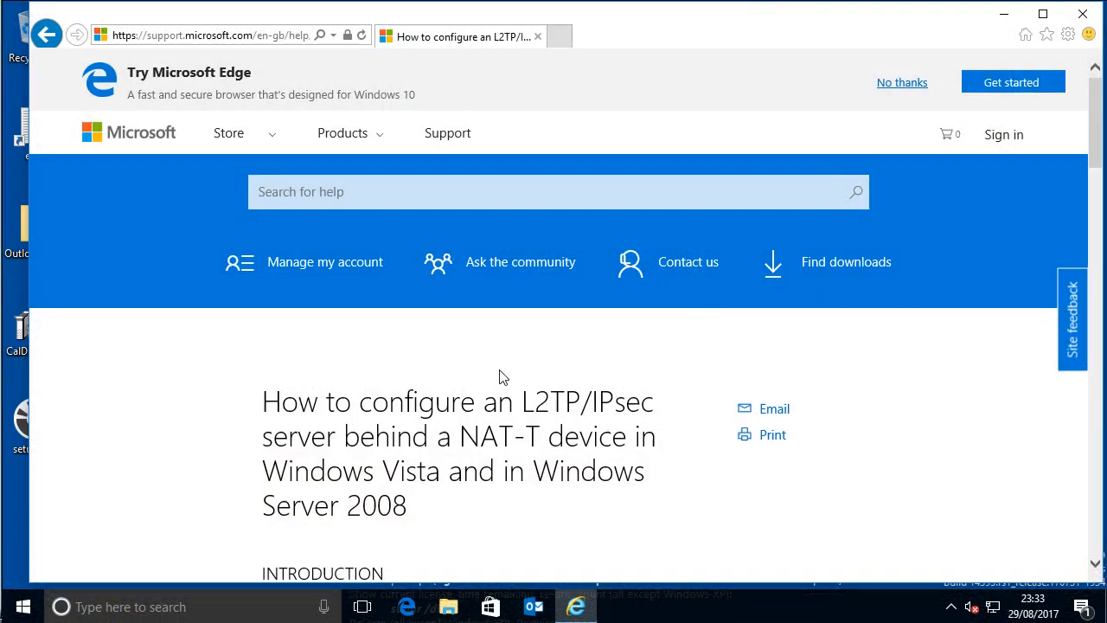
pyautogui.moveTo(526, 382)
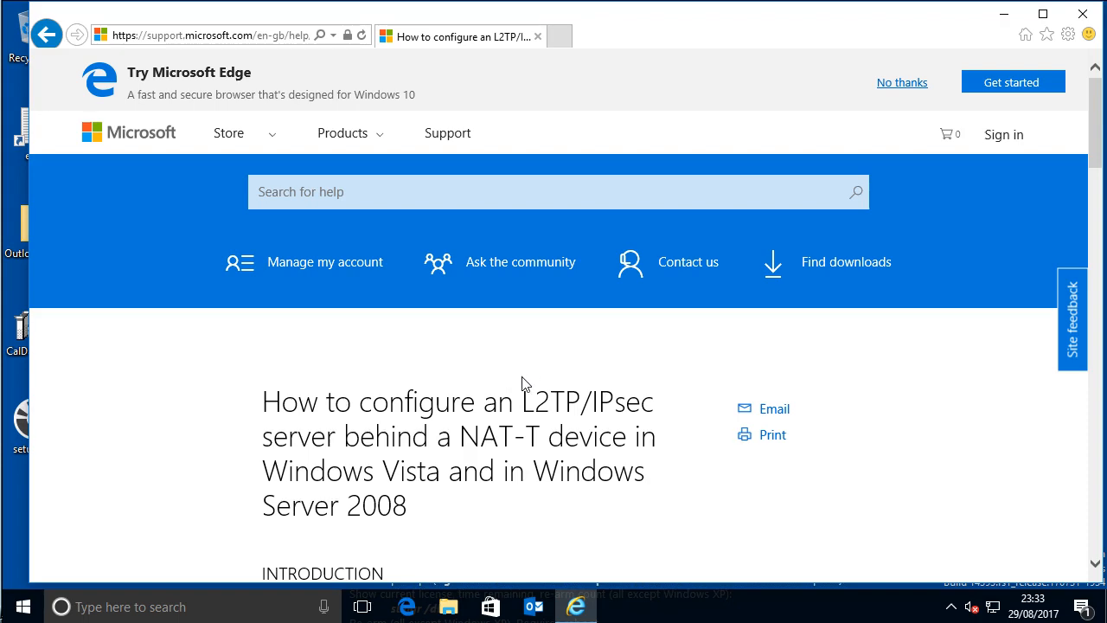
pyautogui.moveTo(1006, 24)
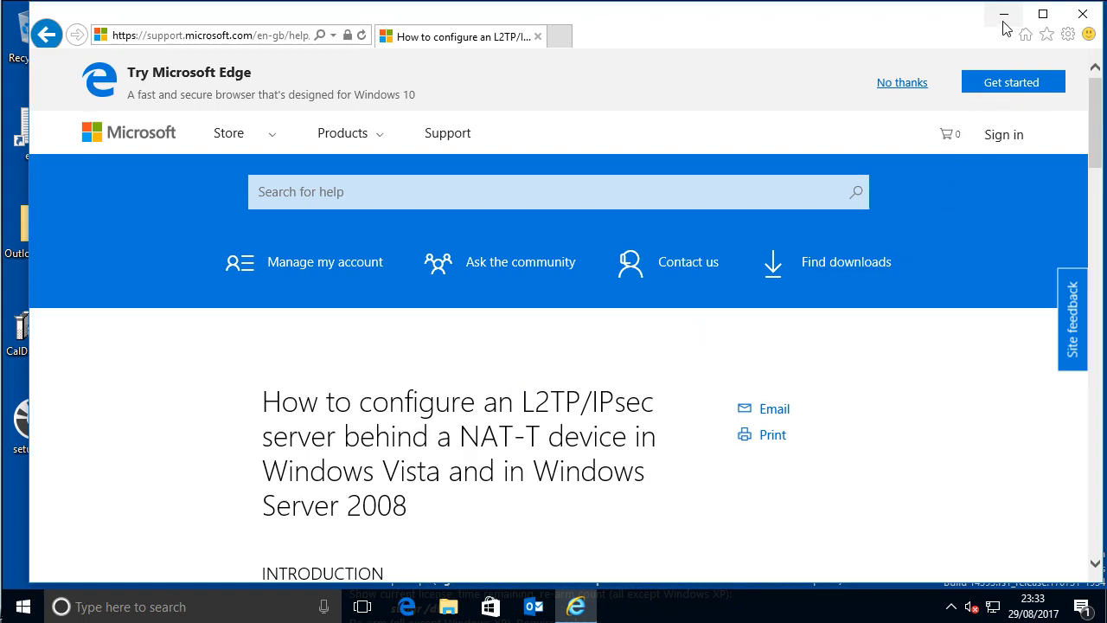
# Minimize the support article and open Network settings from the tray network icon
pyautogui.click(999, 15)
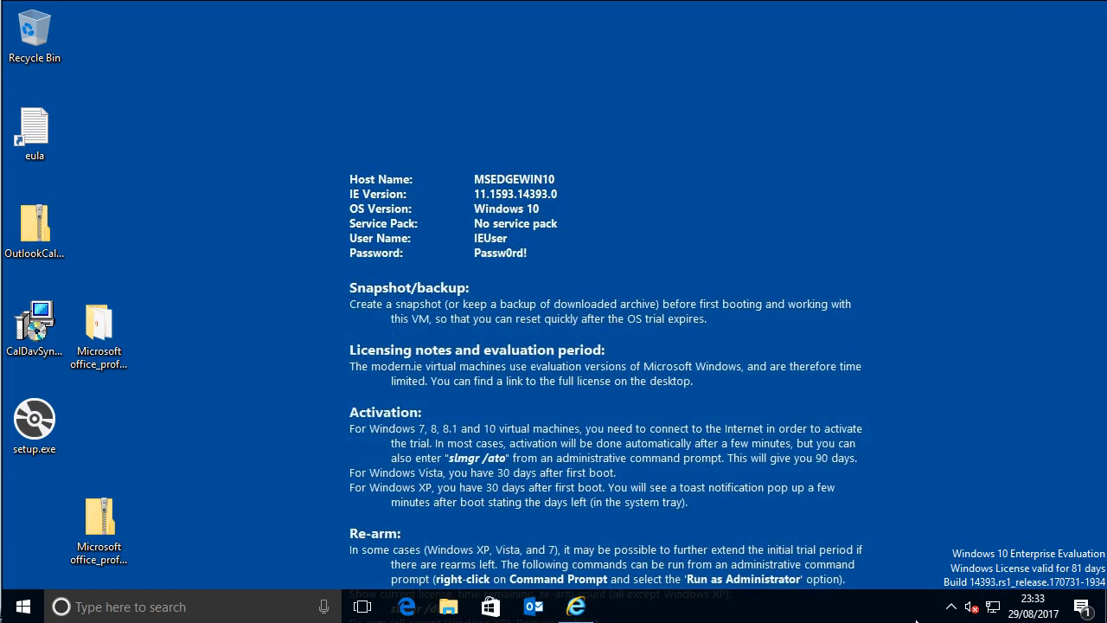
pyautogui.moveTo(997, 607)
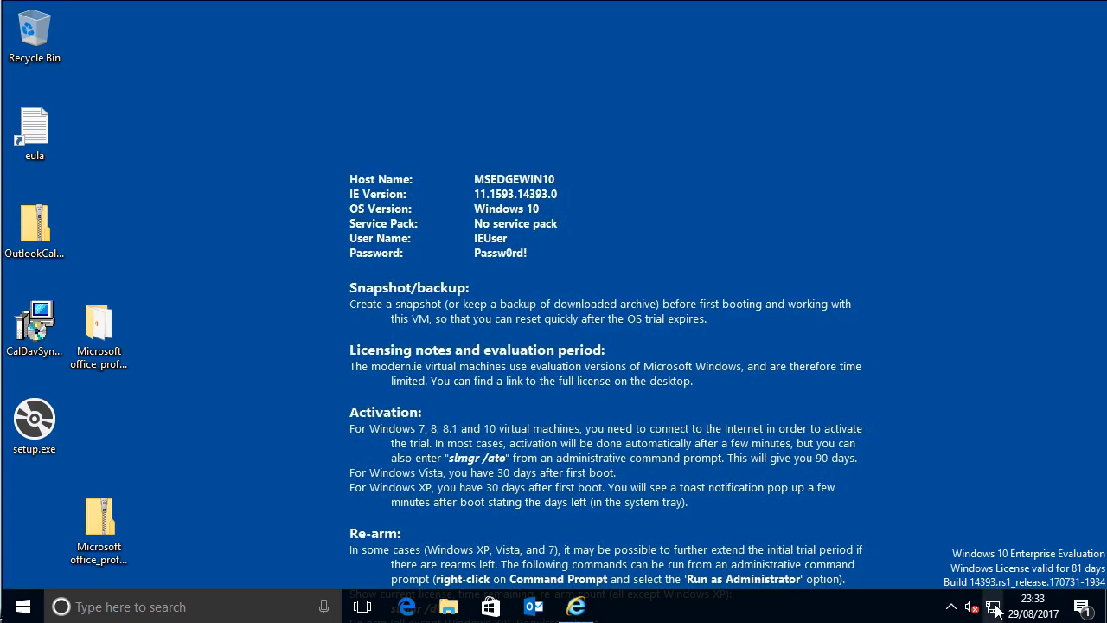
pyautogui.click(991, 610)
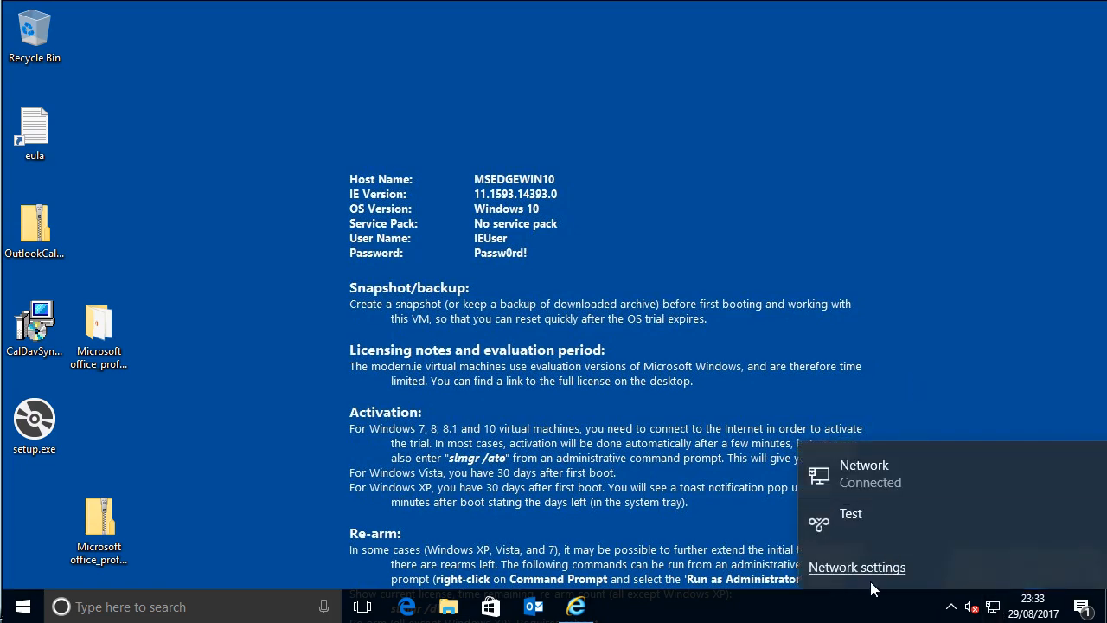
pyautogui.click(856, 567)
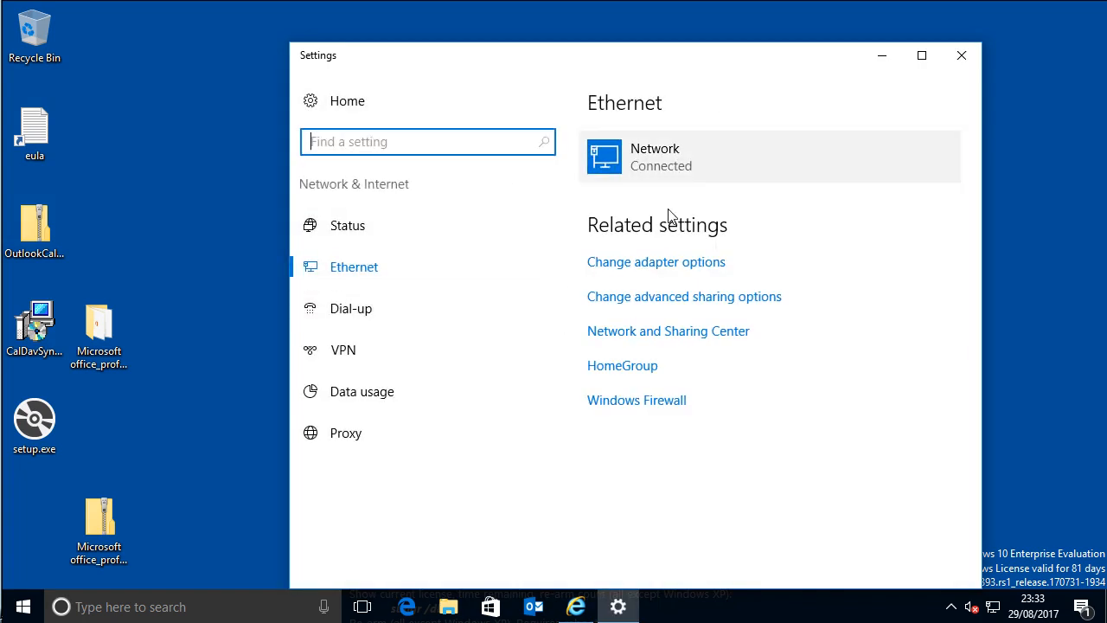
# Go to the VPN page and expand the Test VPN connection
pyautogui.click(343, 349)
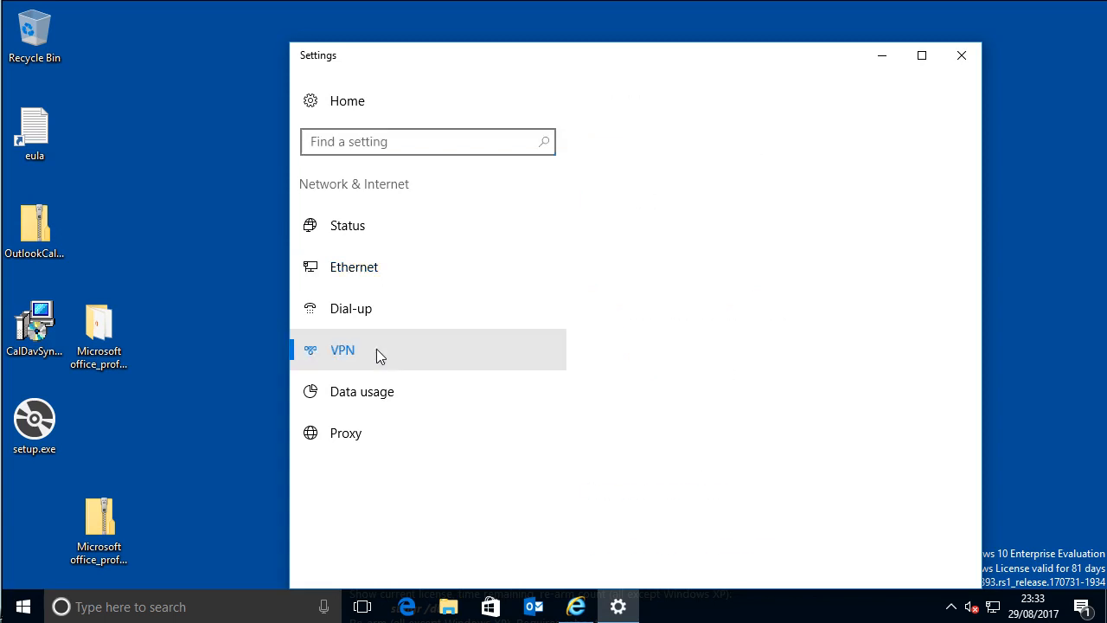
pyautogui.click(343, 350)
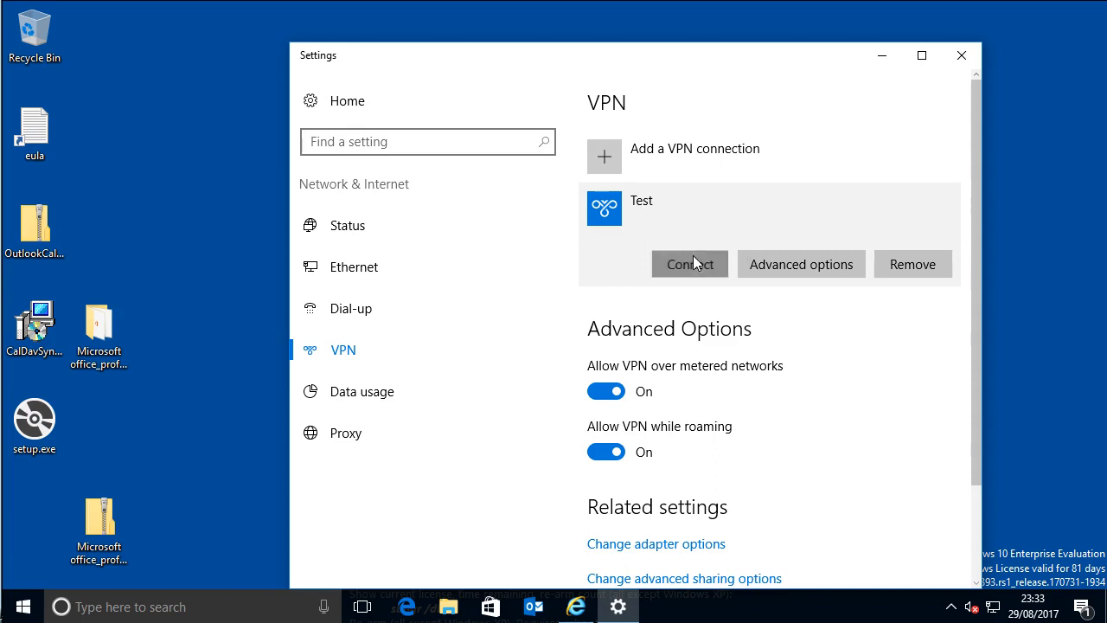
# Try connecting the Test VPN, then close the 'Can't connect to Test' error
pyautogui.click(689, 264)
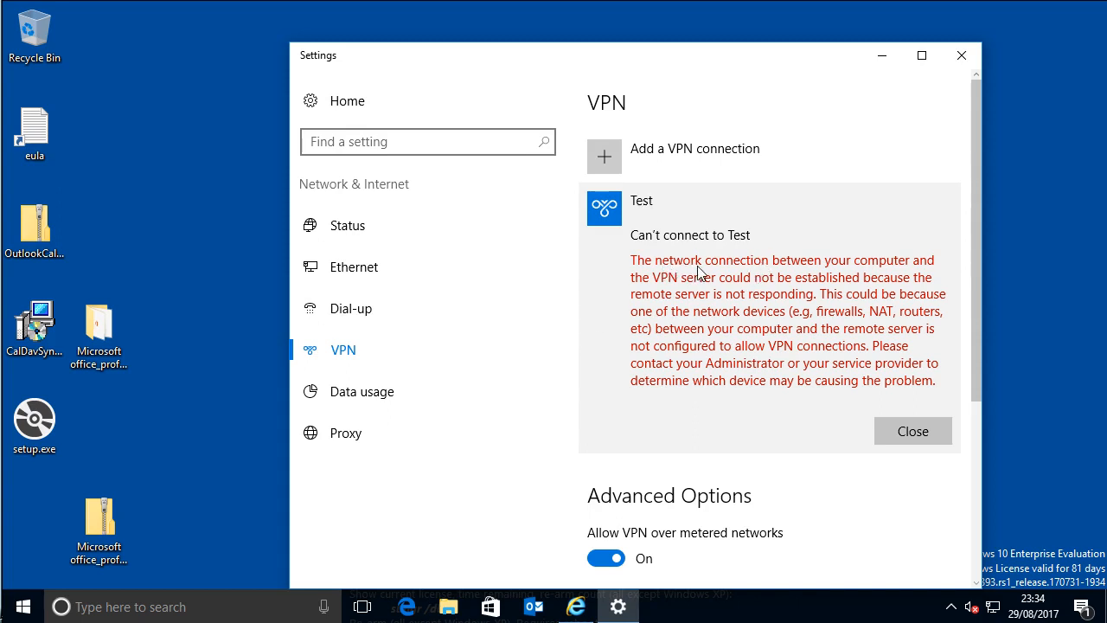
pyautogui.moveTo(749, 332)
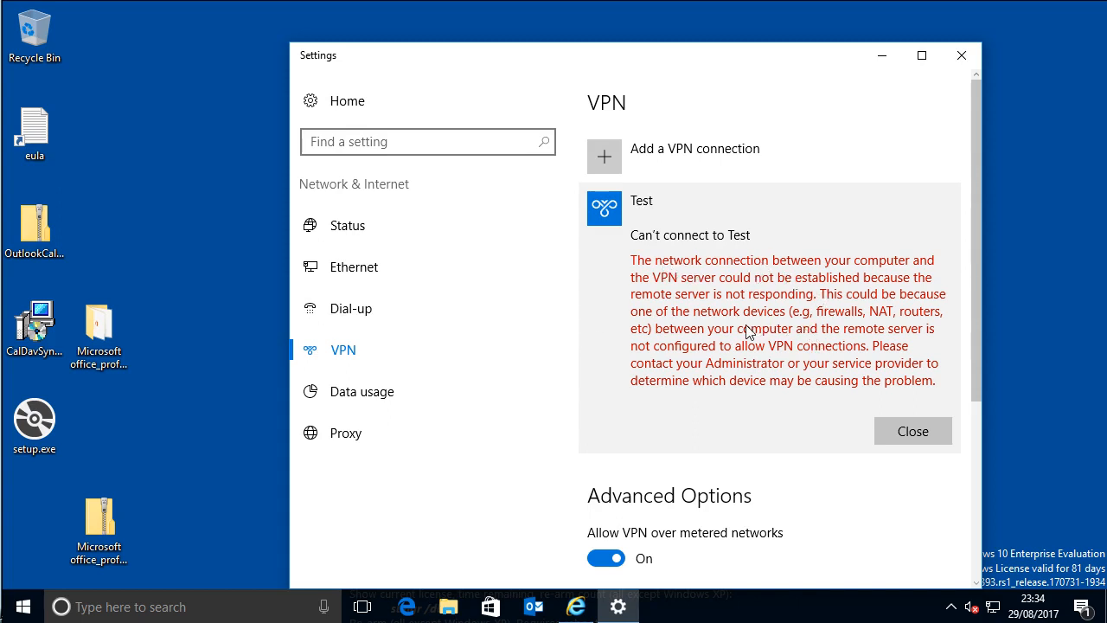
pyautogui.moveTo(745, 301)
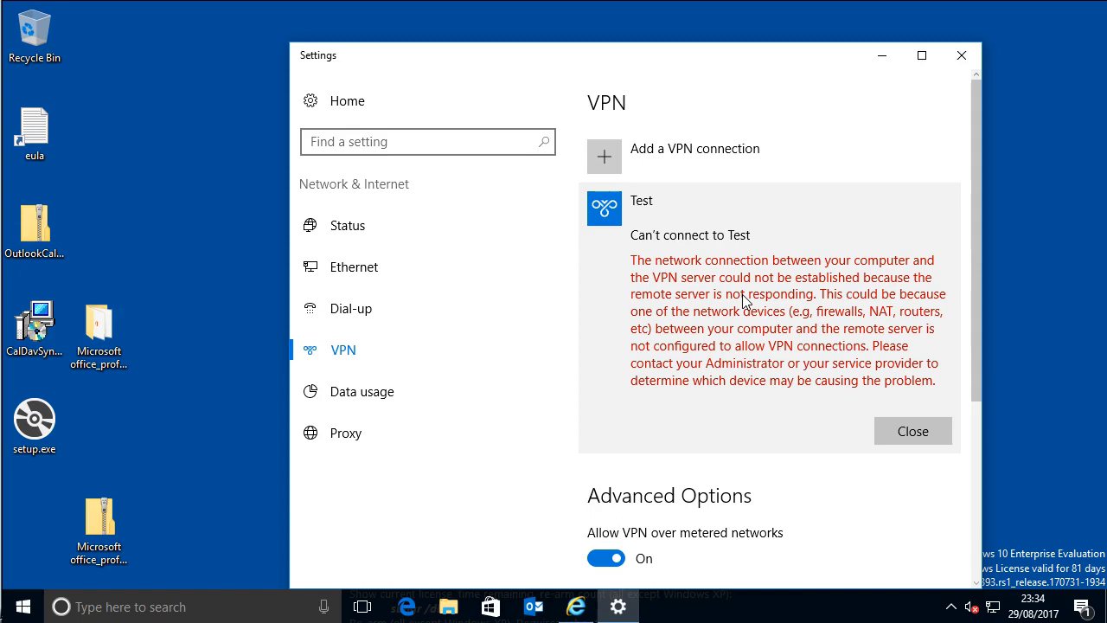
pyautogui.moveTo(635, 269)
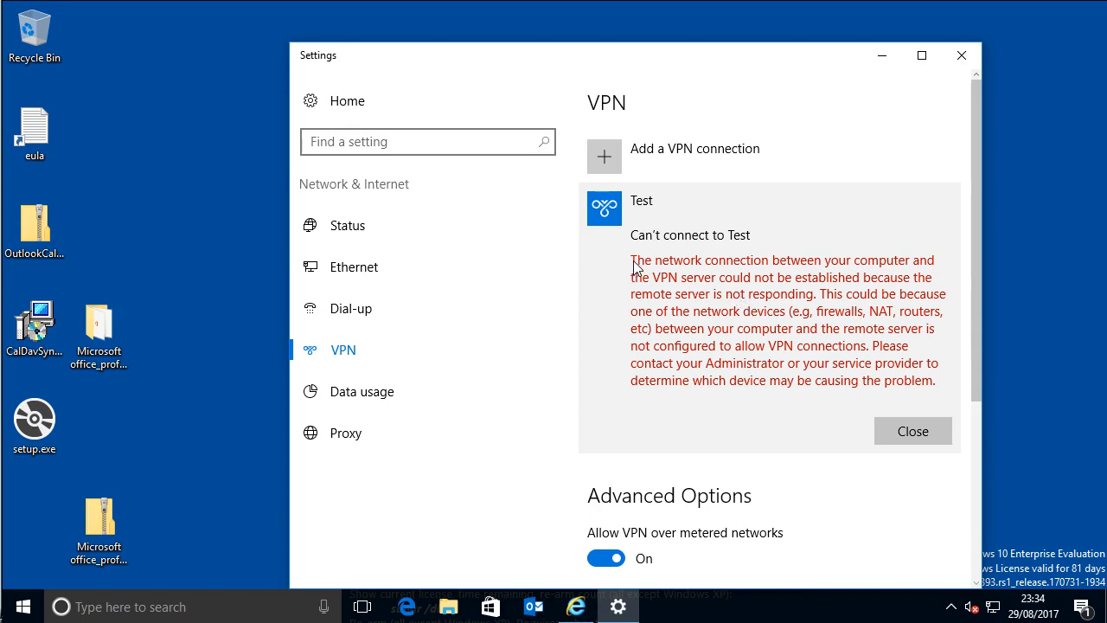
pyautogui.moveTo(704, 245)
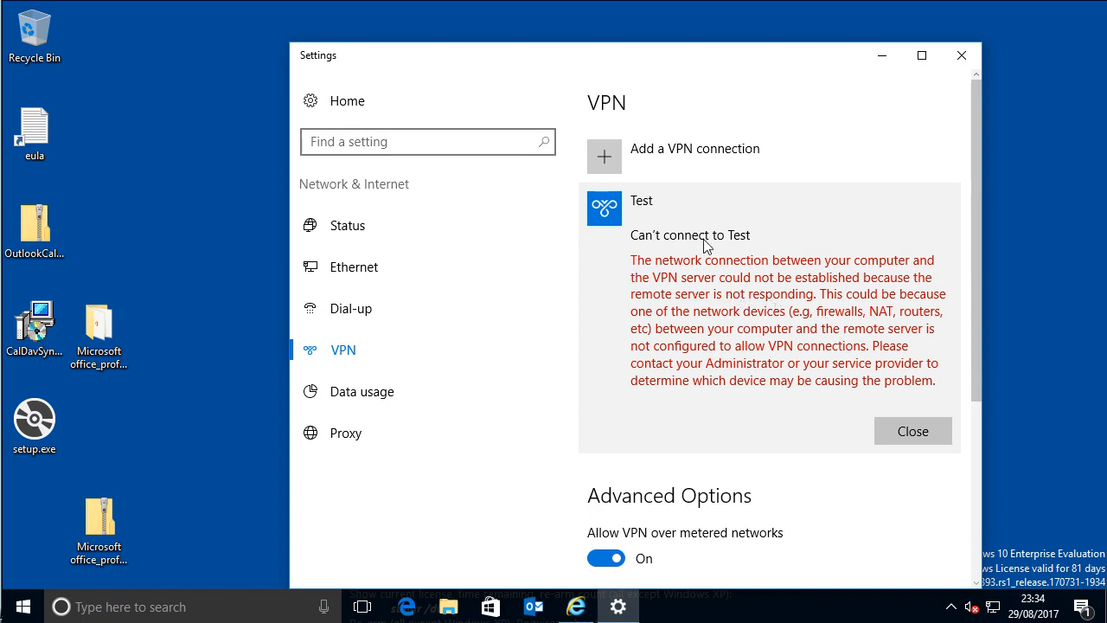
pyautogui.moveTo(763, 355)
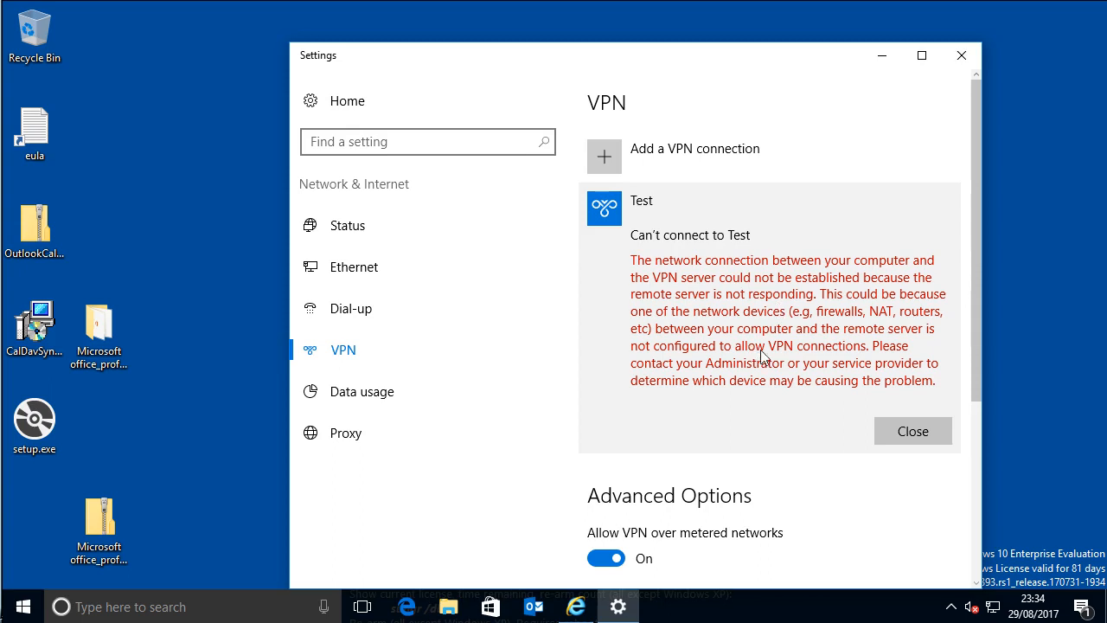
pyautogui.moveTo(776, 368)
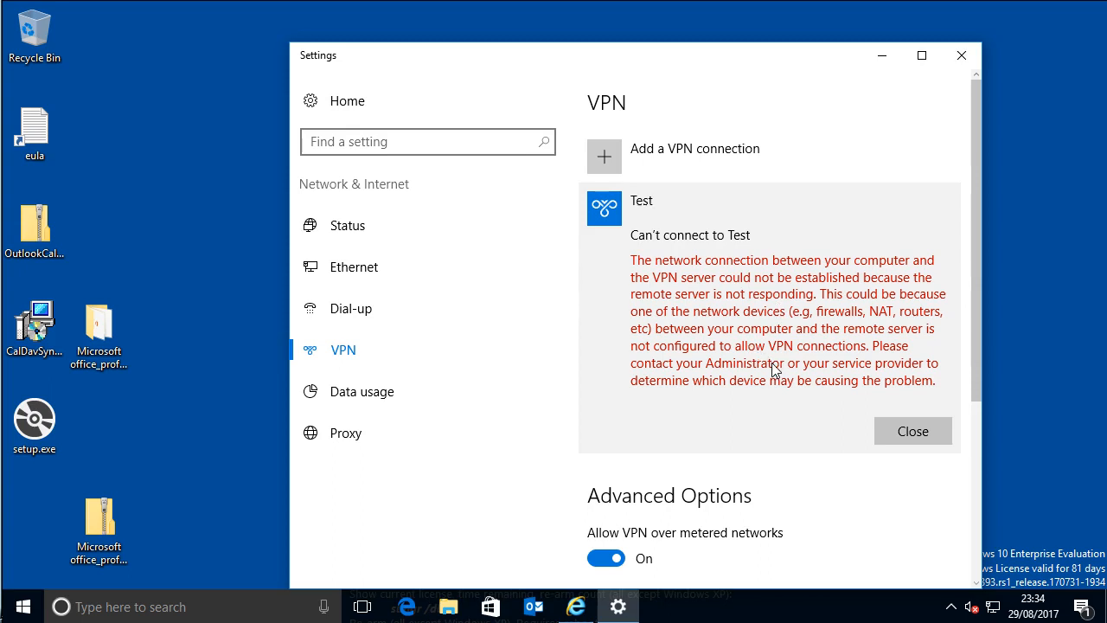
pyautogui.click(913, 431)
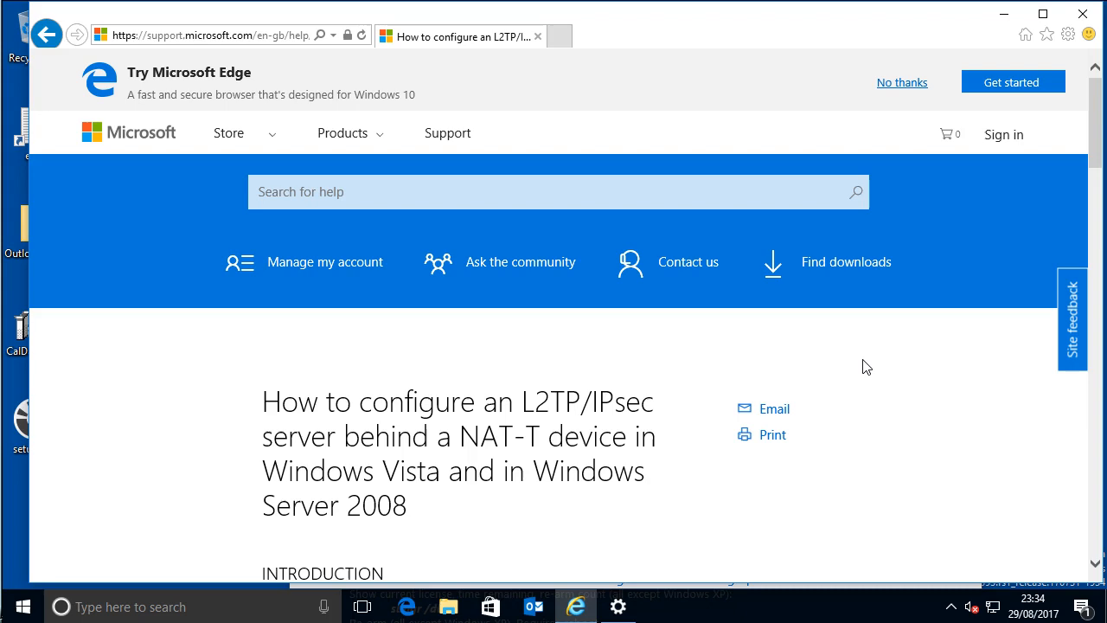
pyautogui.moveTo(889, 360)
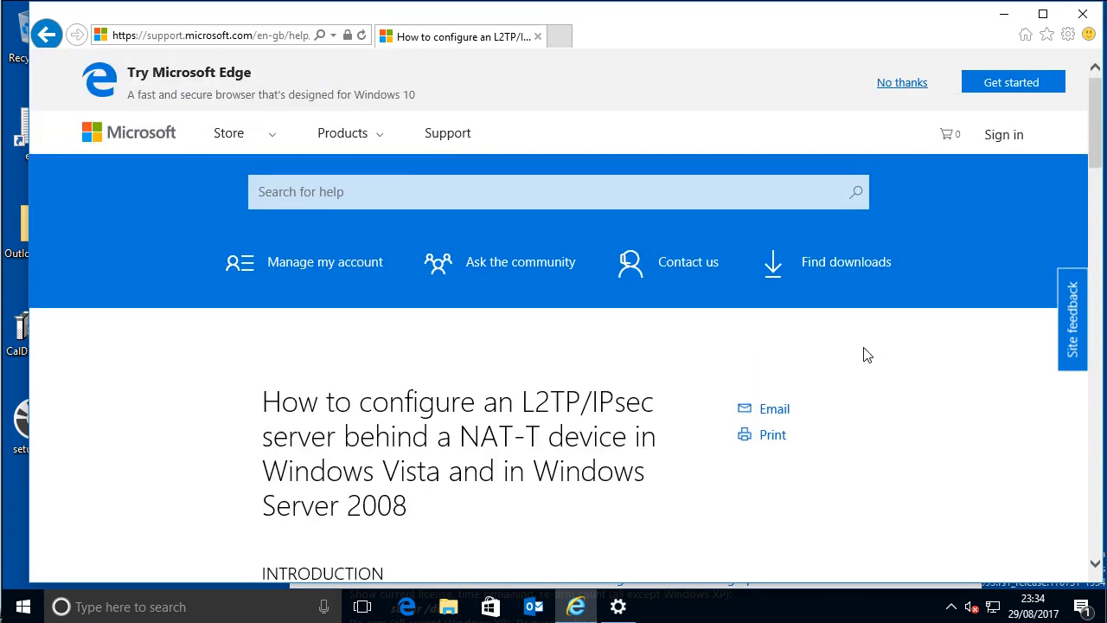
# Scroll the L2TP/IPsec NAT-T article to the registry steps and highlight the IPSec subkey path
pyautogui.scroll(-3)
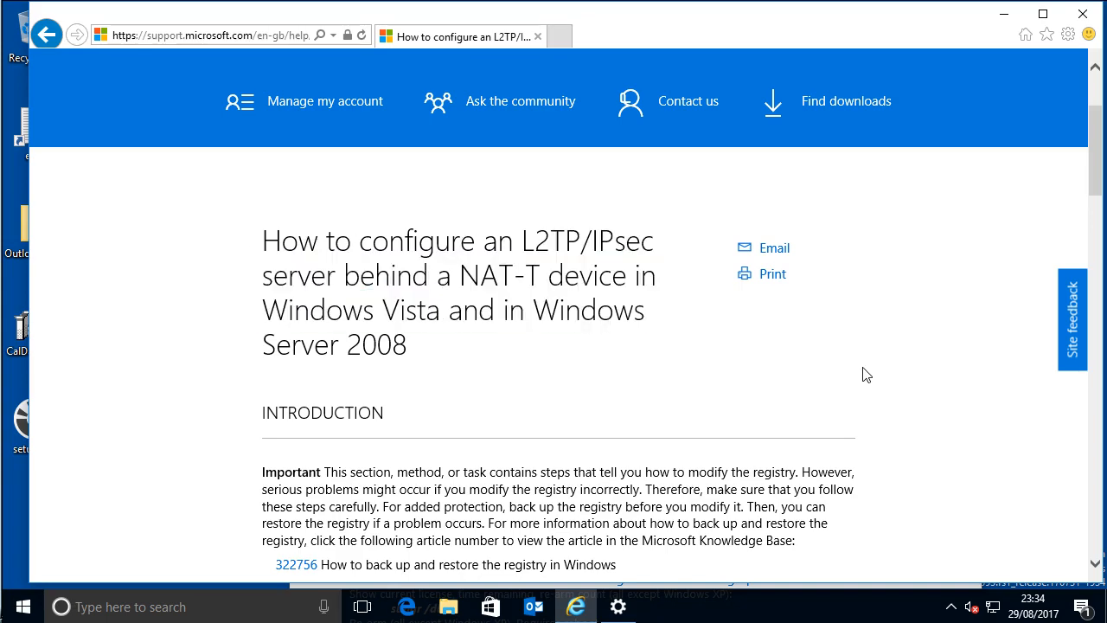
pyautogui.scroll(-3)
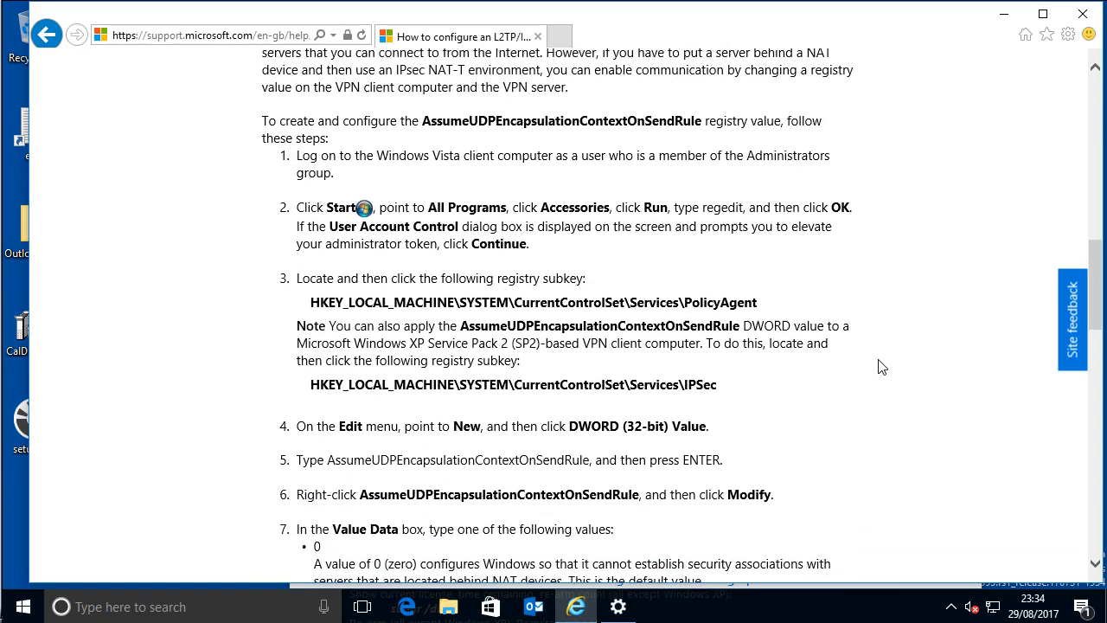
pyautogui.scroll(-3)
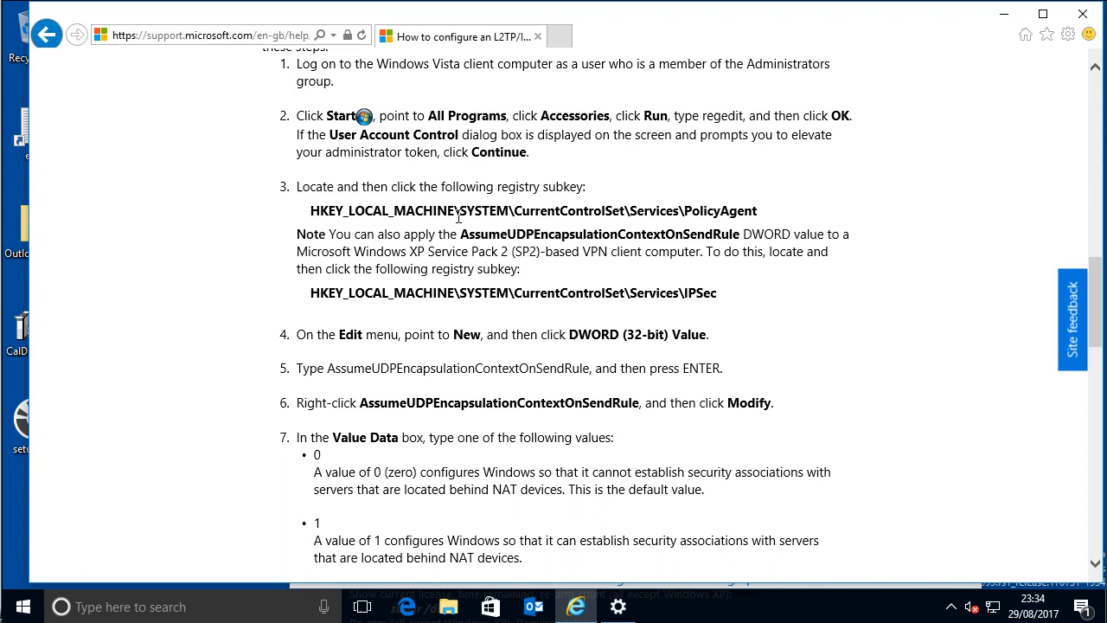
pyautogui.moveTo(512, 293); pyautogui.dragTo(682, 293)
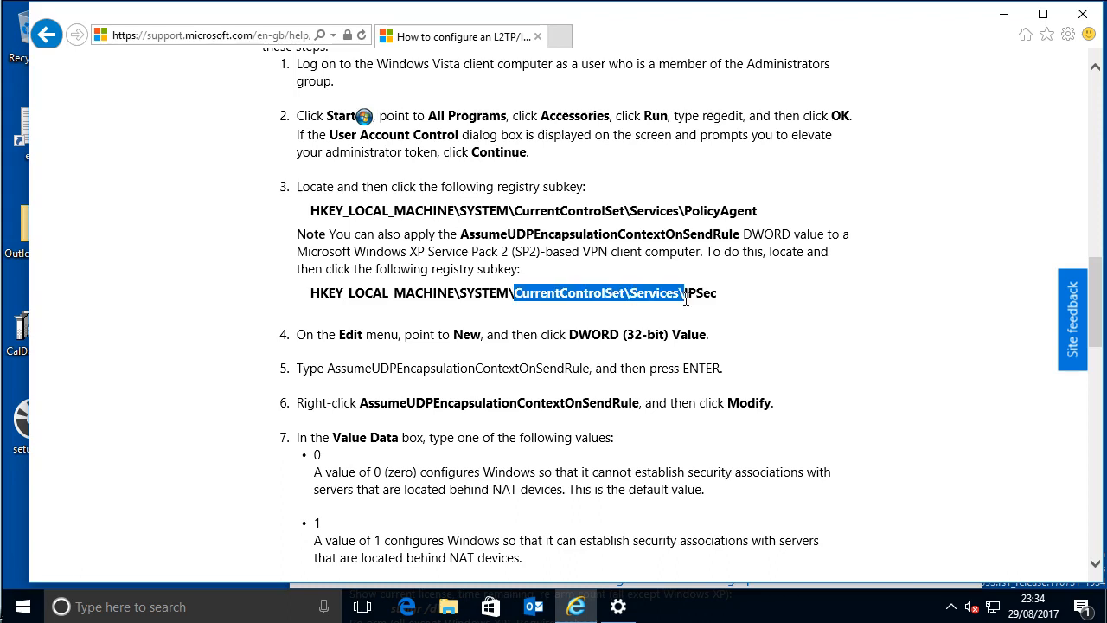
pyautogui.moveTo(466, 265)
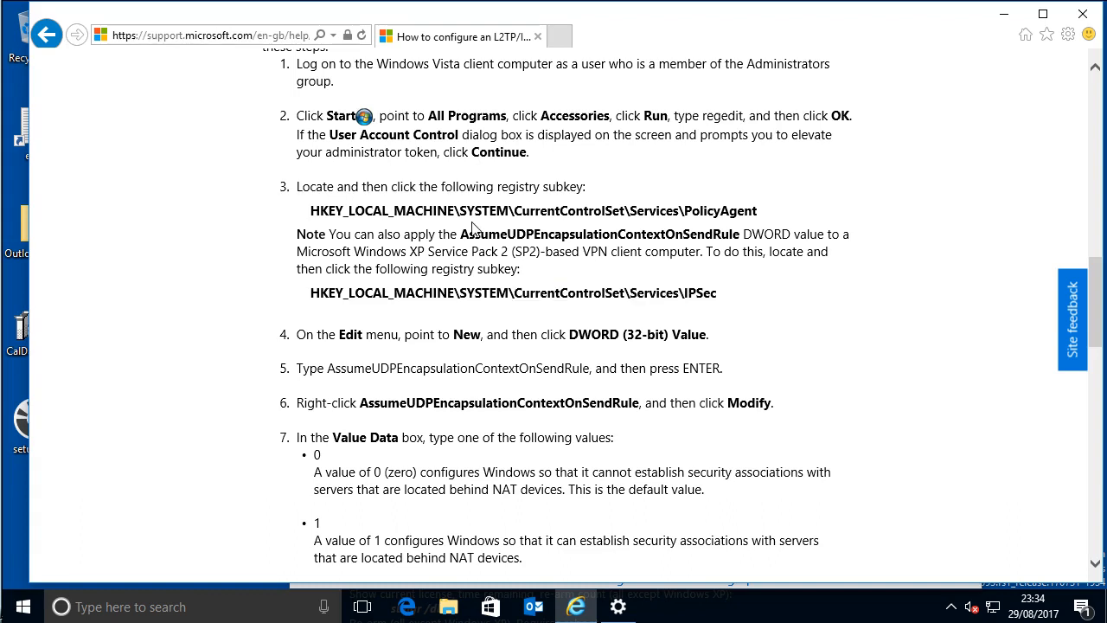
pyautogui.moveTo(343, 214)
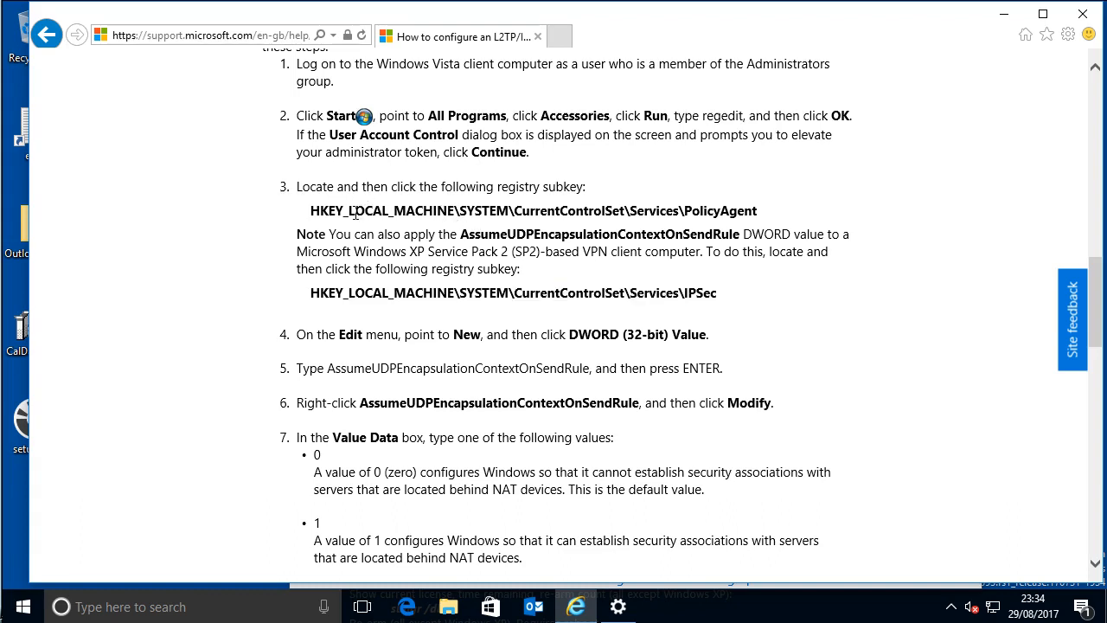
pyautogui.moveTo(510, 227)
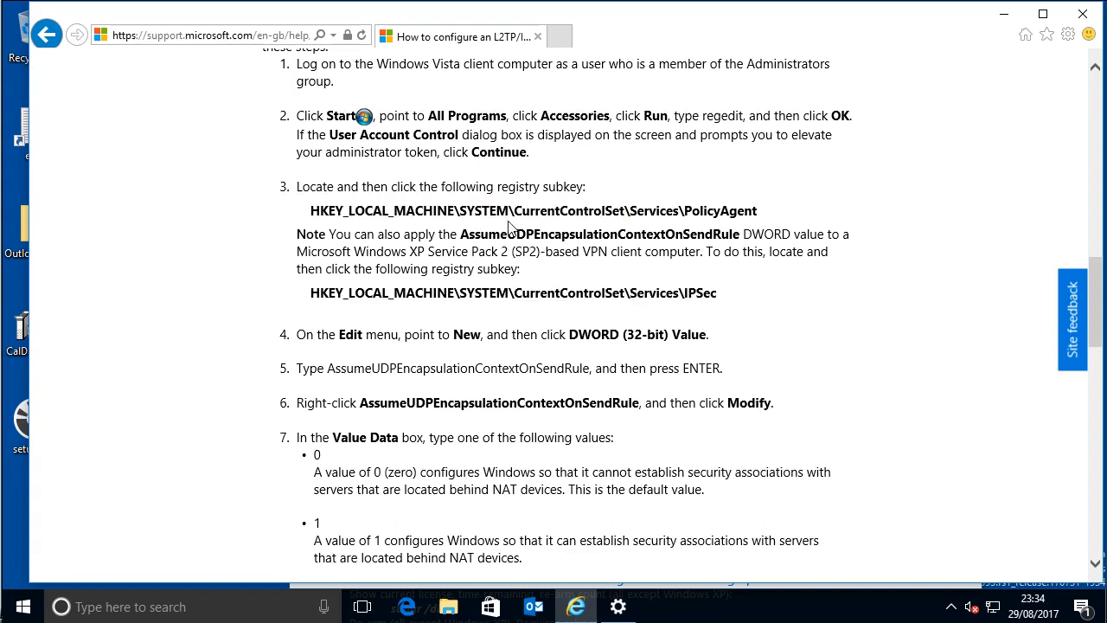
pyautogui.moveTo(70, 581)
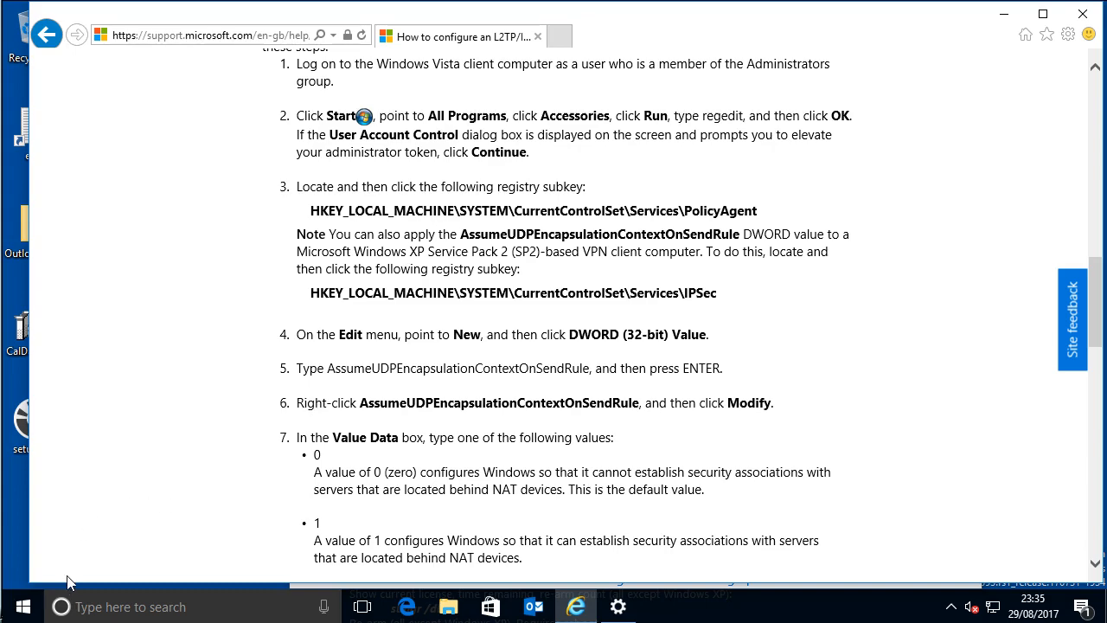
# Launch regedit by searching 'reg' in the Start menu
pyautogui.click(11, 605)
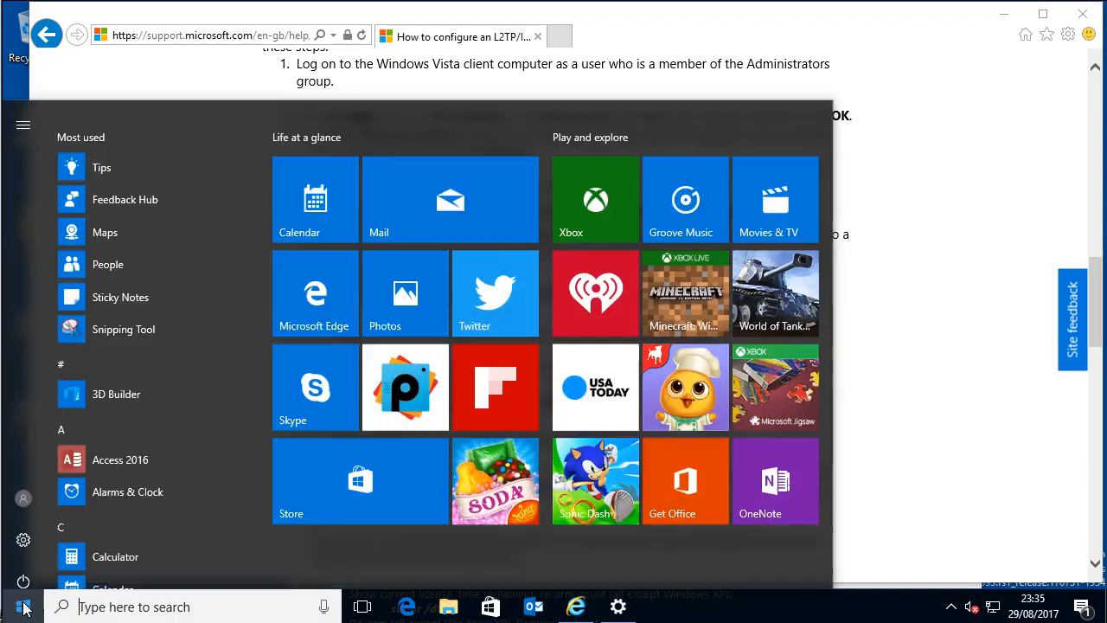
pyautogui.scroll(-3)
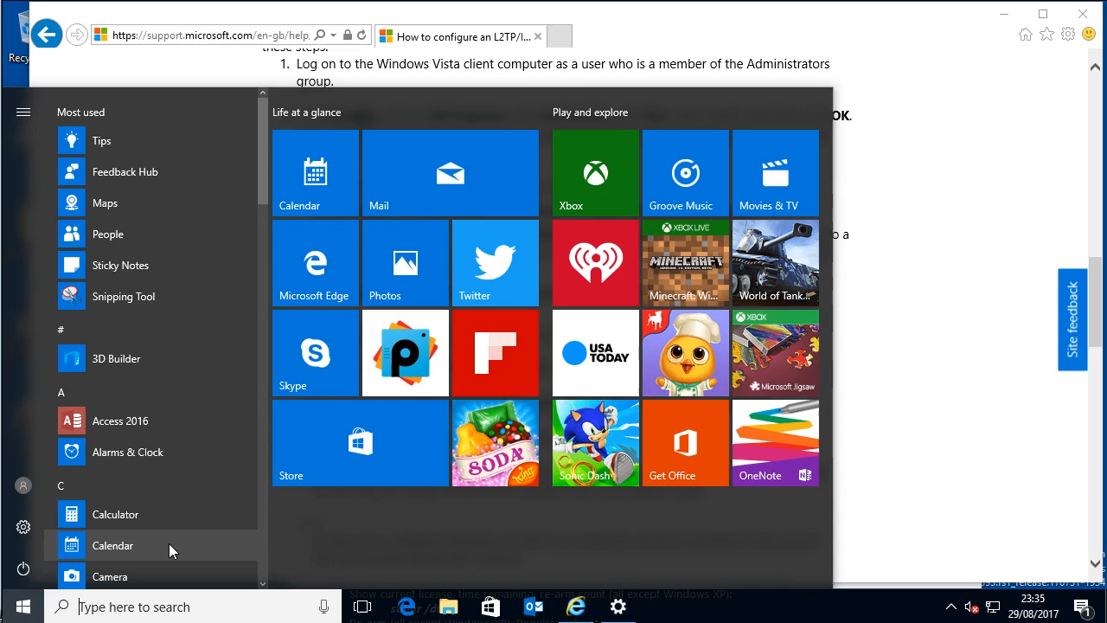
pyautogui.write('regedit')
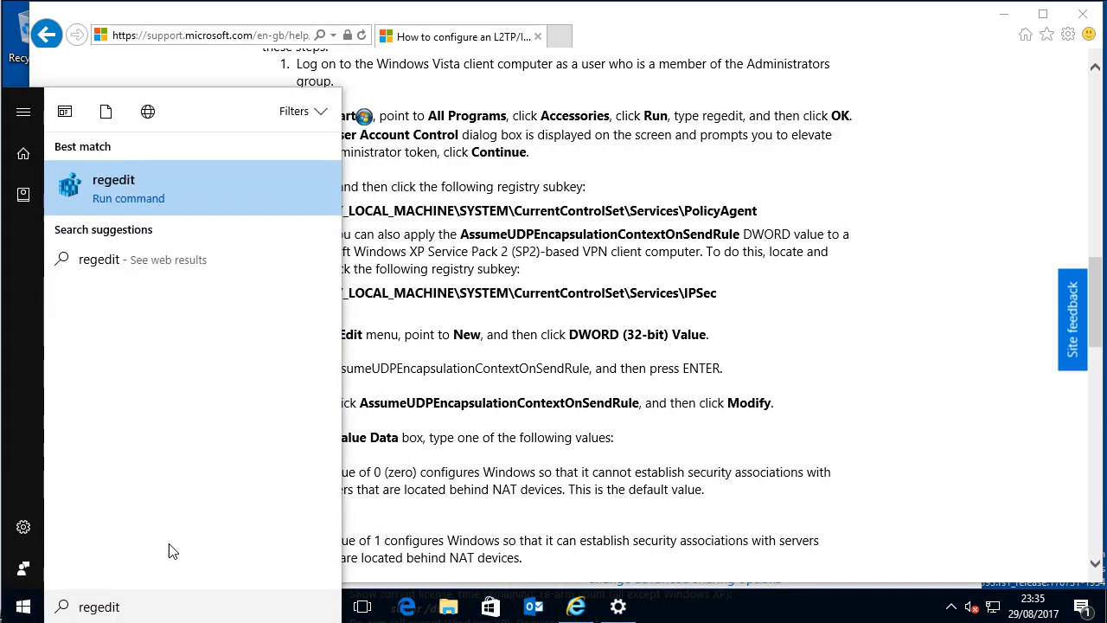
pyautogui.click(113, 188)
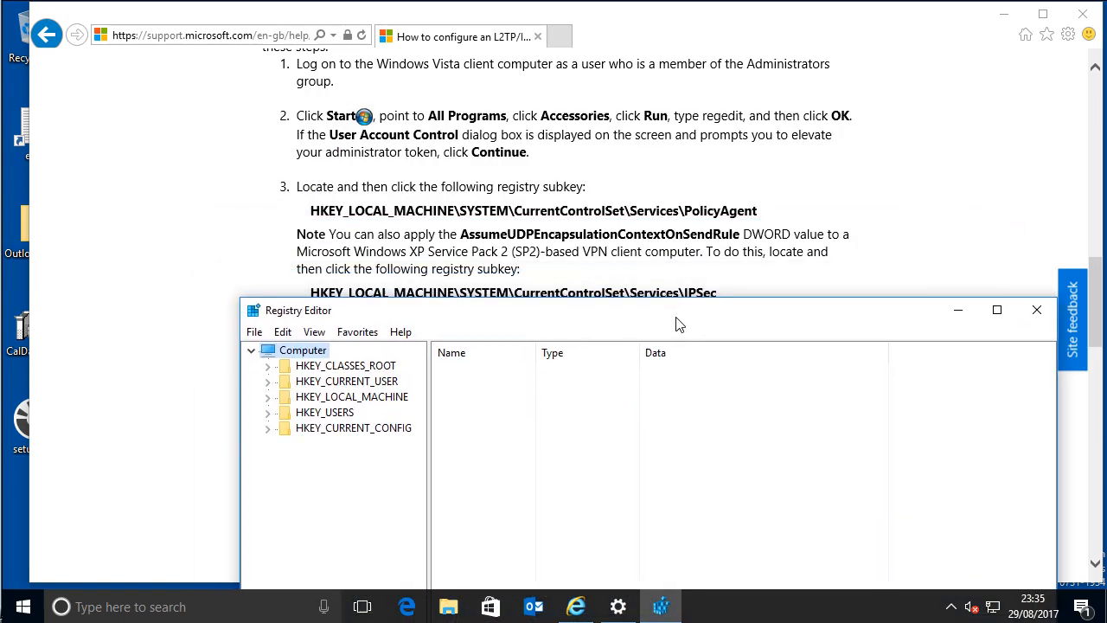
# Navigate HKEY_LOCAL_MACHINE\SYSTEM\CurrentControlSet\Services down to the PolicyAgent key
pyautogui.moveTo(679, 309); pyautogui.dragTo(695, 338)
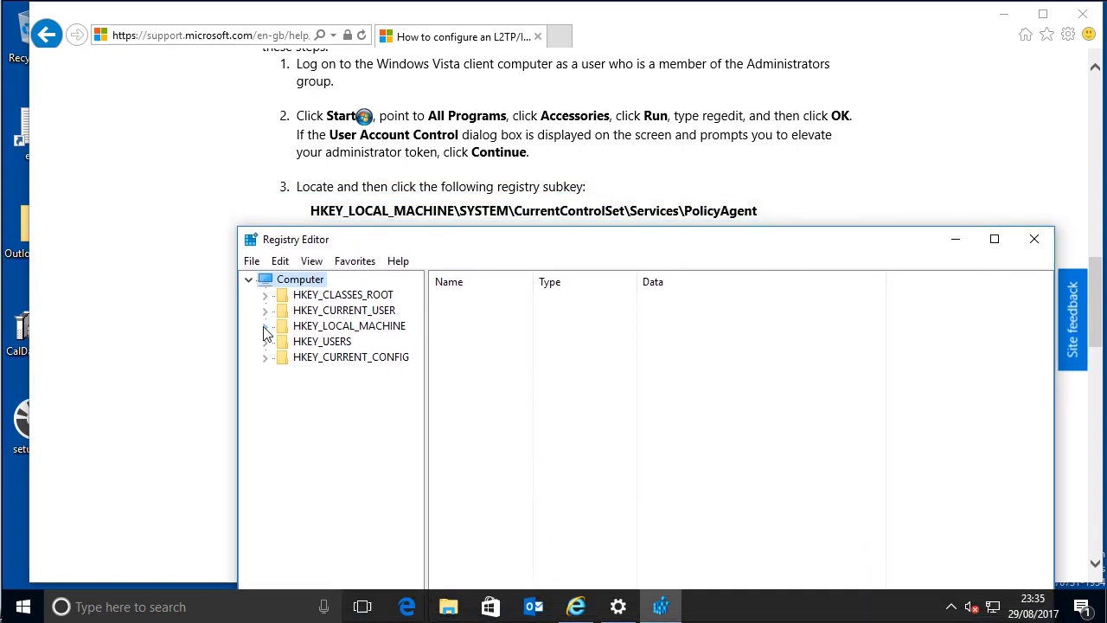
pyautogui.click(266, 325)
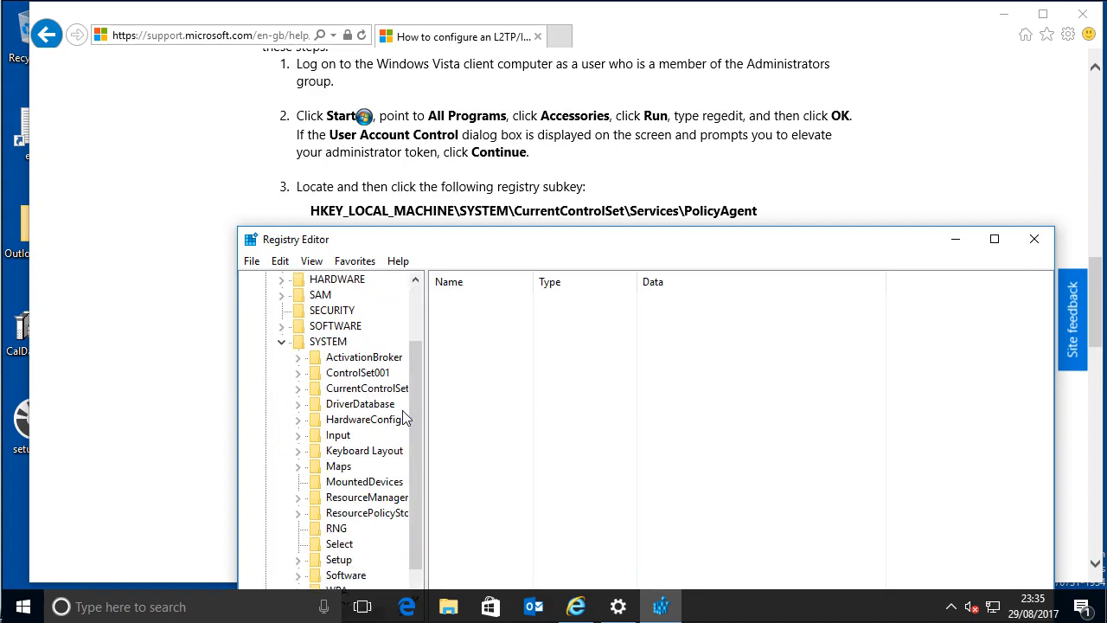
pyautogui.click(297, 389)
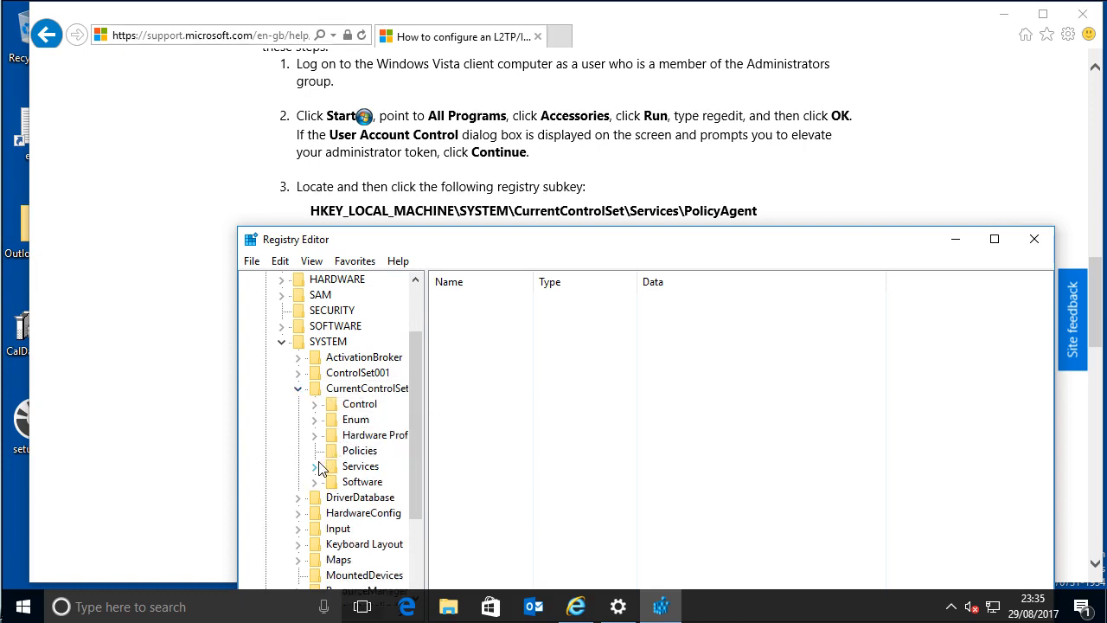
pyautogui.click(316, 465)
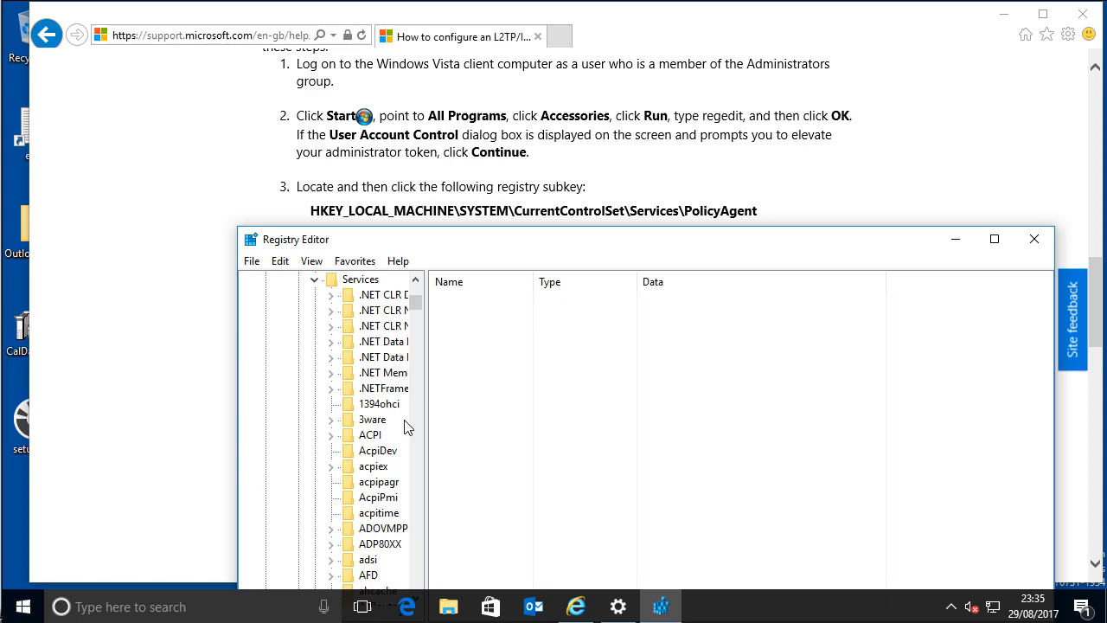
pyautogui.moveTo(388, 437)
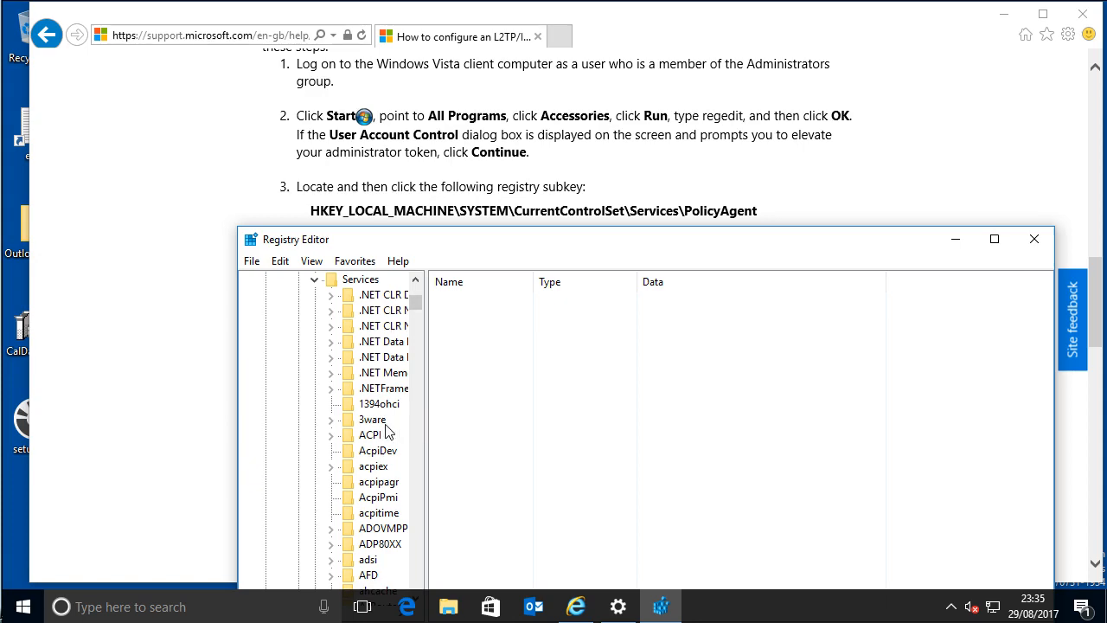
pyautogui.scroll(-3)
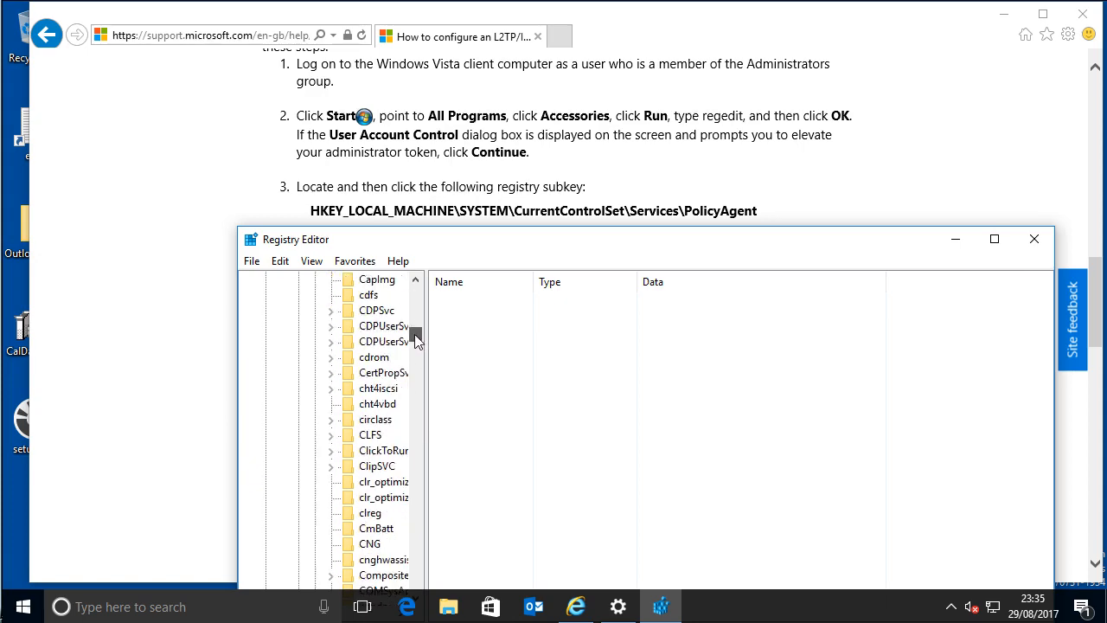
pyautogui.scroll(-3)
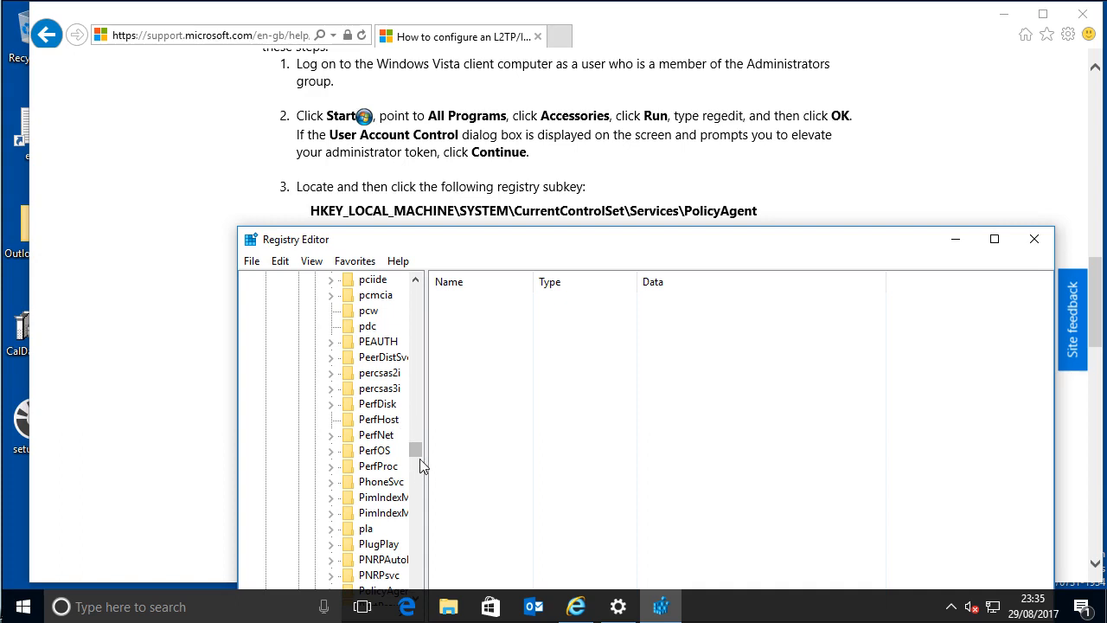
pyautogui.scroll(-3)
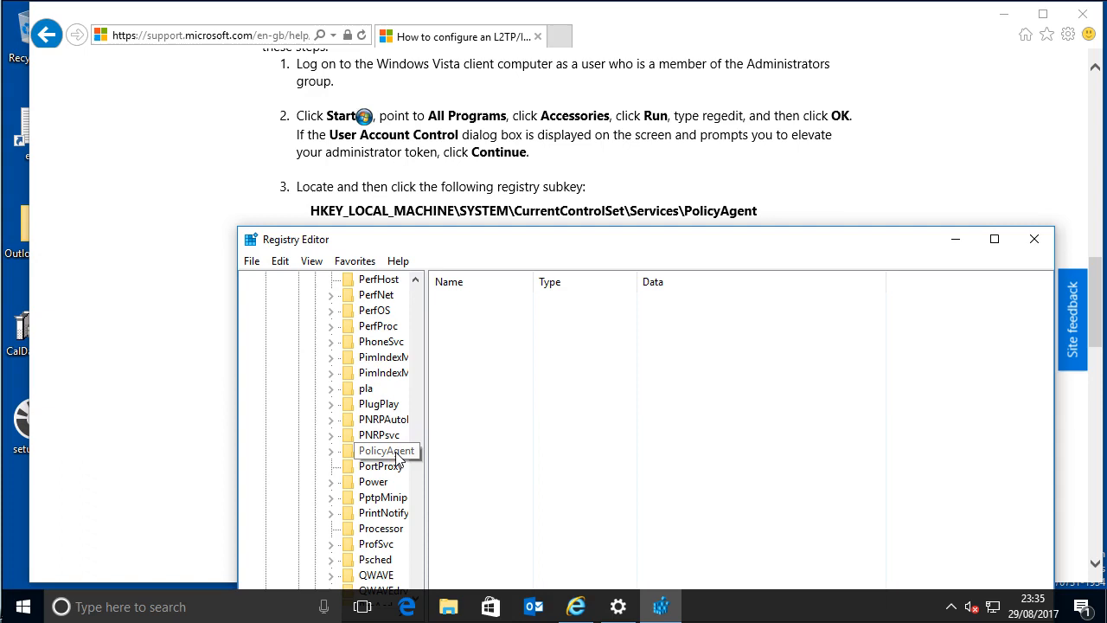
pyautogui.click(386, 450)
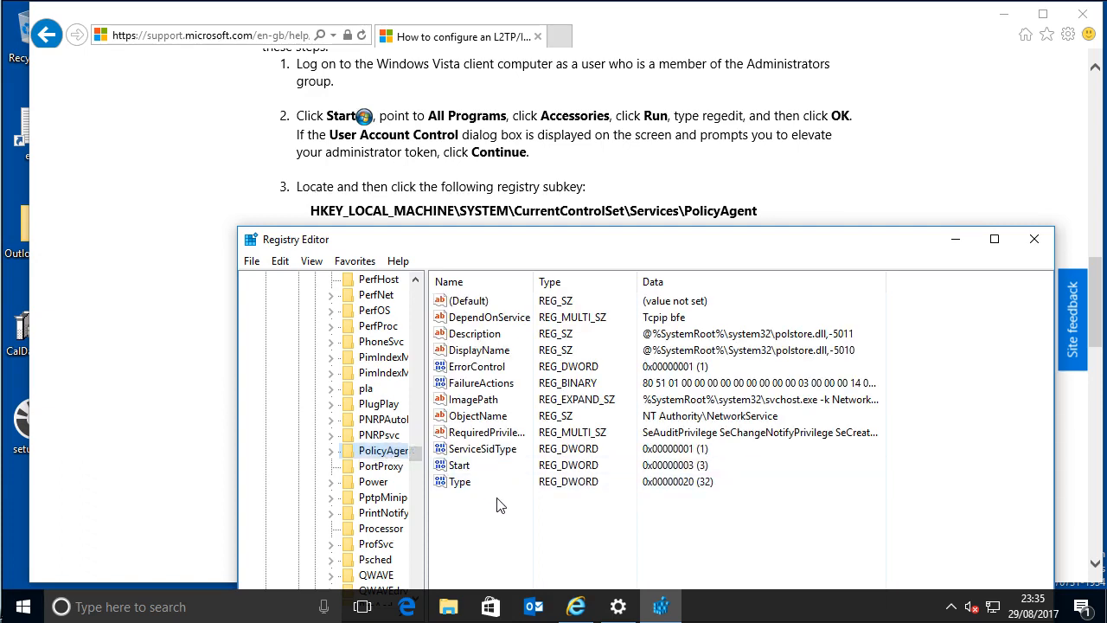
pyautogui.moveTo(647, 261)
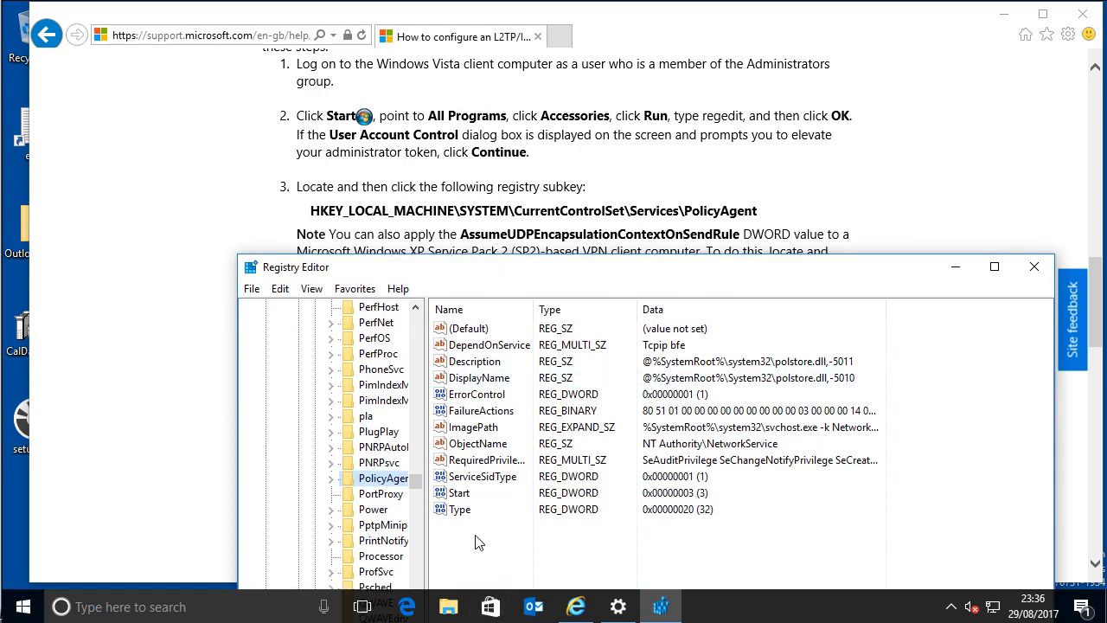
pyautogui.moveTo(459, 537)
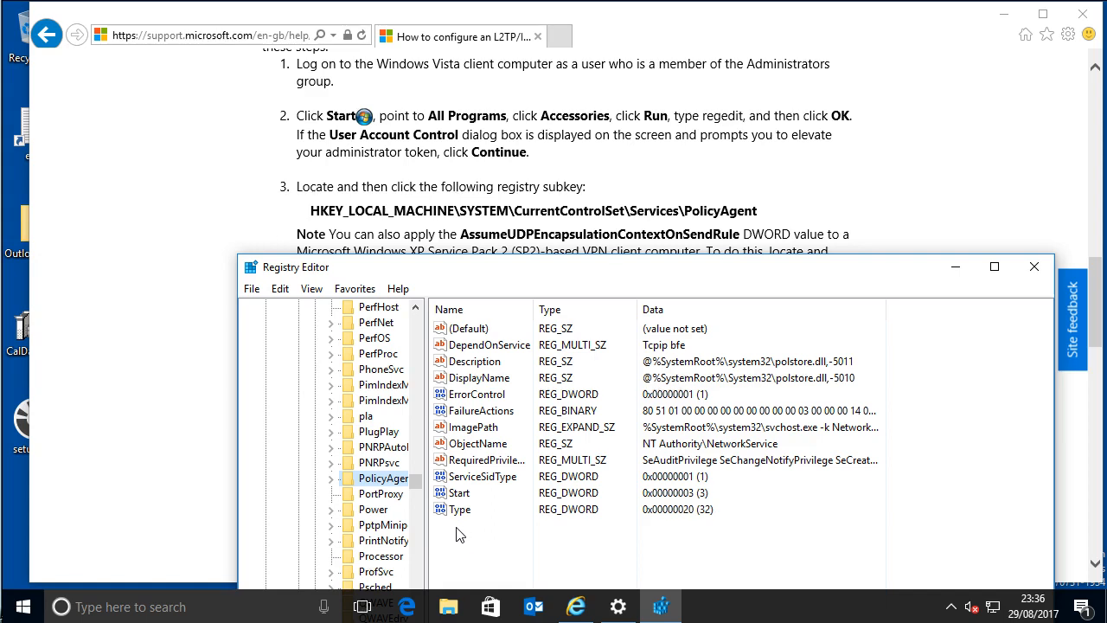
pyautogui.moveTo(478, 540)
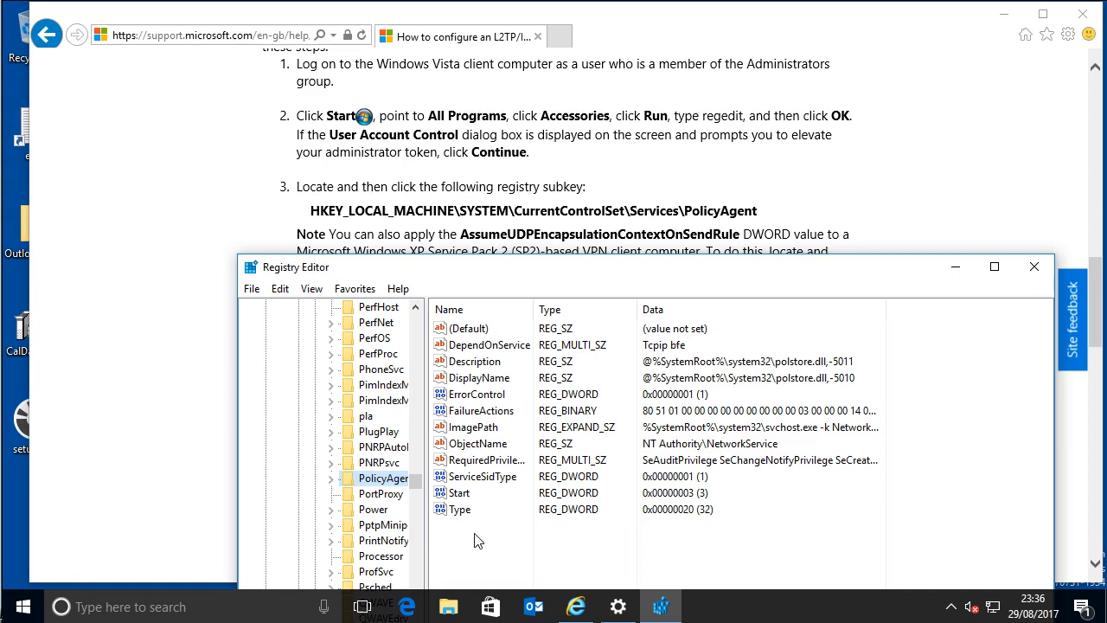
pyautogui.moveTo(472, 542)
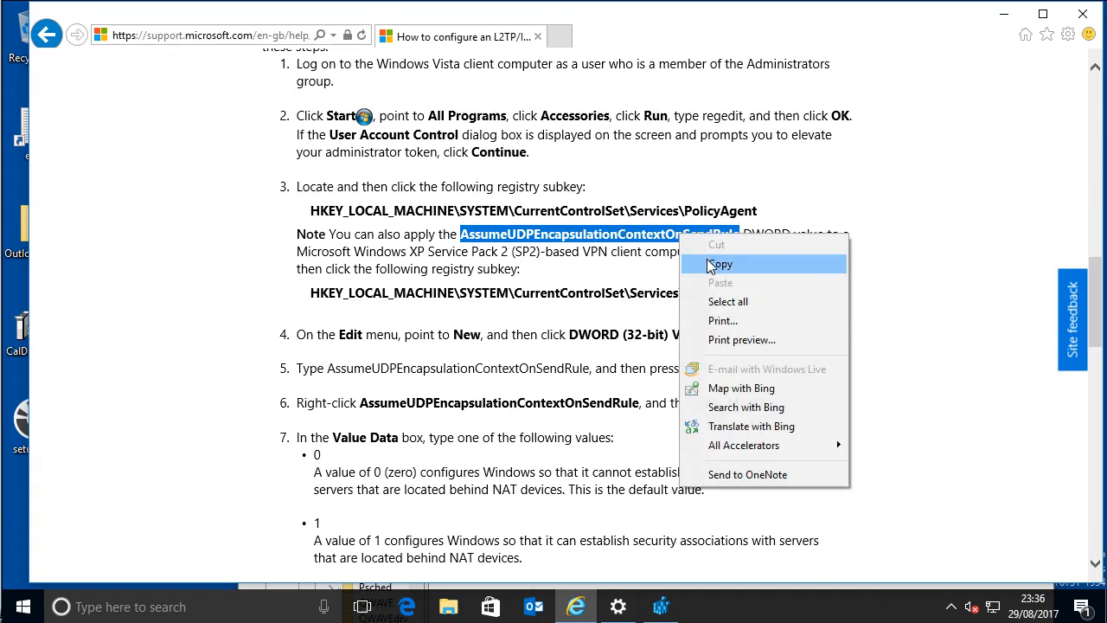
# Copy 'AssumeUDPEncapsulationContextOnSendRule' from the article and return to Registry Editor
pyautogui.click(723, 264)
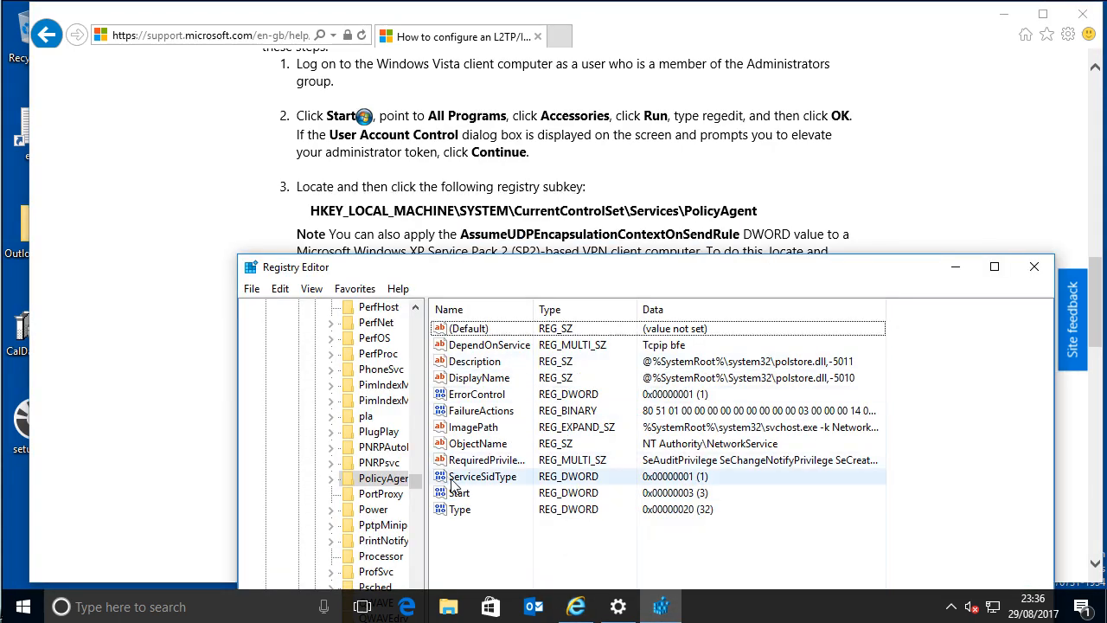
pyautogui.click(542, 538)
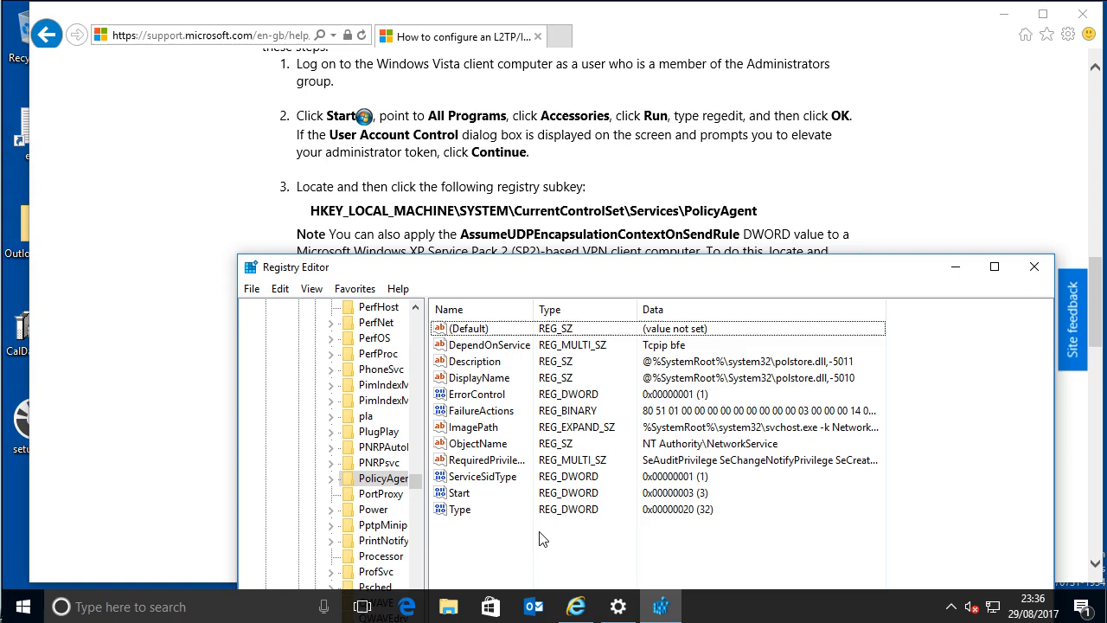
# Create a DWORD (32-bit) value named AssumeUDPEncapsulationContextOnSendRule under PolicyAgent
pyautogui.rightClick(542, 537)
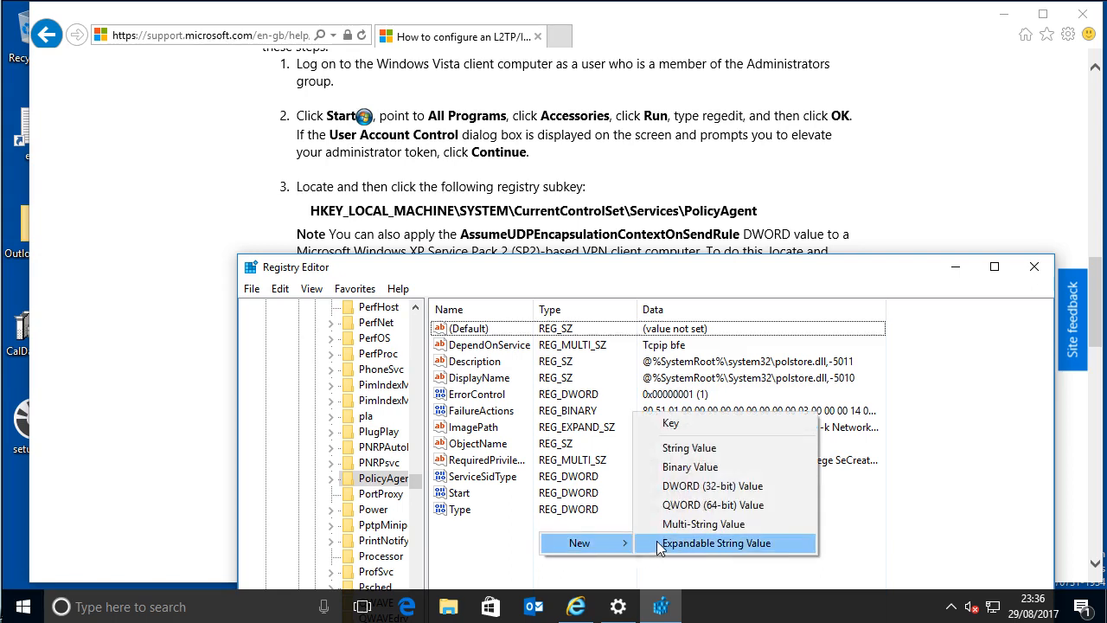
pyautogui.moveTo(712, 485)
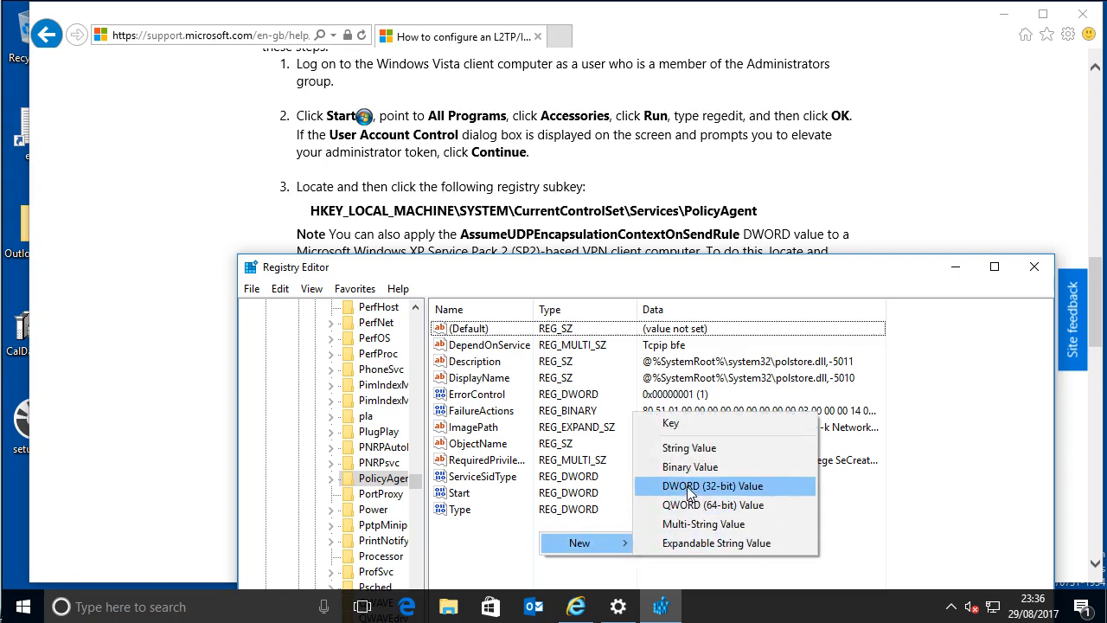
pyautogui.click(711, 485)
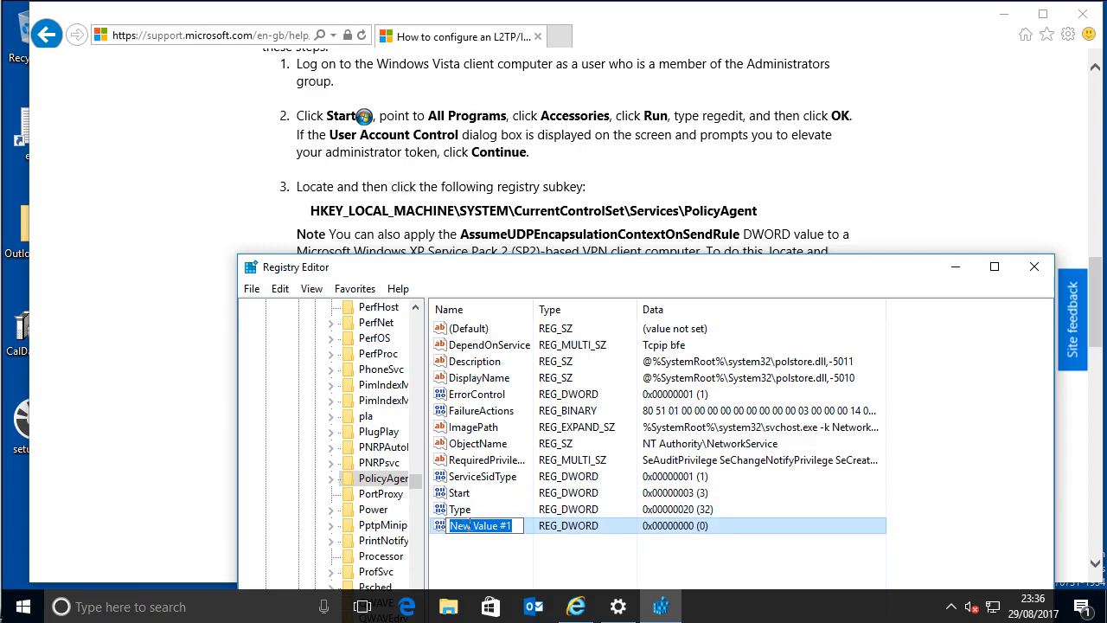
pyautogui.write('AssumeUDPEncapsulationContextOnSendRule')
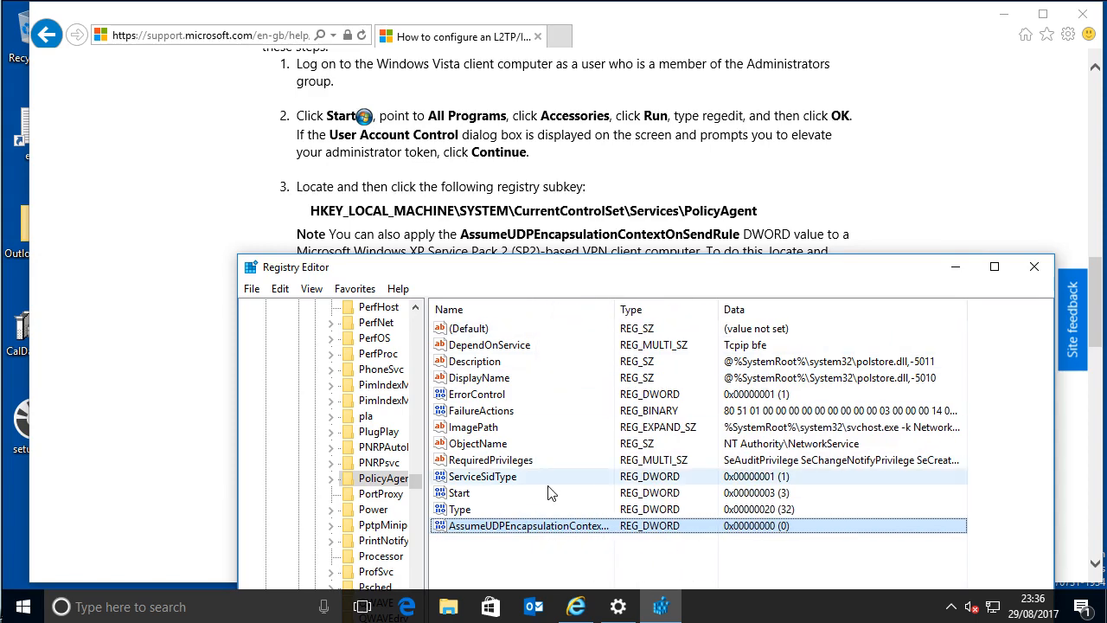
pyautogui.click(1033, 267)
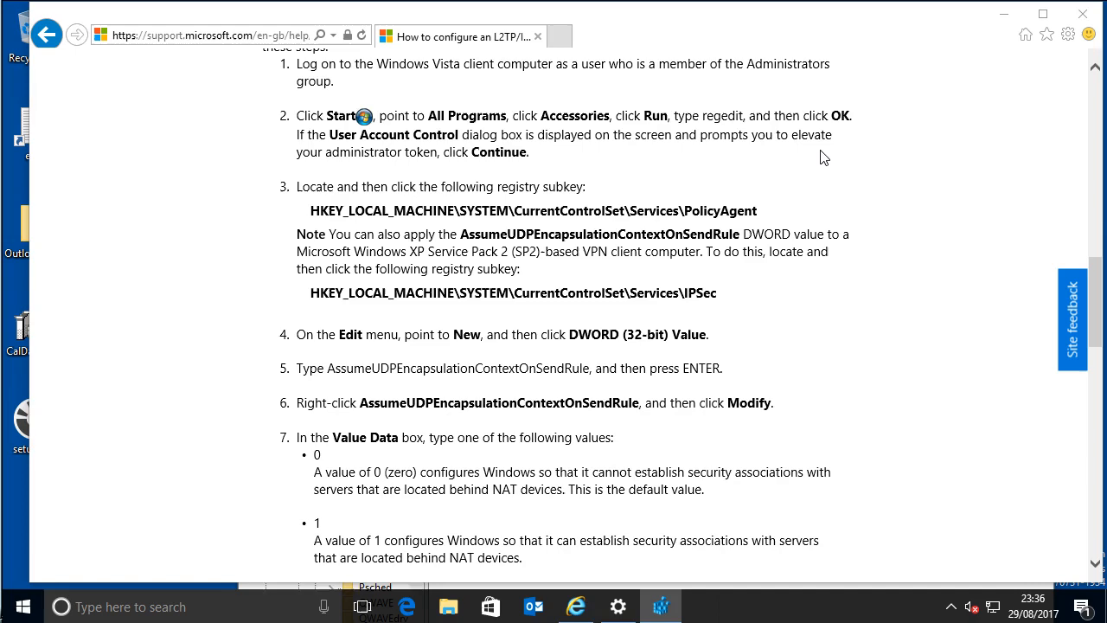
# Review the article's Value Data options, then open AssumeUDPEncapsulationContextOnSendRule for editing
pyautogui.scroll(-3)
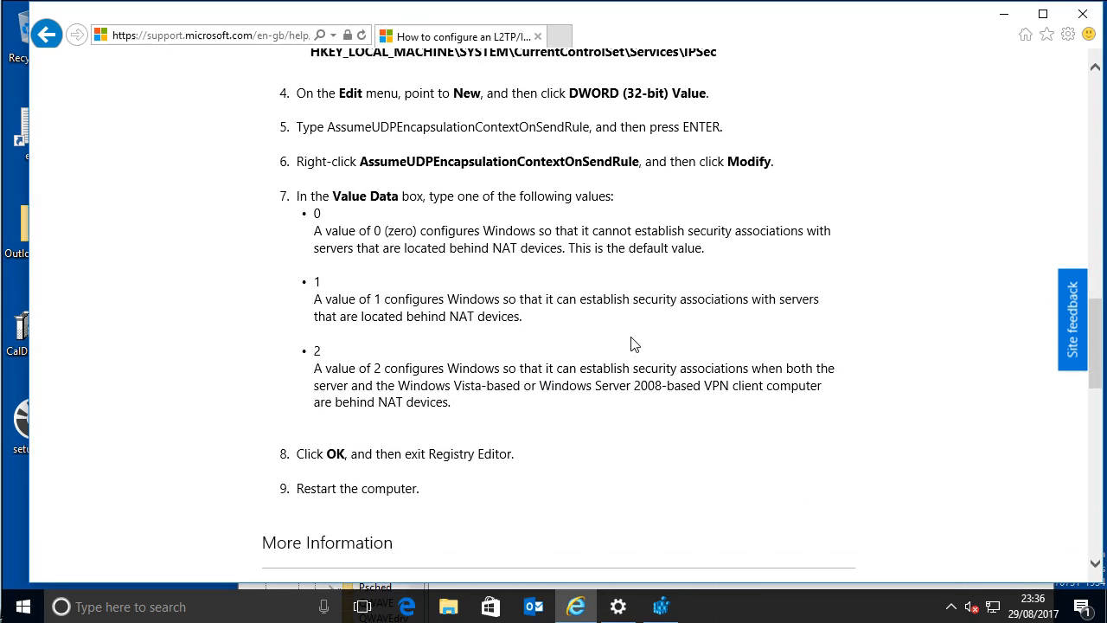
pyautogui.moveTo(430, 231)
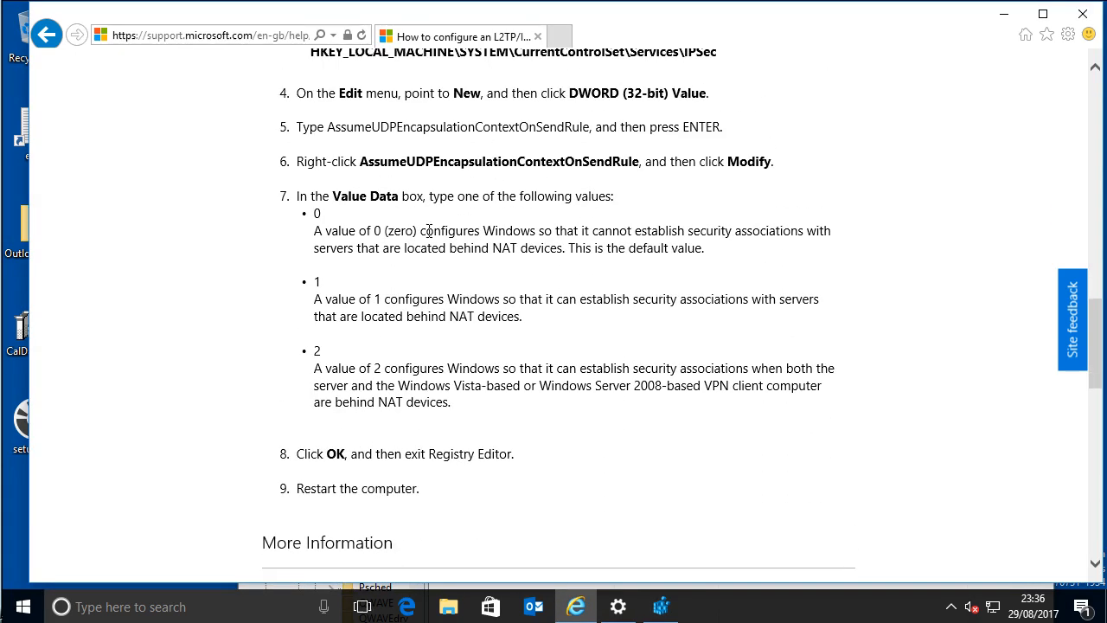
pyautogui.moveTo(533, 336)
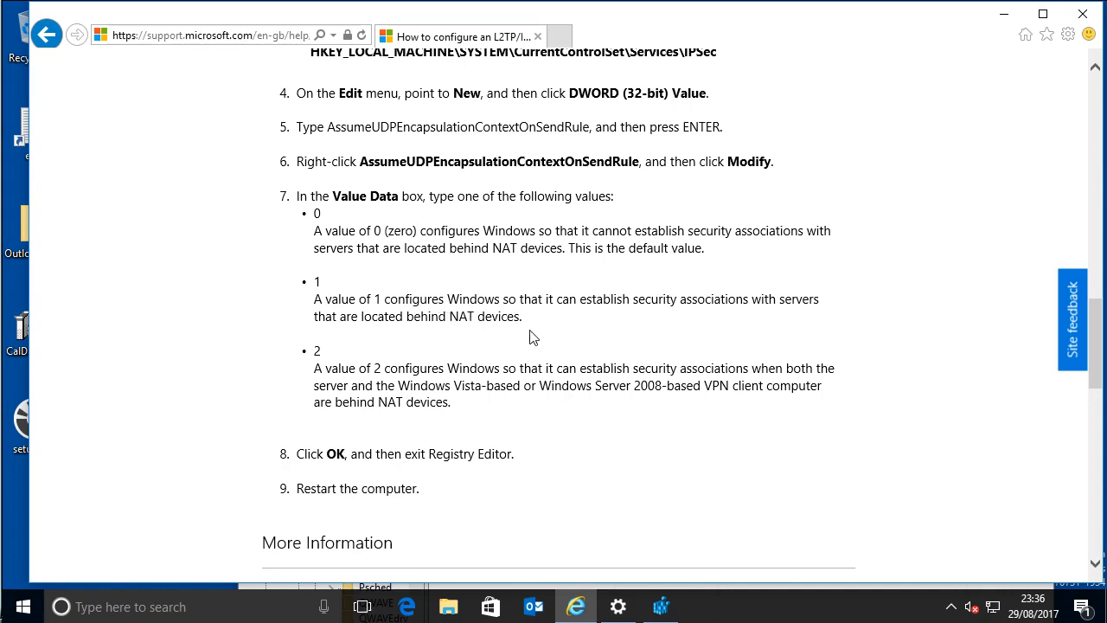
pyautogui.moveTo(493, 341)
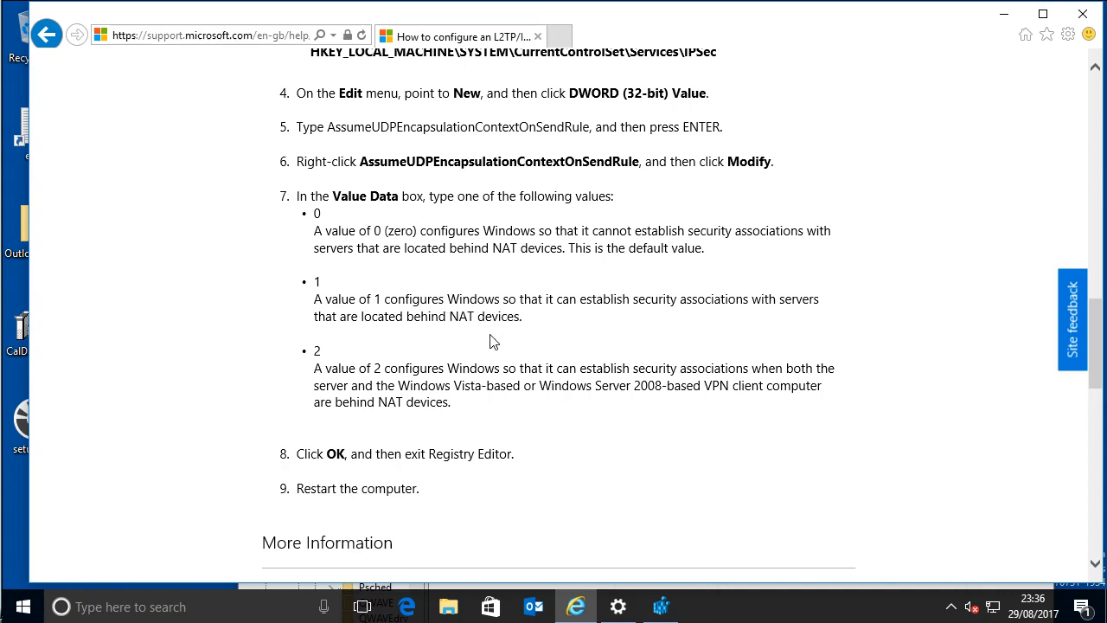
pyautogui.moveTo(419, 384)
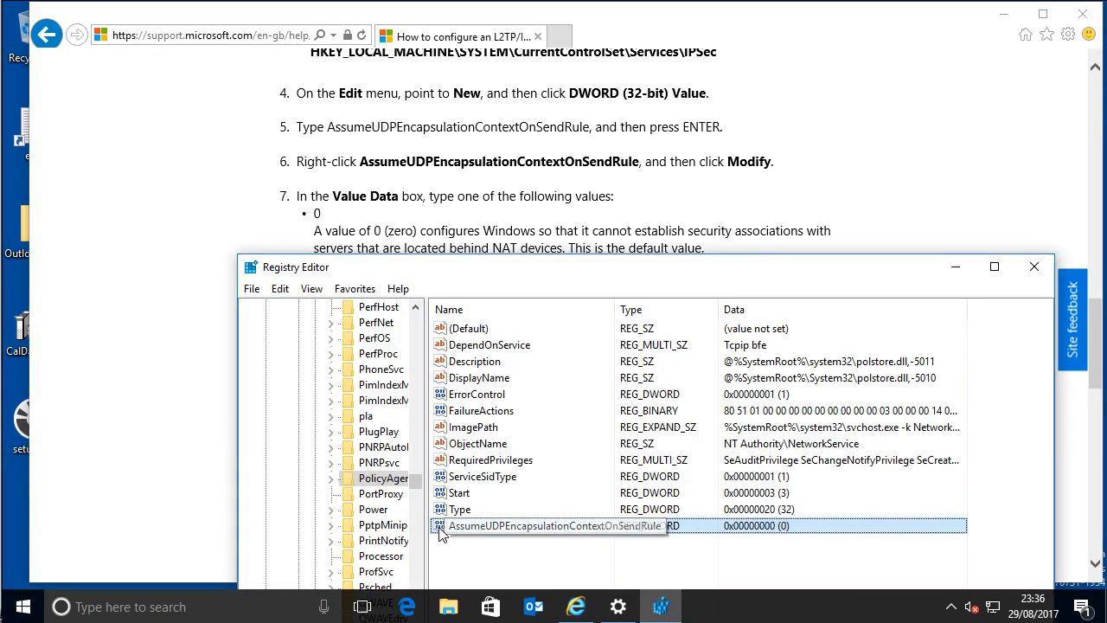
pyautogui.doubleClick(545, 525)
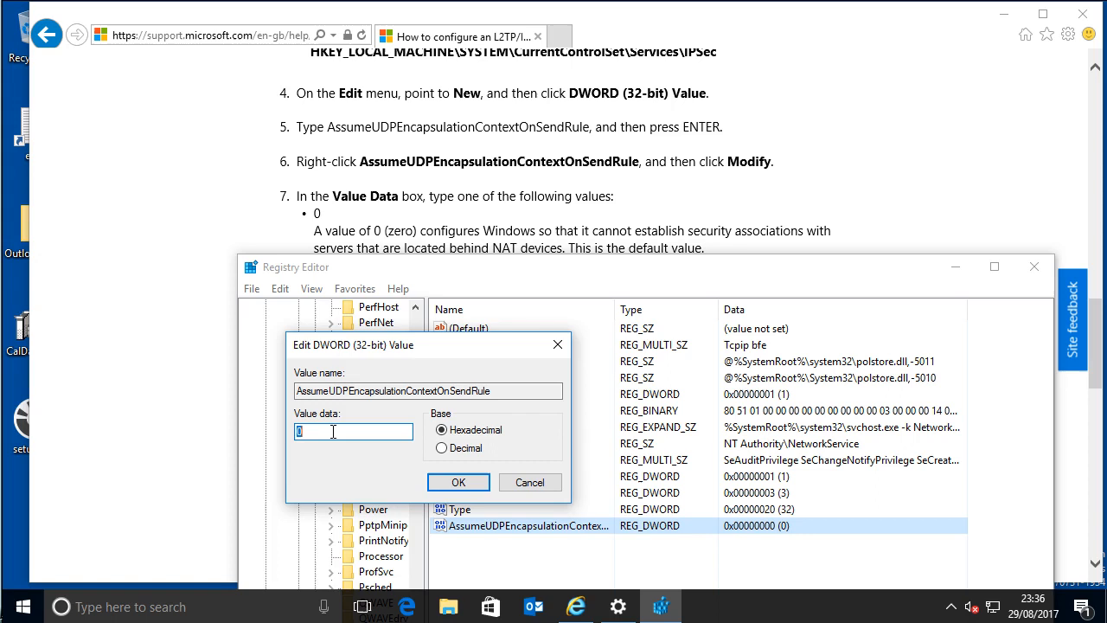
# Enter 2 as the AssumeUDPEncapsulationContextOnSendRule value data and confirm
pyautogui.write('2')
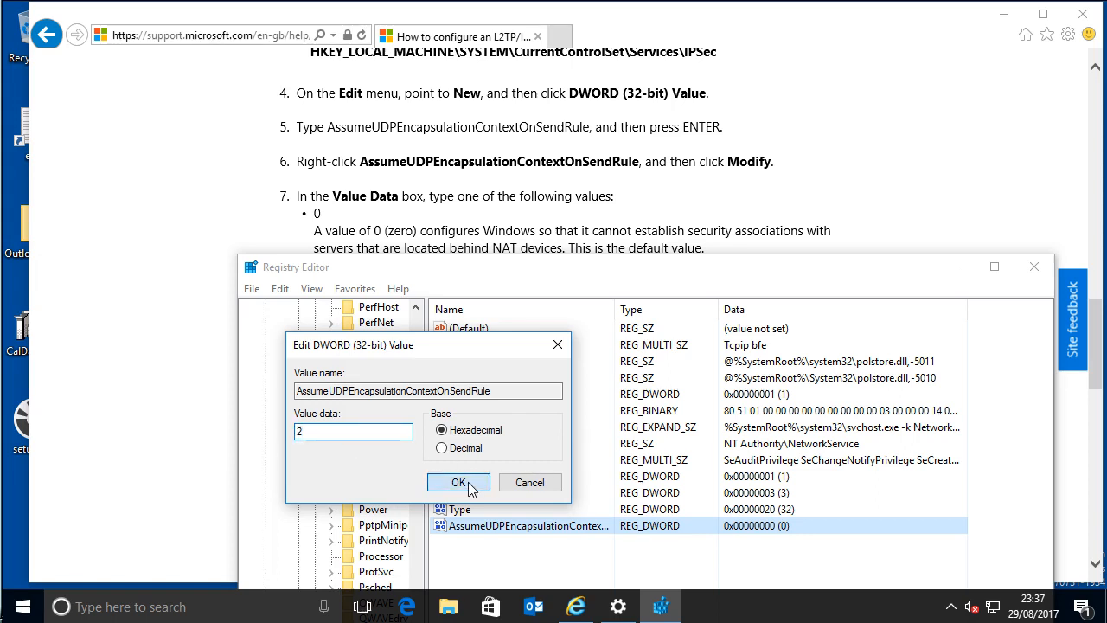
pyautogui.click(458, 482)
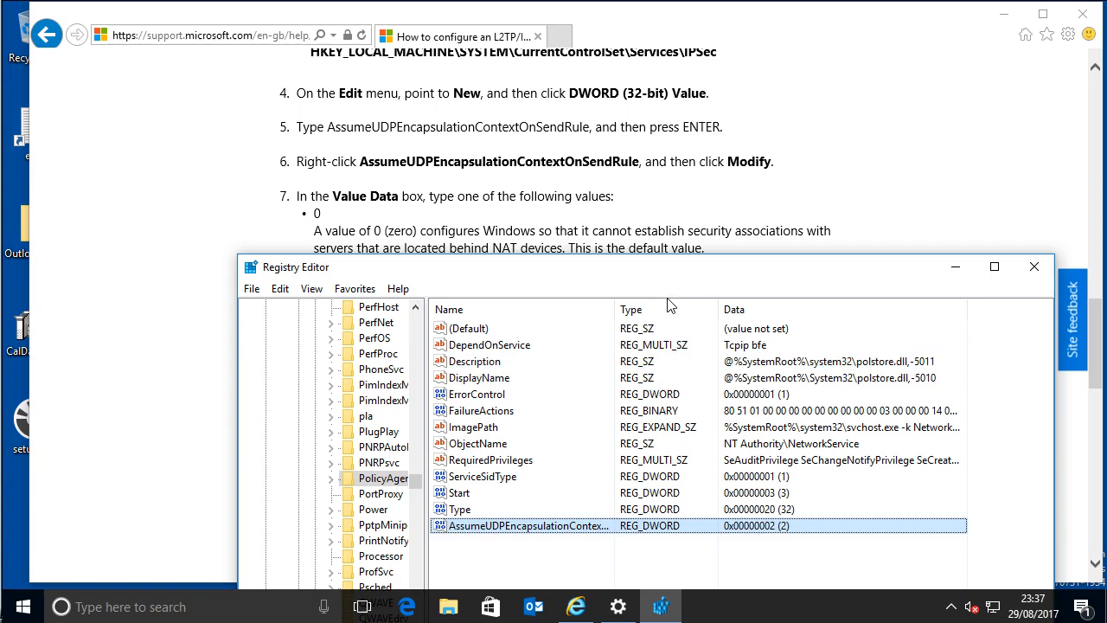
pyautogui.moveTo(995, 267)
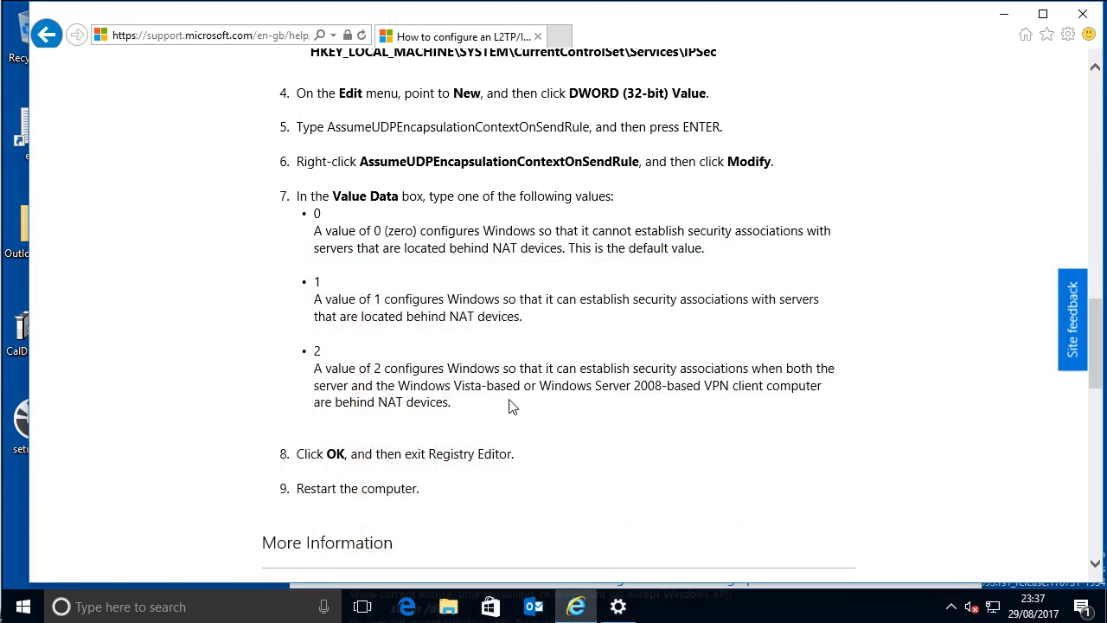
pyautogui.moveTo(50, 564)
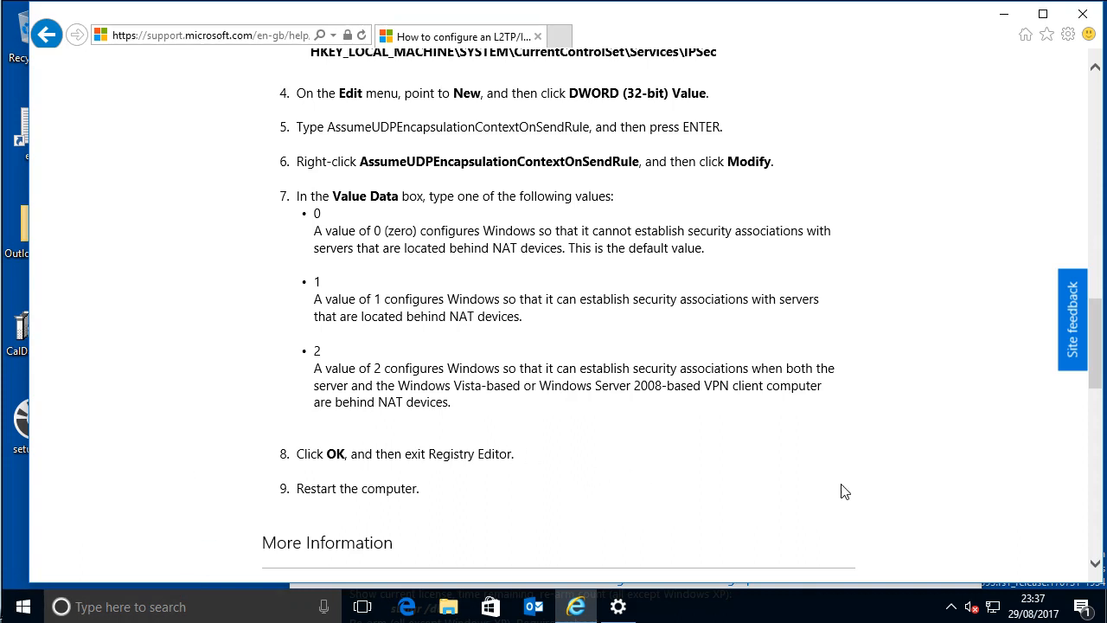
pyautogui.moveTo(225, 539)
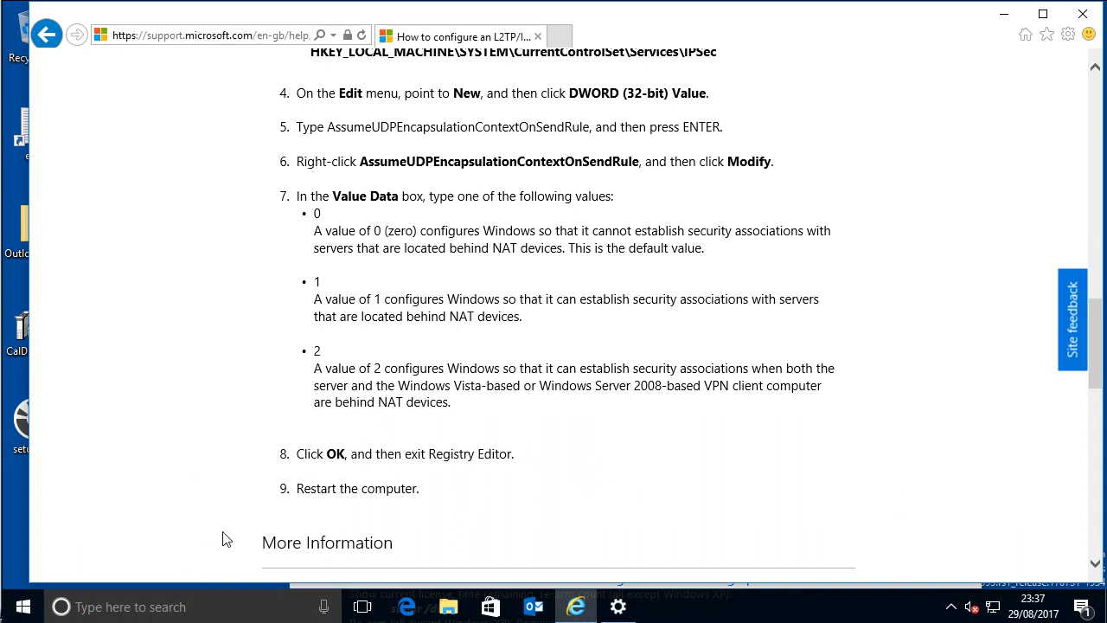
# Bring up the Start menu power options to restart the computer
pyautogui.click(11, 607)
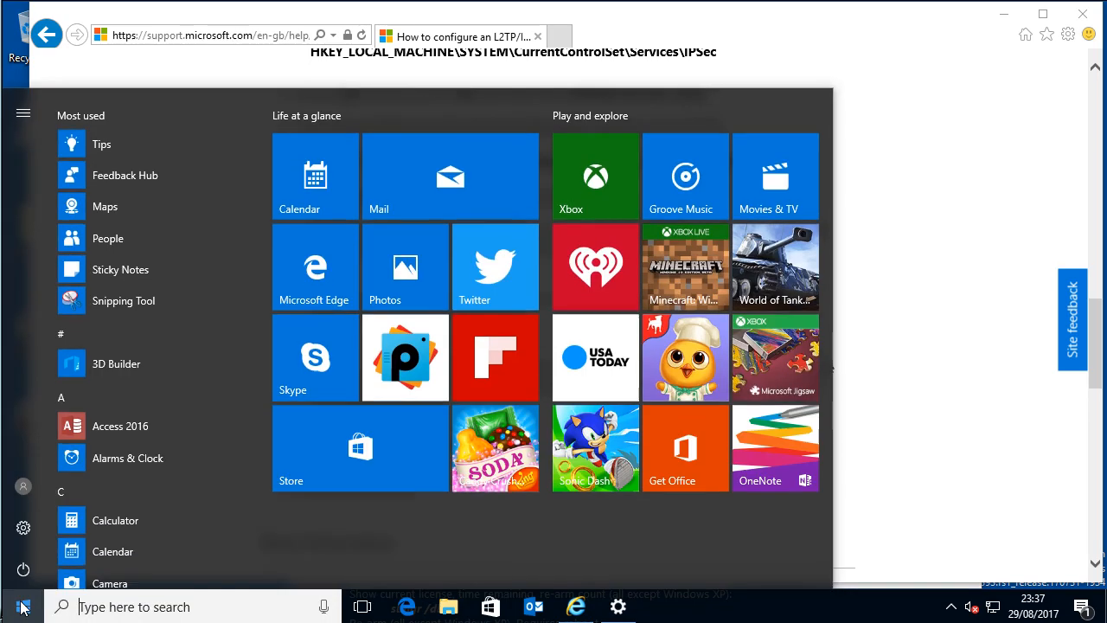
pyautogui.click(24, 569)
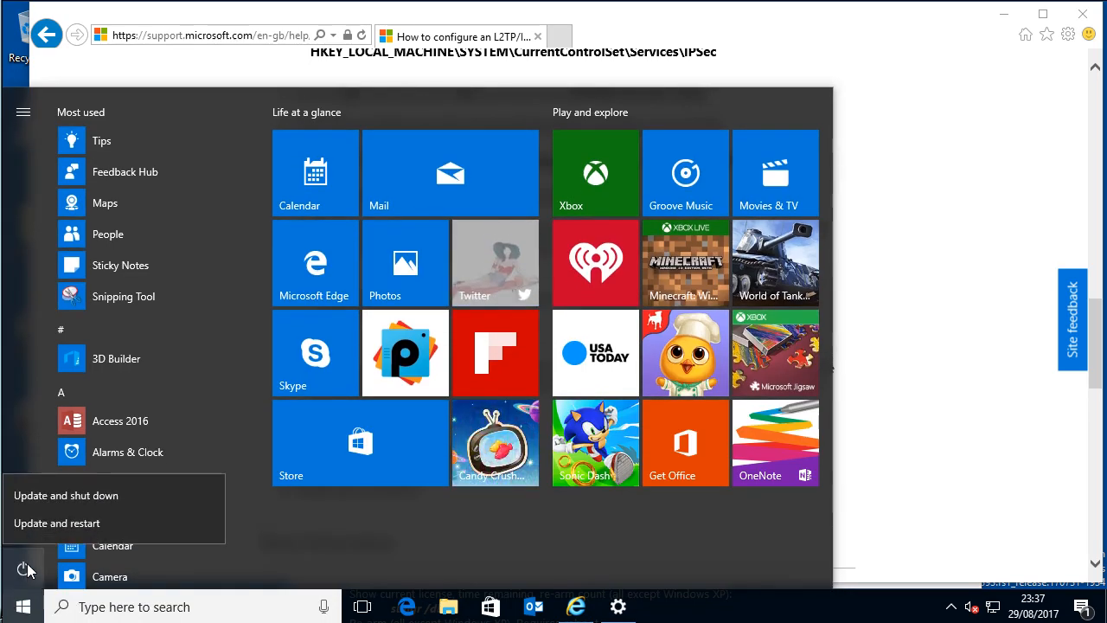
pyautogui.moveTo(519, 513)
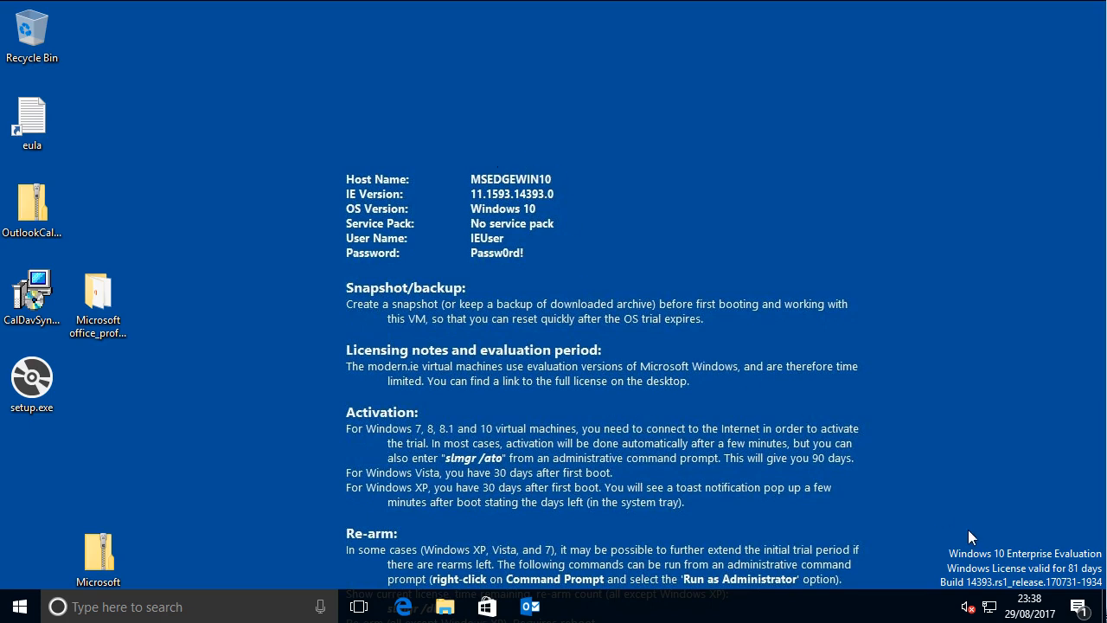
pyautogui.moveTo(992, 591)
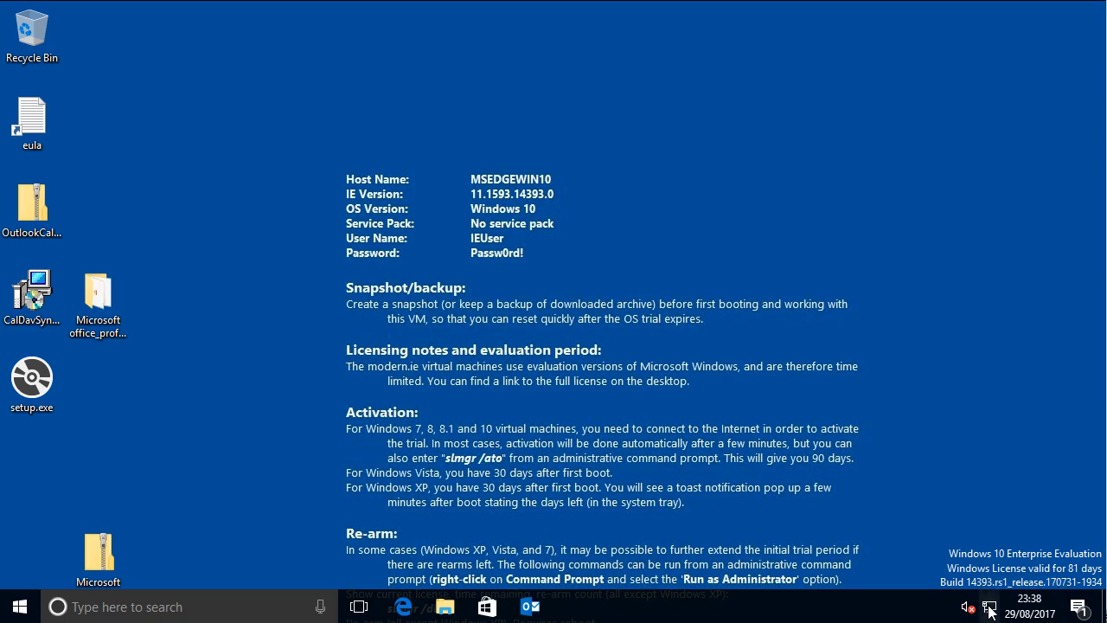
# Open network settings from the Test VPN entry in the system tray network list
pyautogui.click(991, 588)
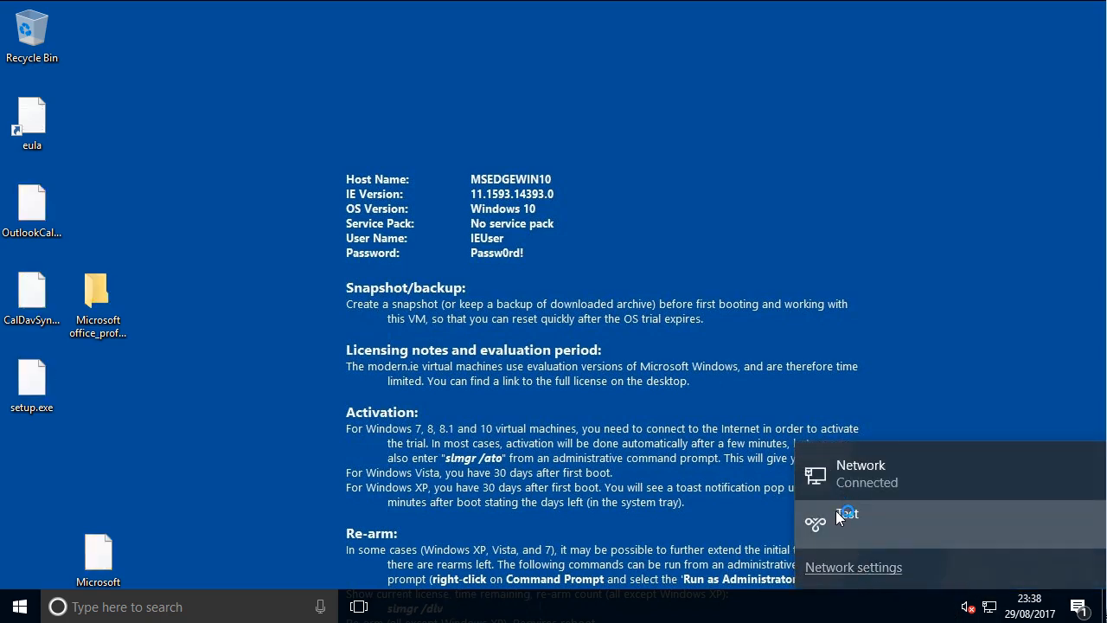
pyautogui.click(854, 568)
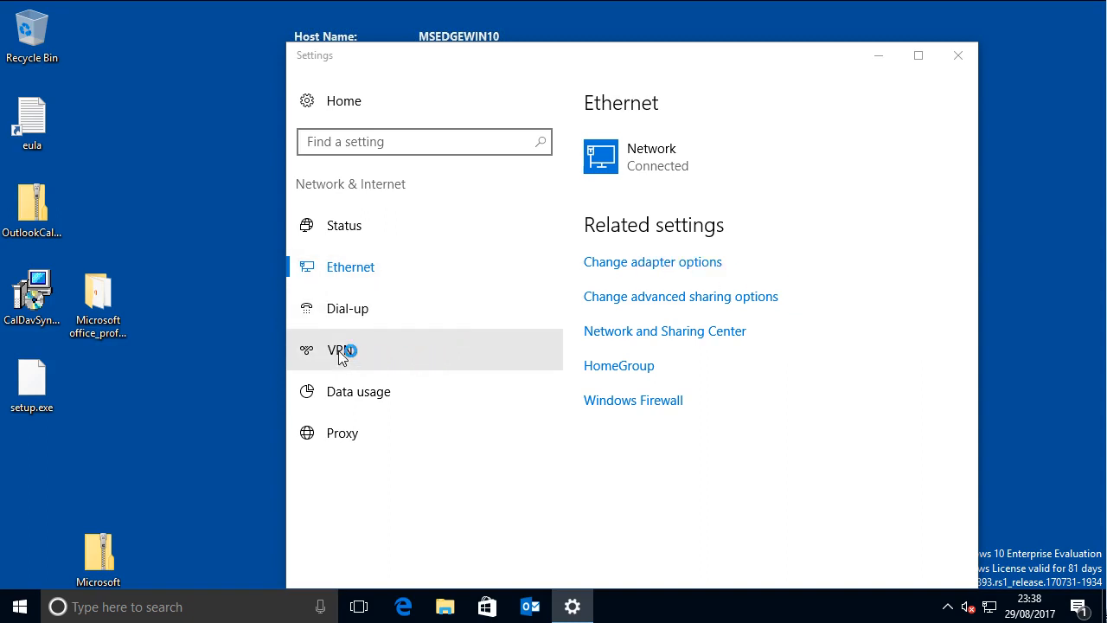
# Connect the Test VPN from the Settings VPN page
pyautogui.click(333, 349)
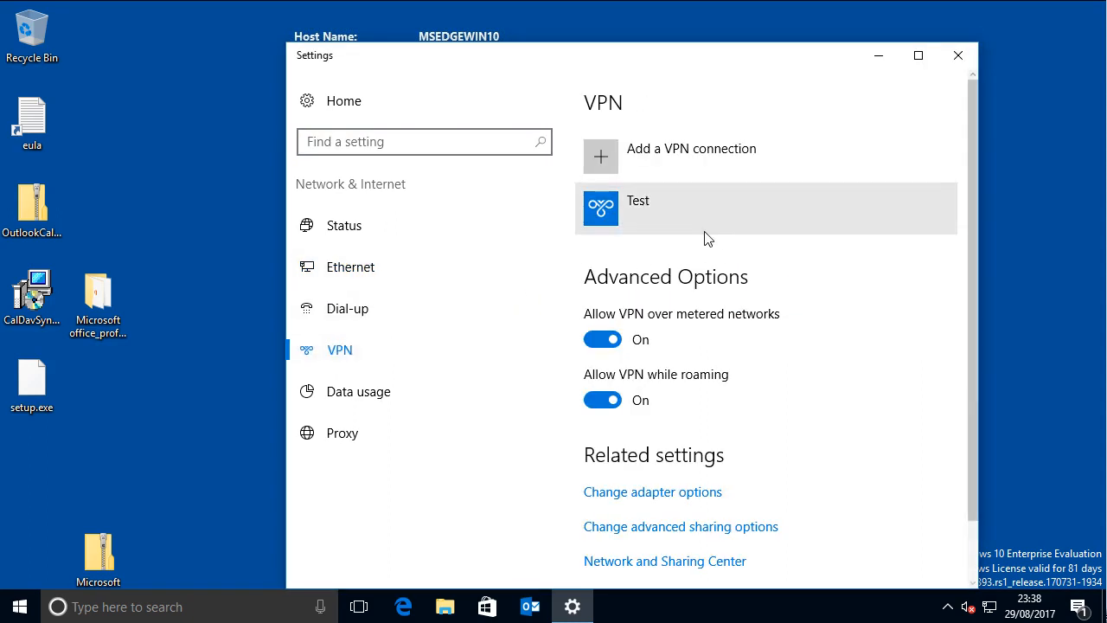
pyautogui.moveTo(605, 214)
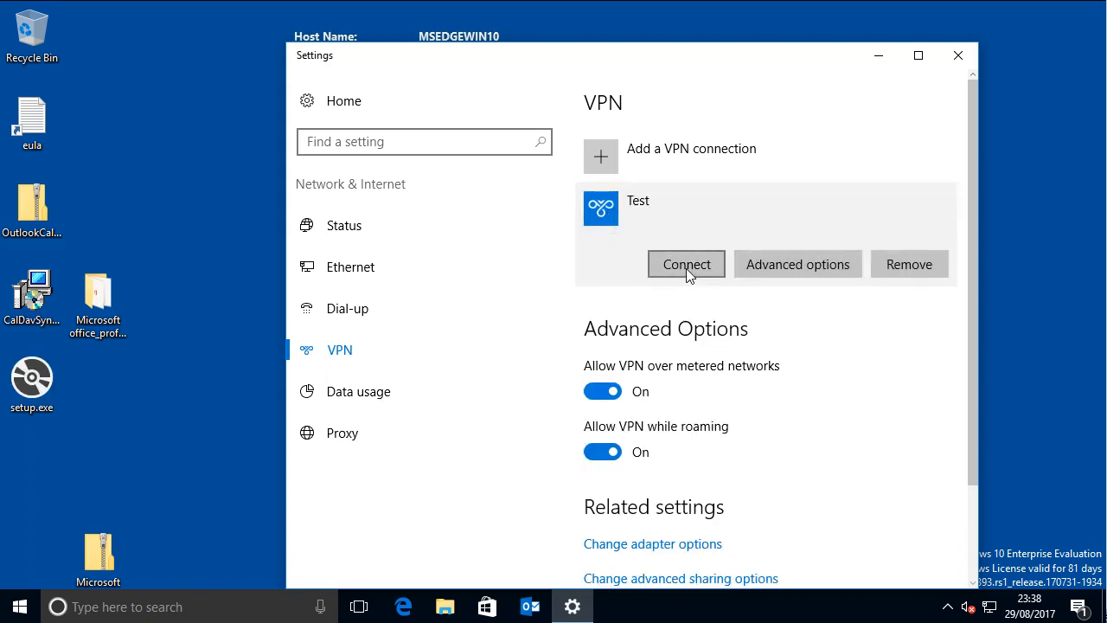
pyautogui.click(686, 264)
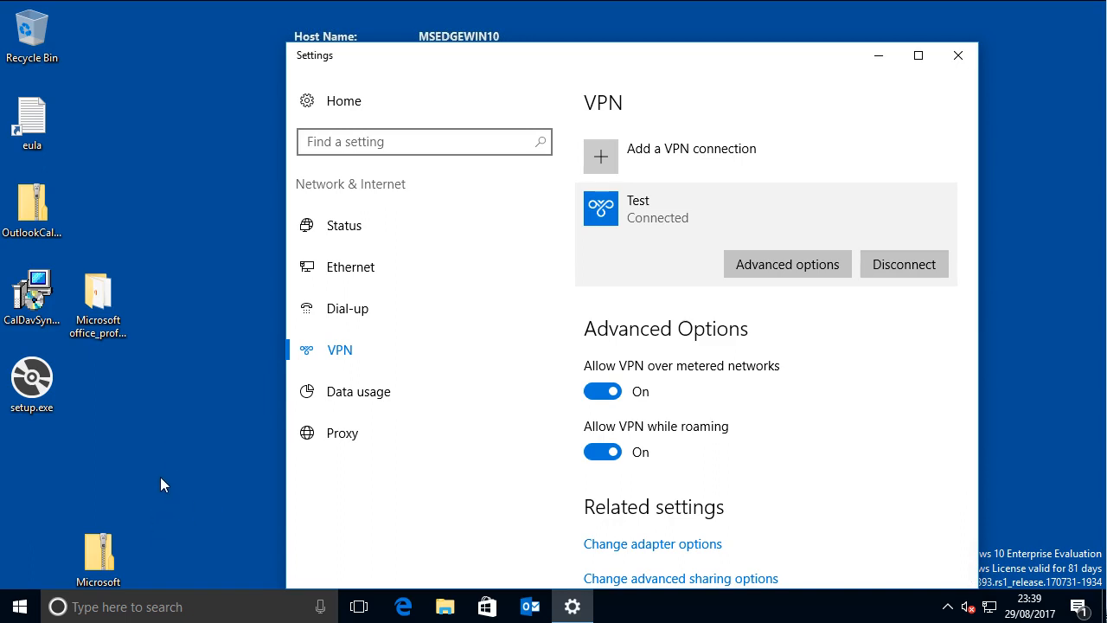
pyautogui.moveTo(139, 492)
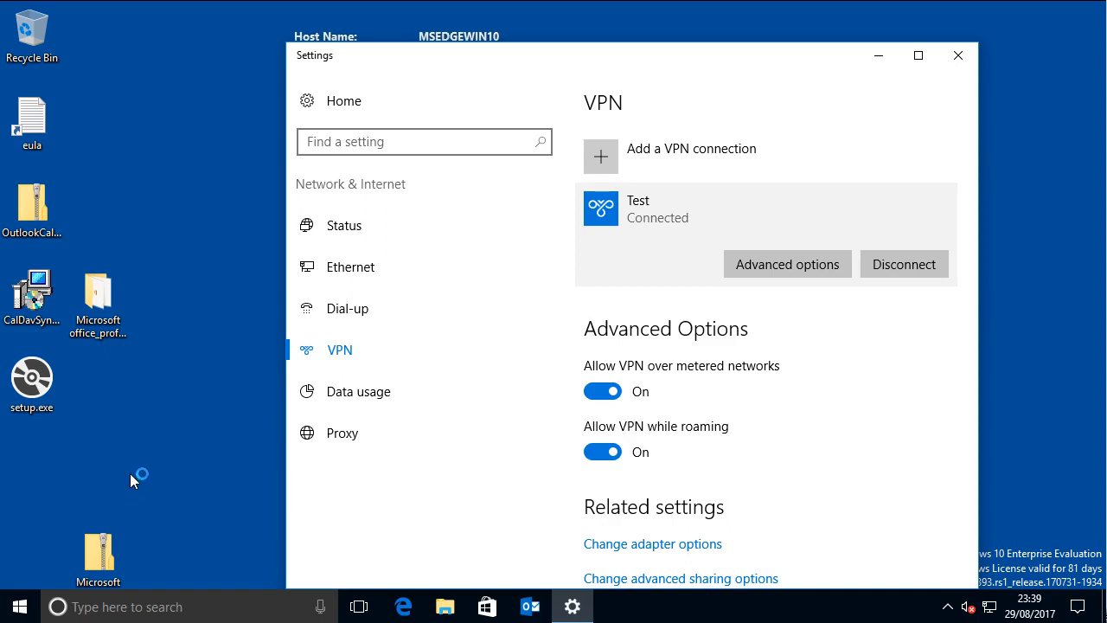
pyautogui.moveTo(12, 606)
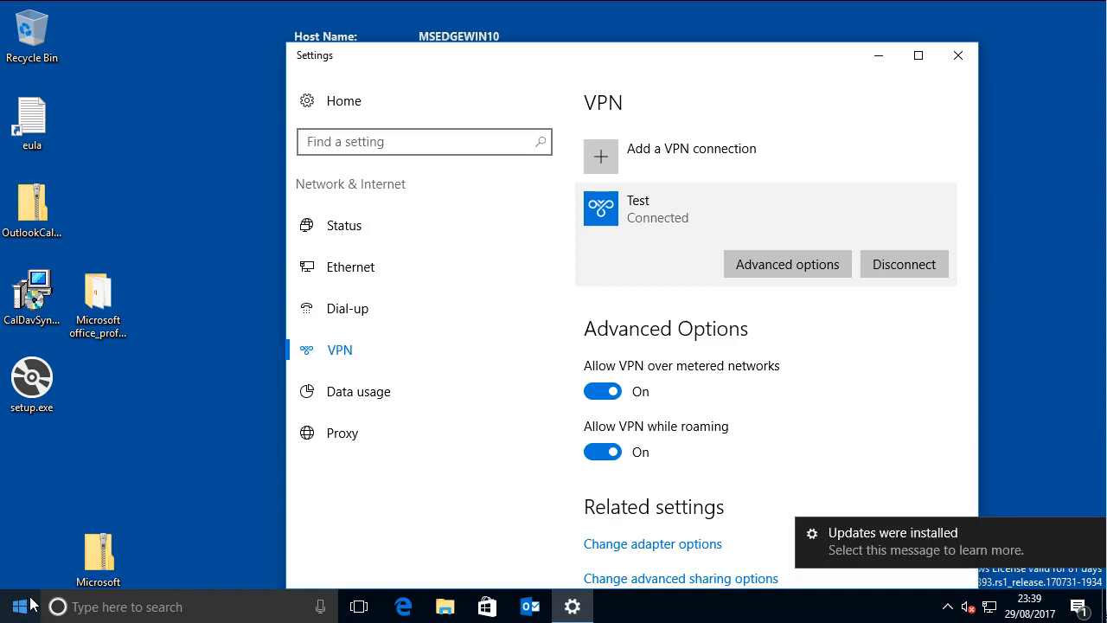
pyautogui.moveTo(23, 601)
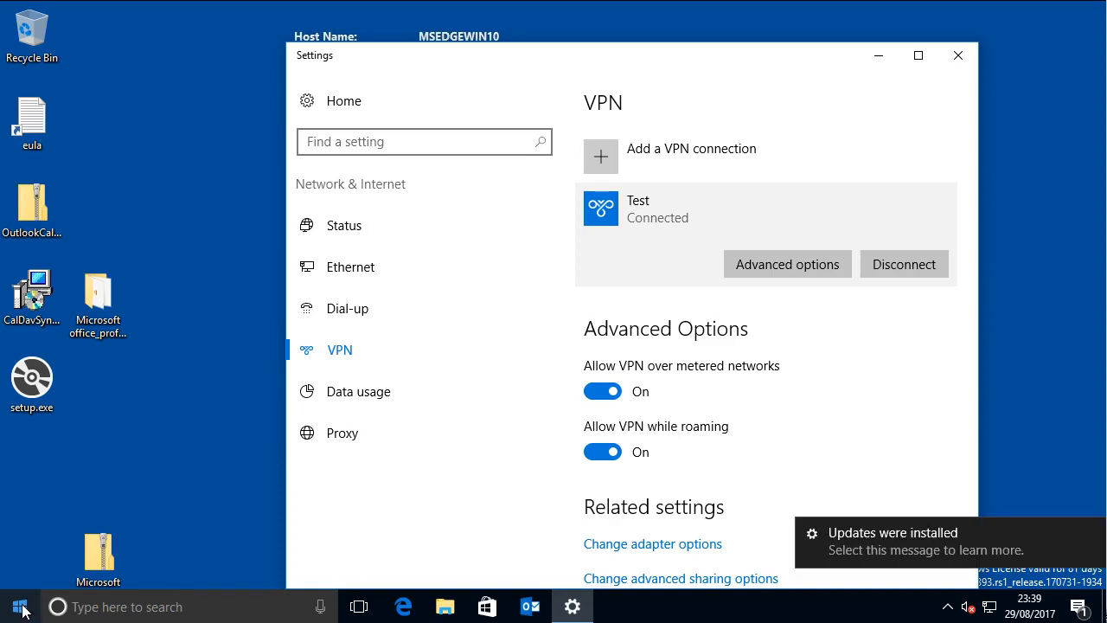
# Search the Start menu for cmd and launch Command Prompt
pyautogui.click(19, 606)
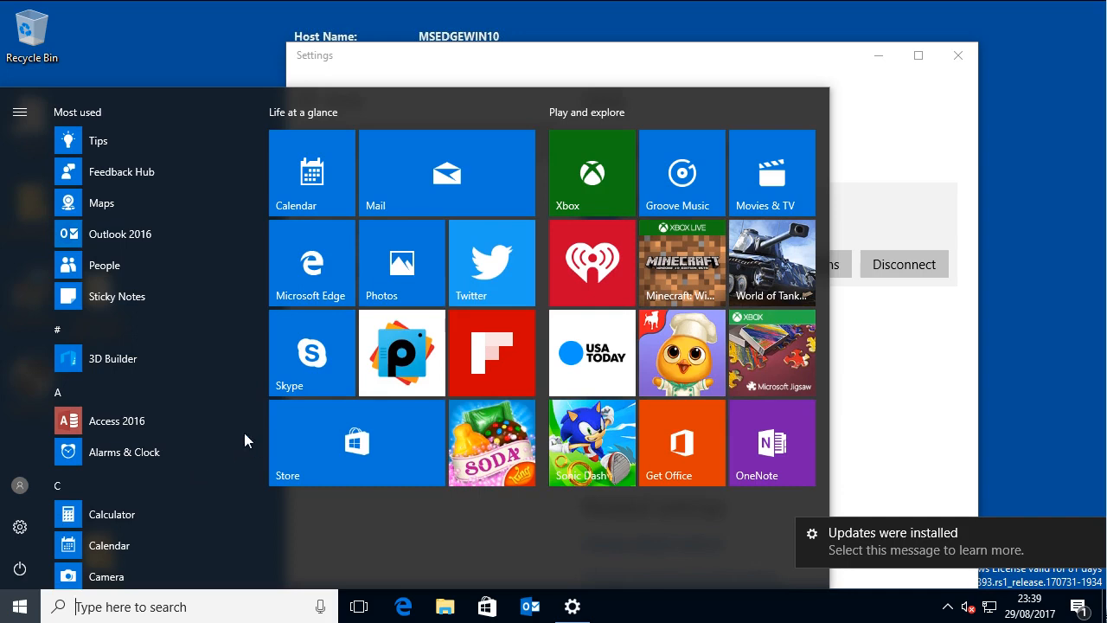
pyautogui.moveTo(228, 436)
pyautogui.write('c')
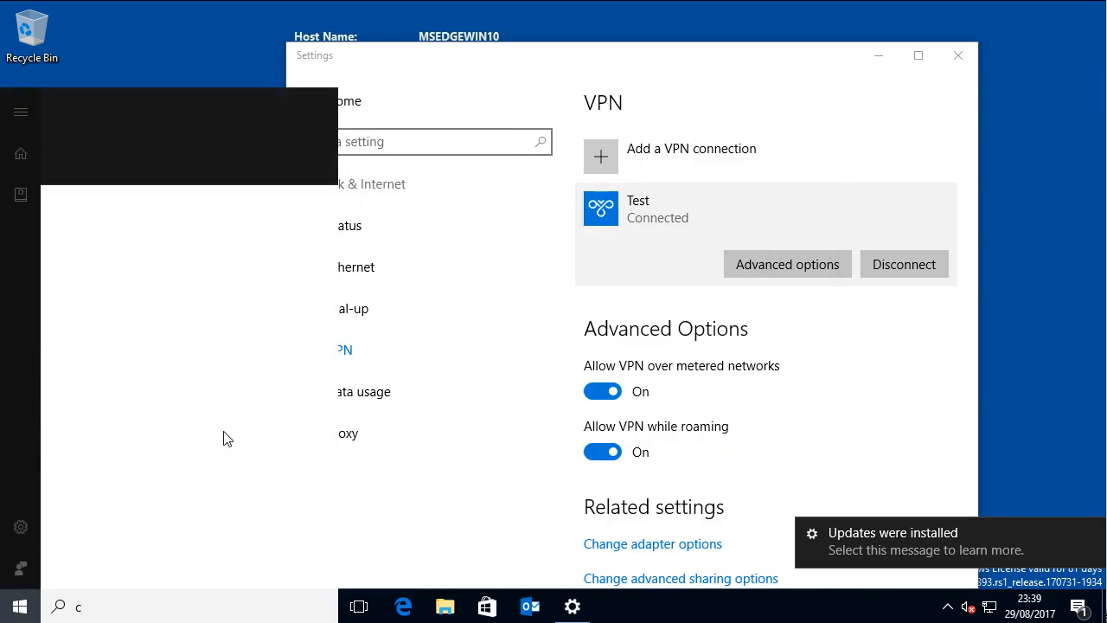
pyautogui.write('md')
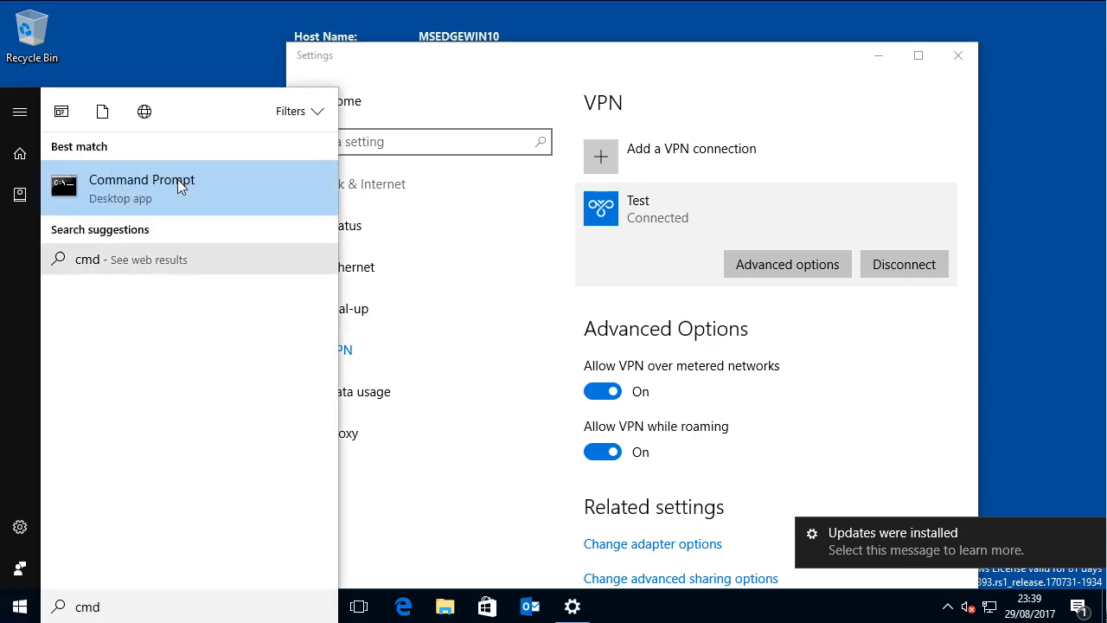
pyautogui.click(141, 189)
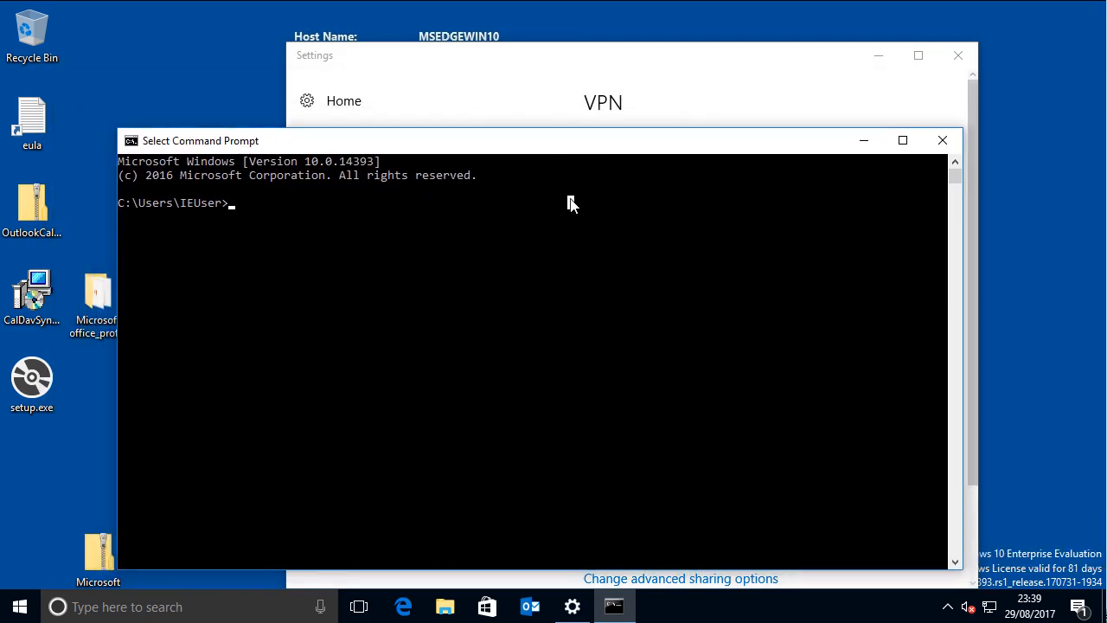
# Ping 172.16.20.10 over the connected Test VPN
pyautogui.write('p')
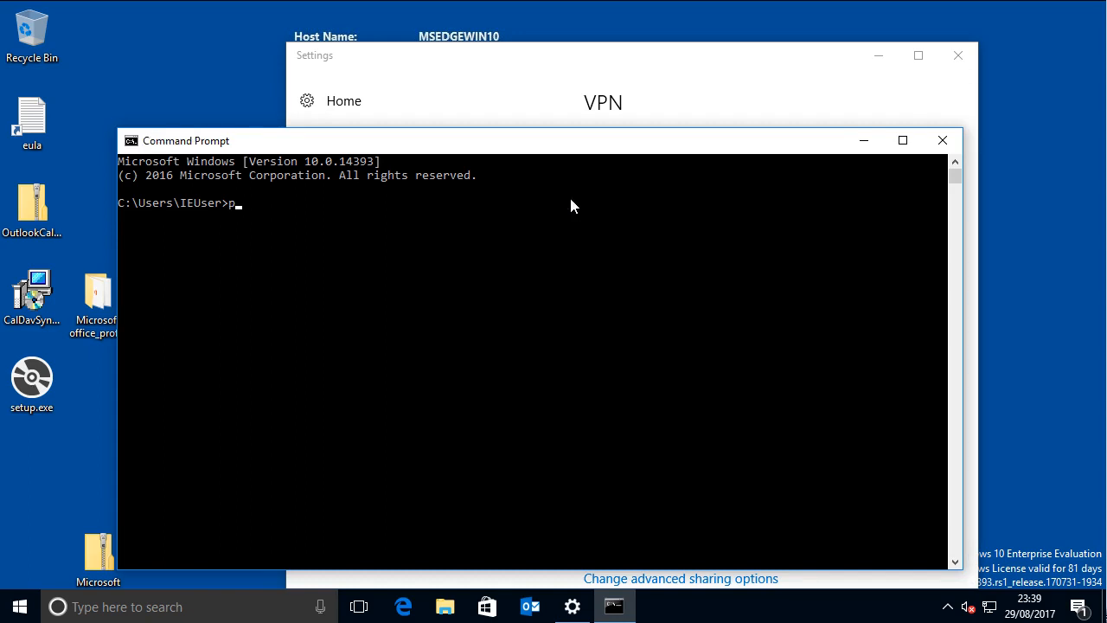
pyautogui.write('ing')
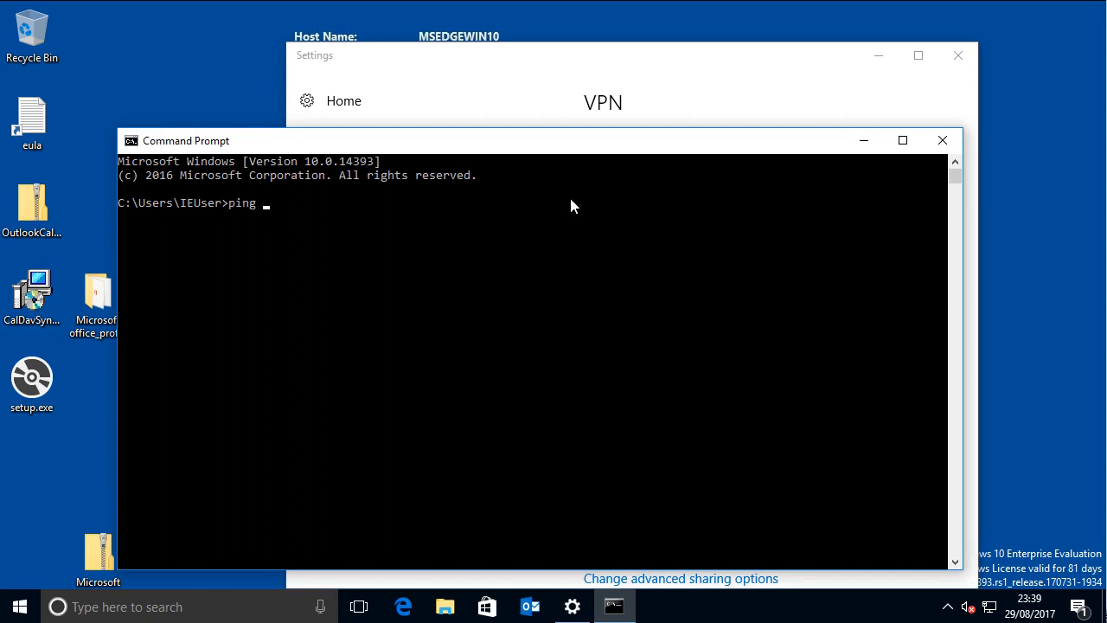
pyautogui.write('172.')
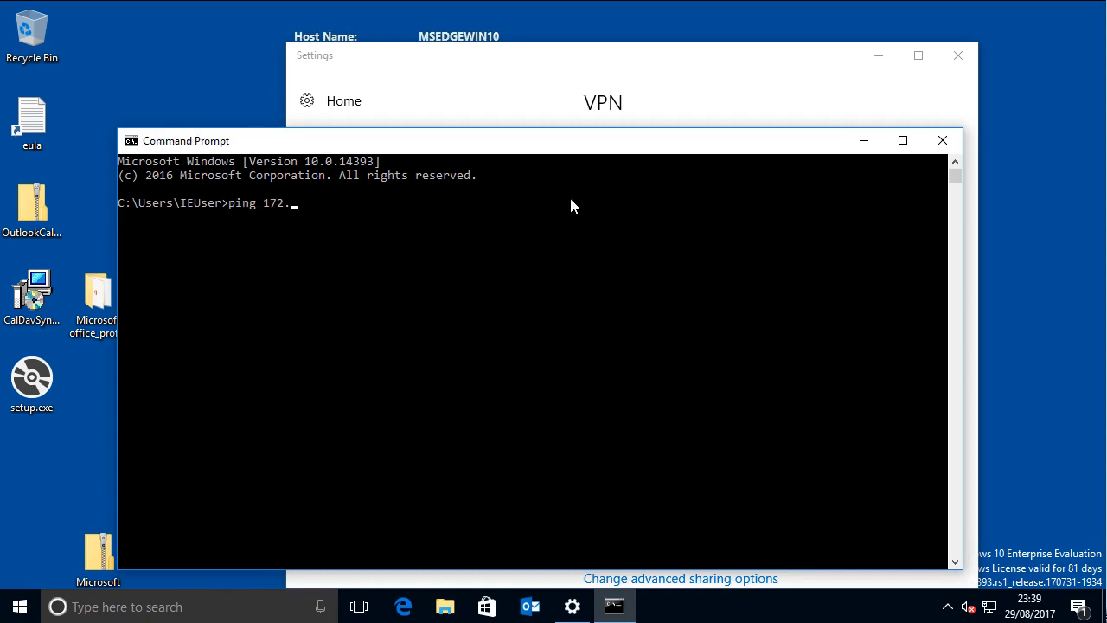
pyautogui.write('16.20')
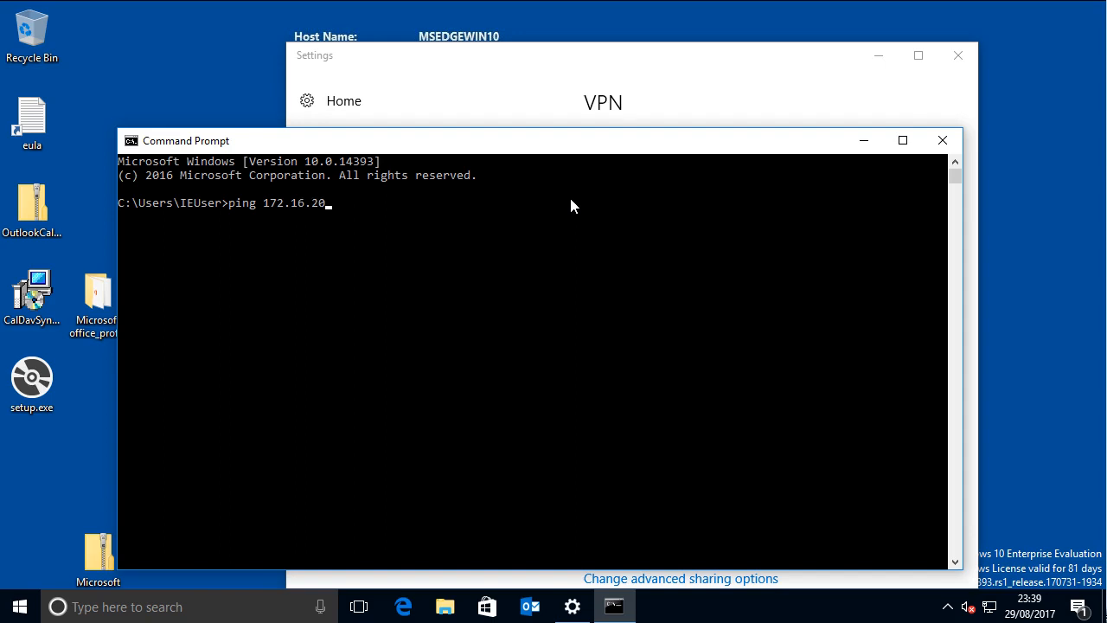
pyautogui.write('.')
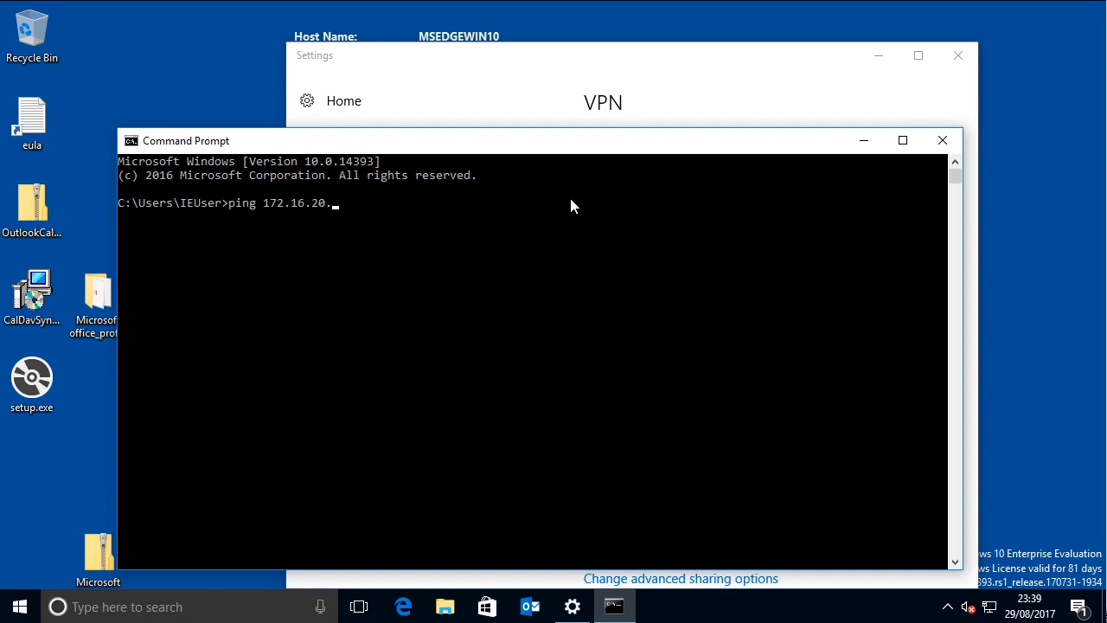
pyautogui.write('10')
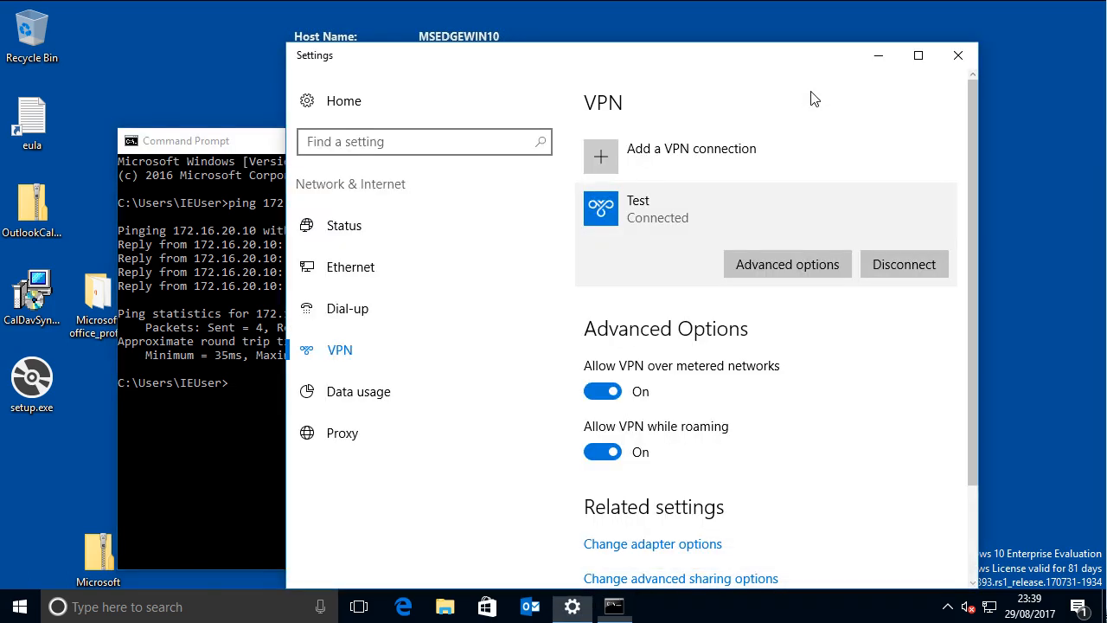
pyautogui.moveTo(845, 344)
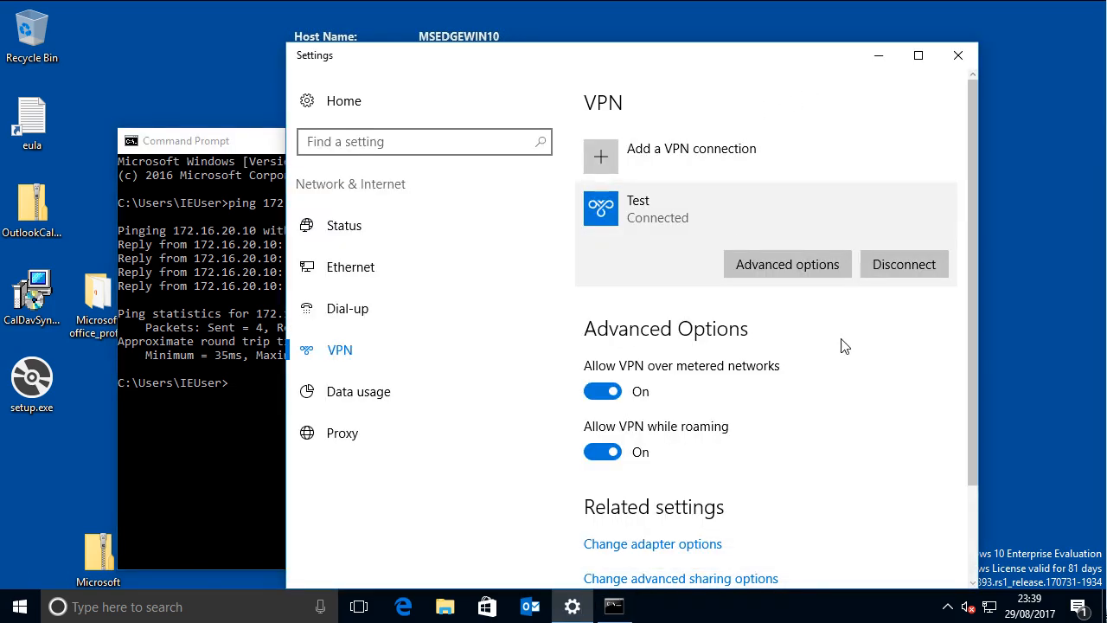
# With Test VPN disconnected, ping 172.16.20.10 again from Command Prompt
pyautogui.click(904, 264)
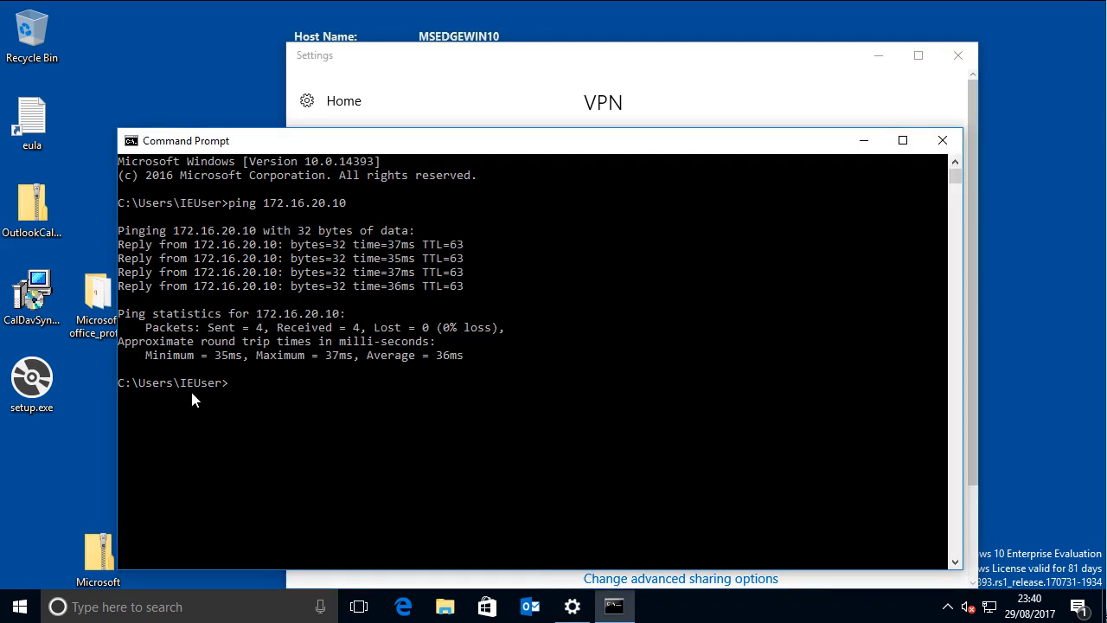
pyautogui.write('ping 172.16.20.10')
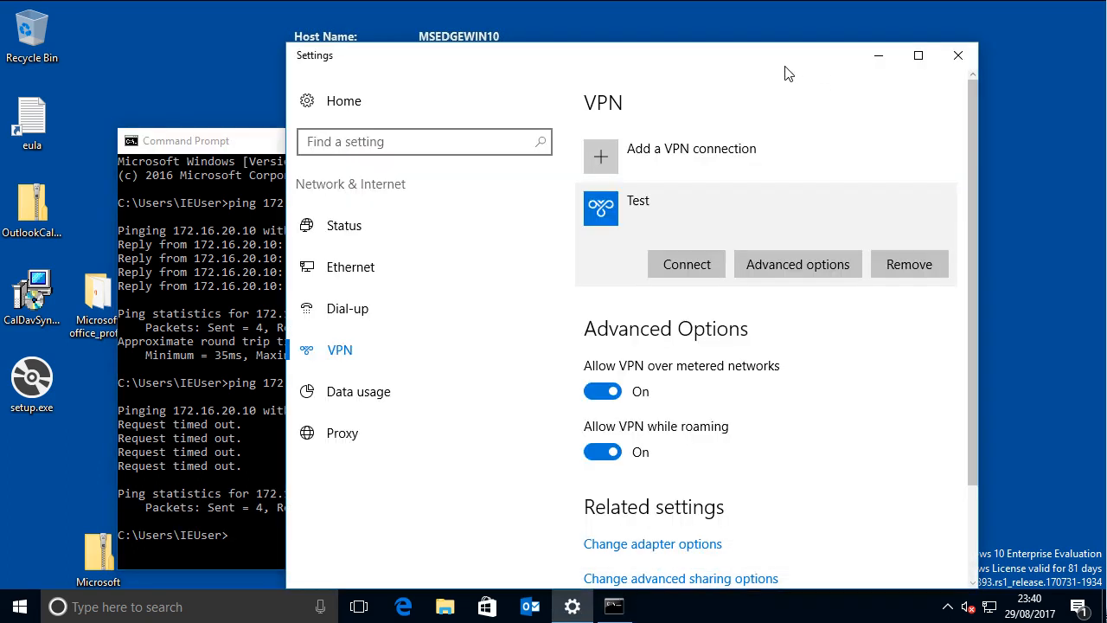
pyautogui.moveTo(732, 309)
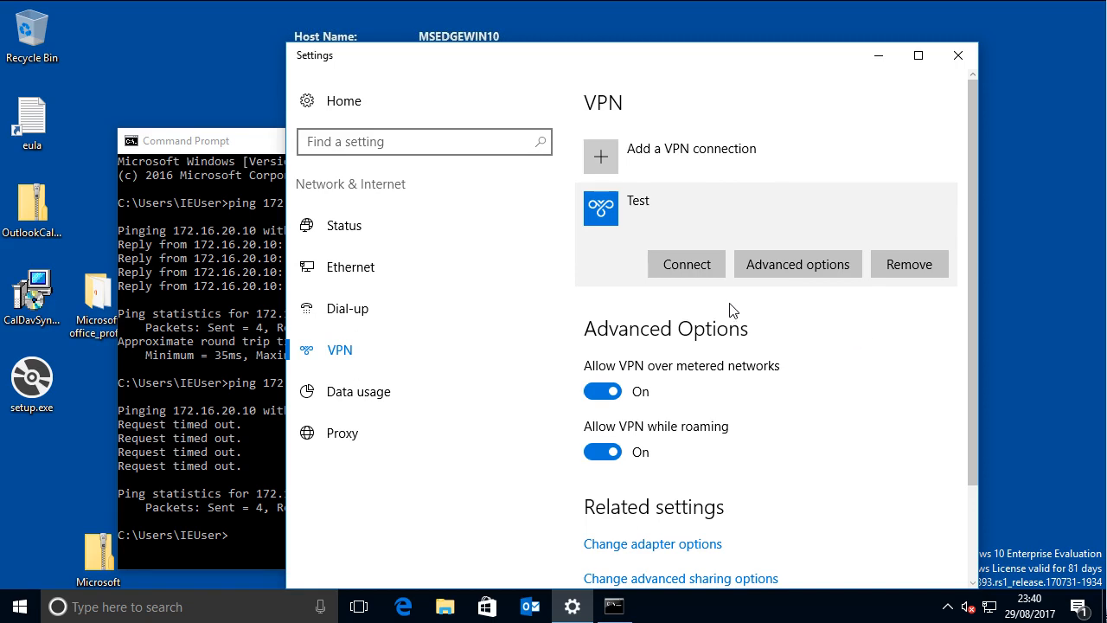
# Reconnect the Test VPN and ping 172.16.20.10 a third time
pyautogui.click(686, 264)
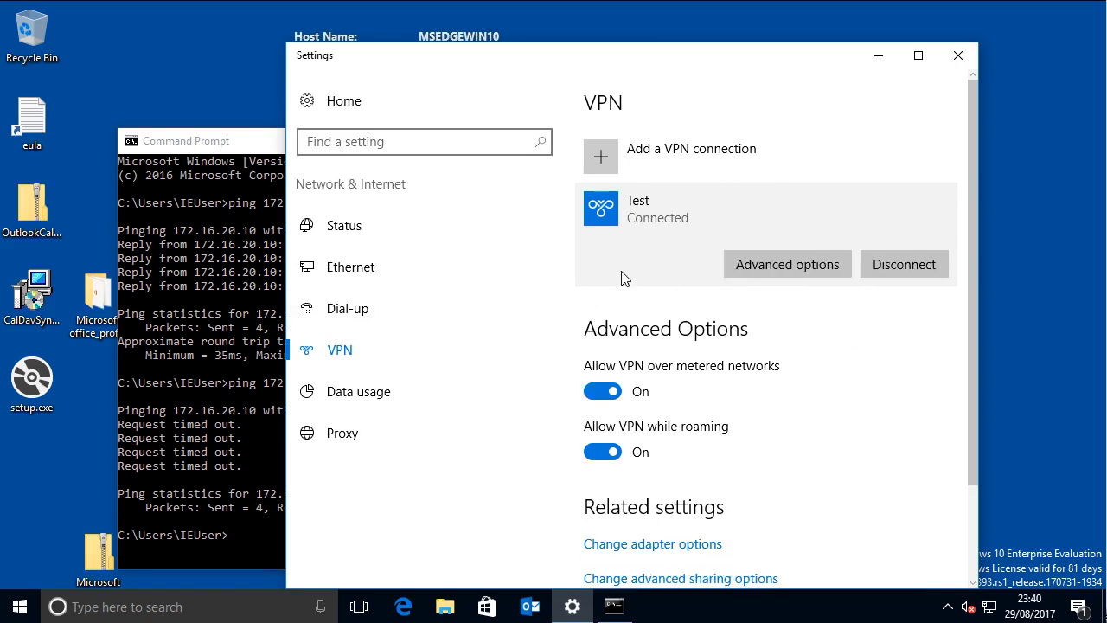
pyautogui.click(185, 140)
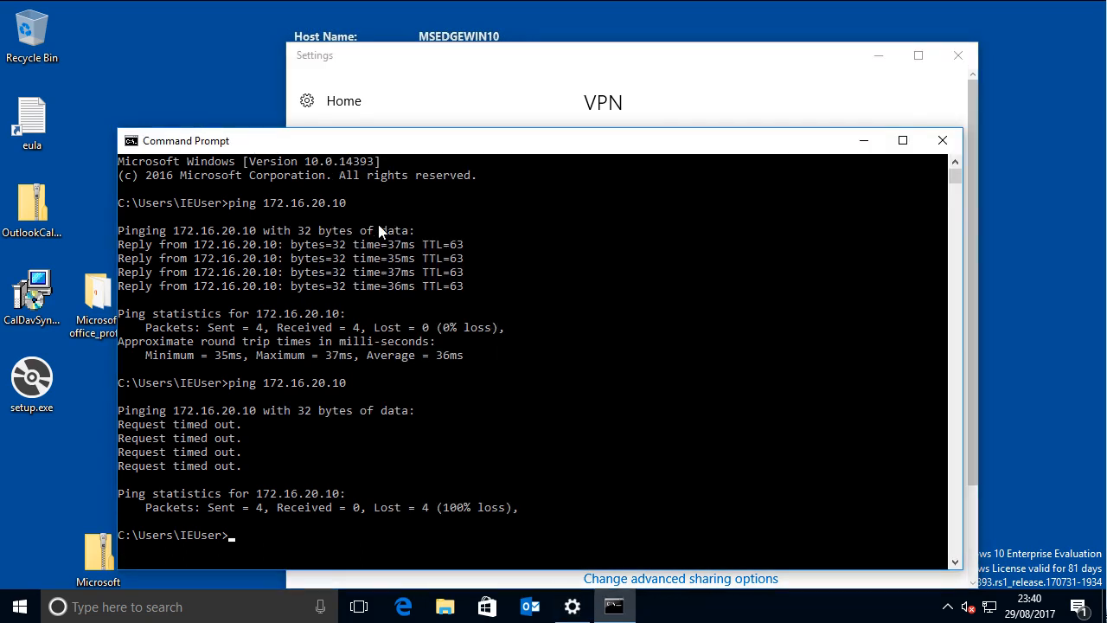
pyautogui.moveTo(414, 409)
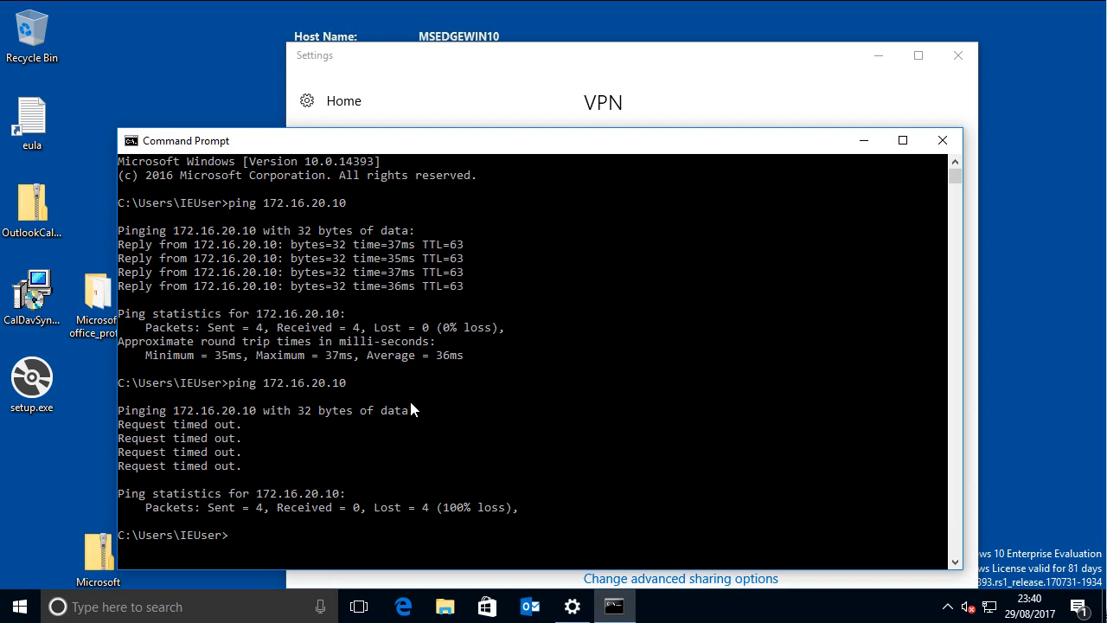
pyautogui.write('ping 172.16.20.10')
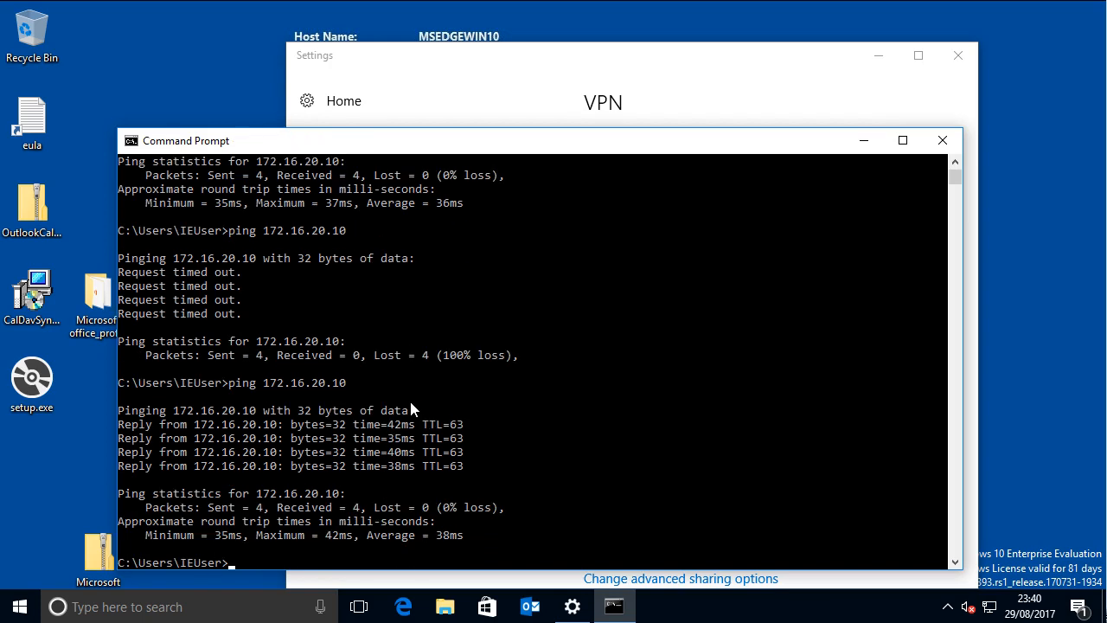
pyautogui.moveTo(647, 238)
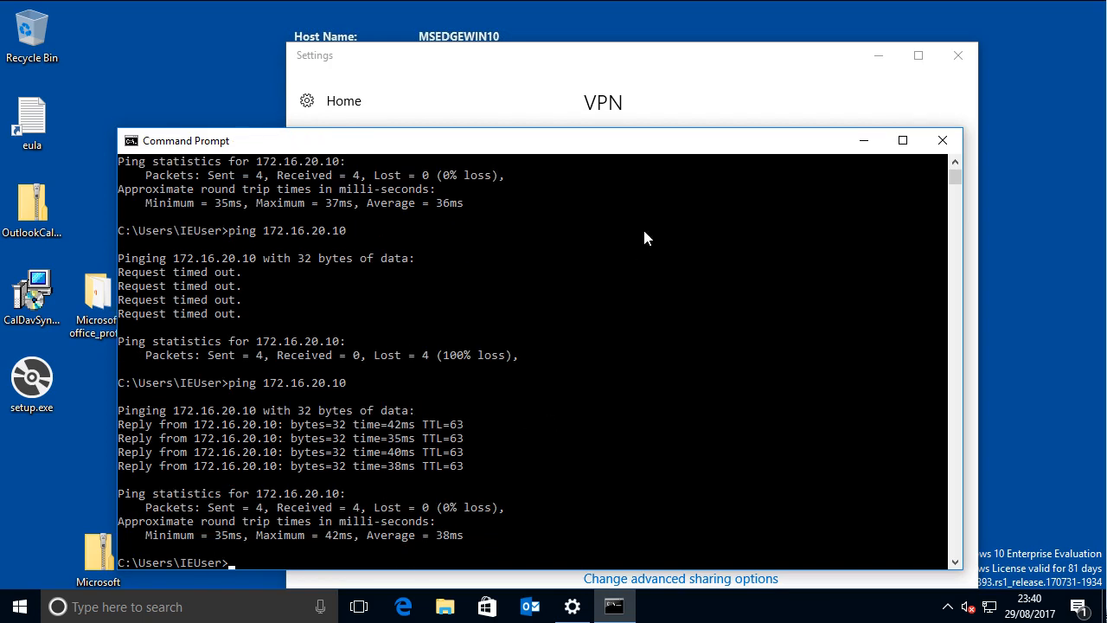
pyautogui.moveTo(717, 217)
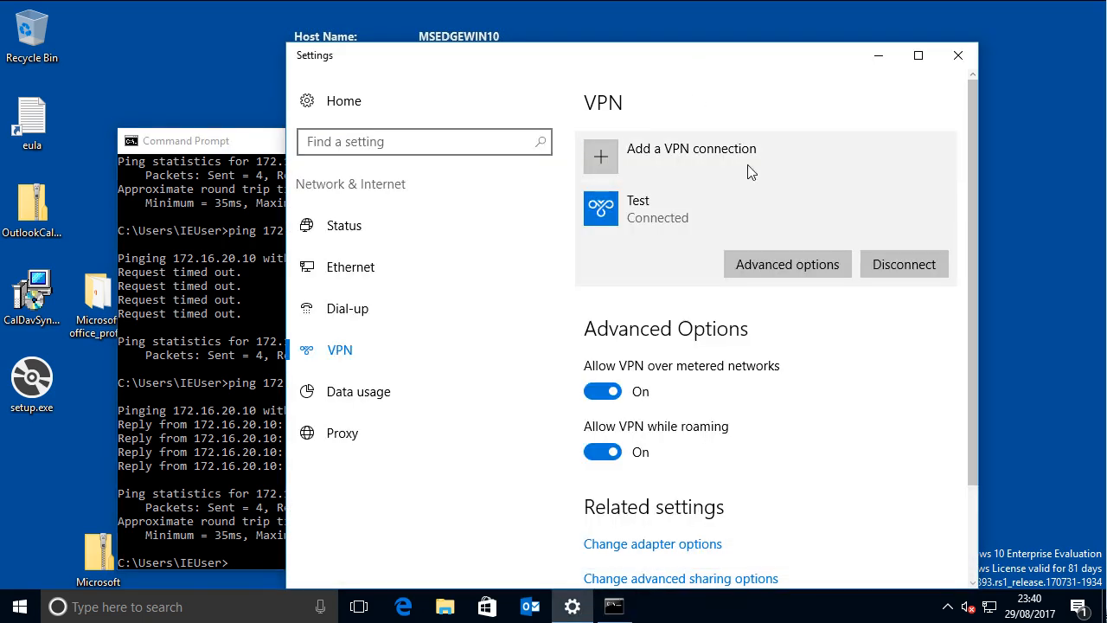
pyautogui.moveTo(806, 145)
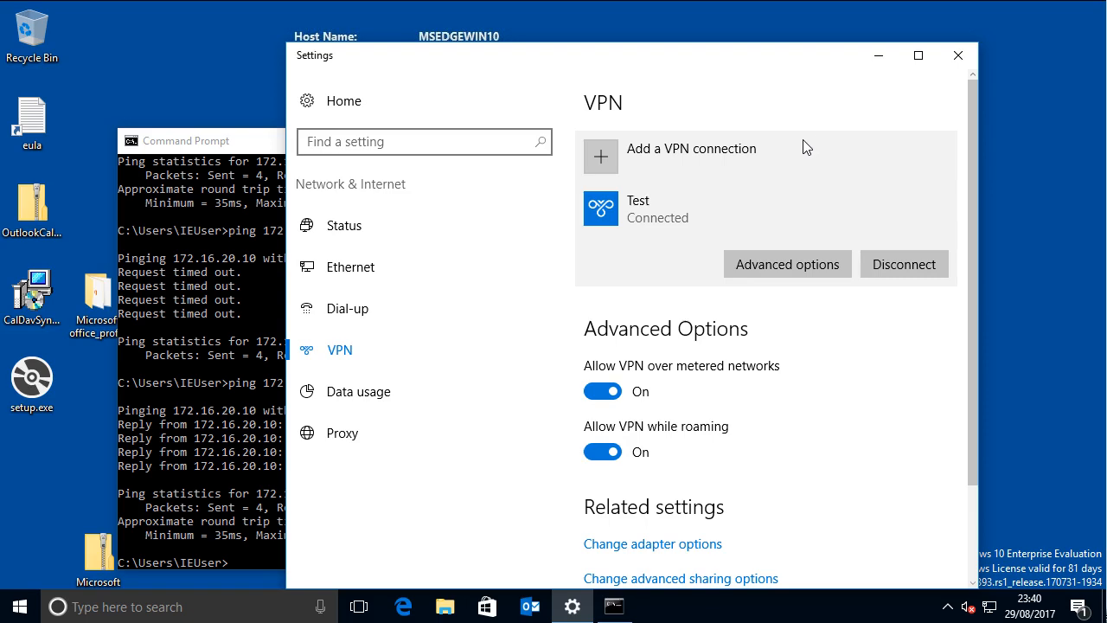
pyautogui.moveTo(958, 60)
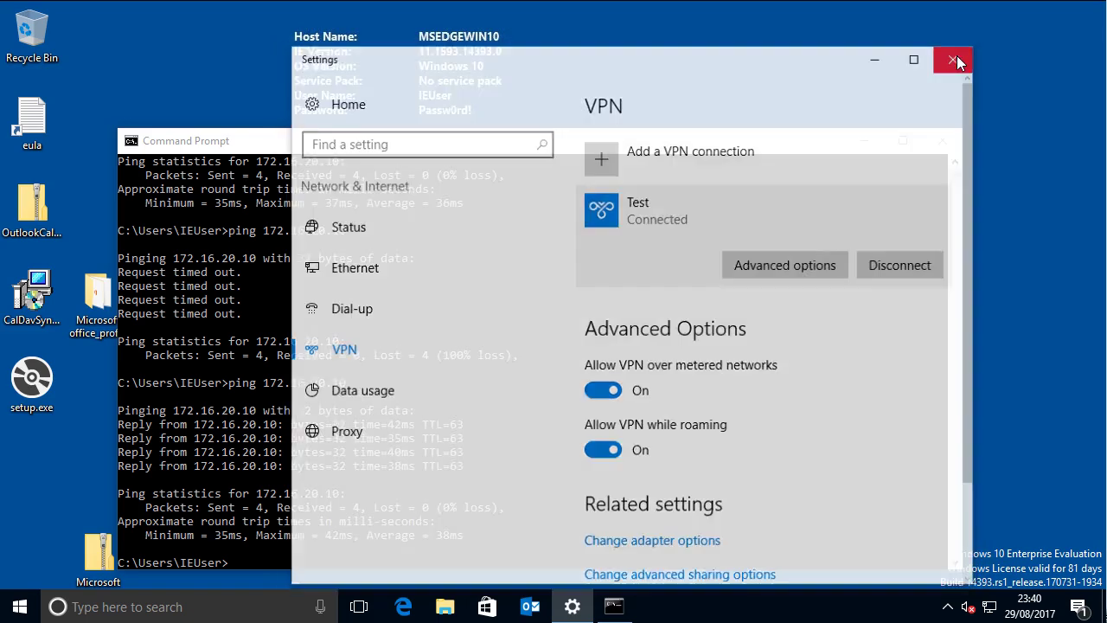
# Close the Settings VPN window
pyautogui.click(956, 60)
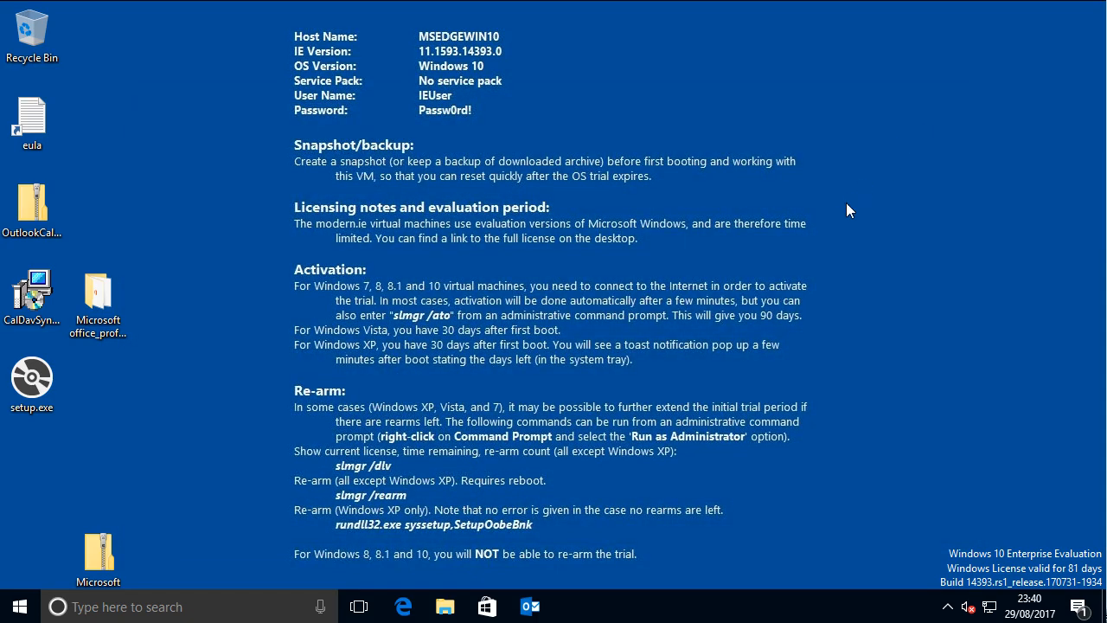
pyautogui.moveTo(925, 393)
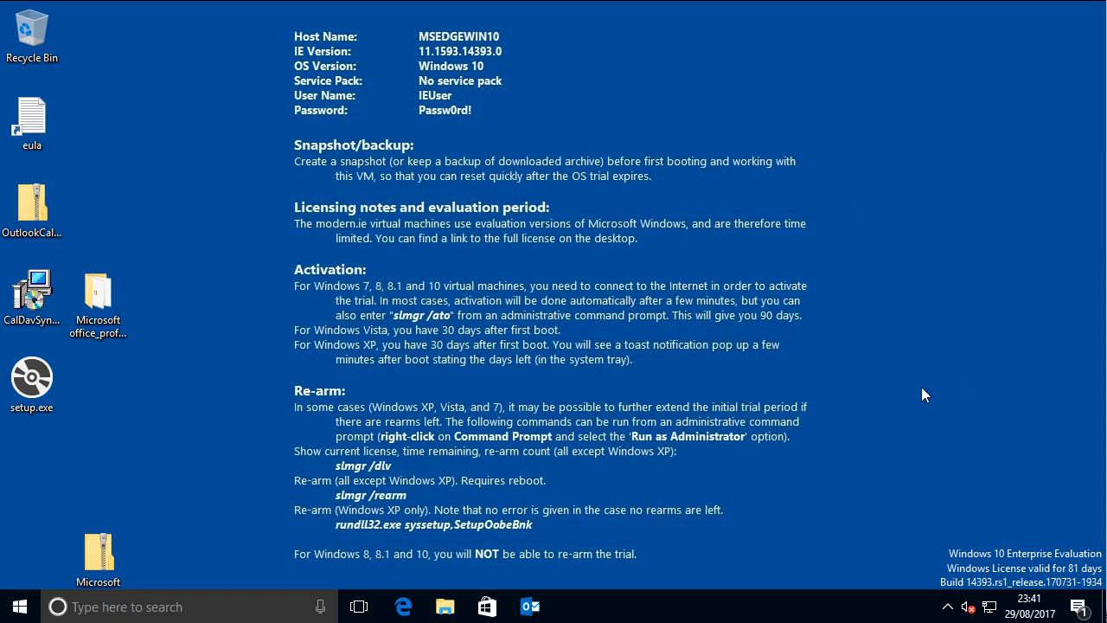
pyautogui.moveTo(937, 372)
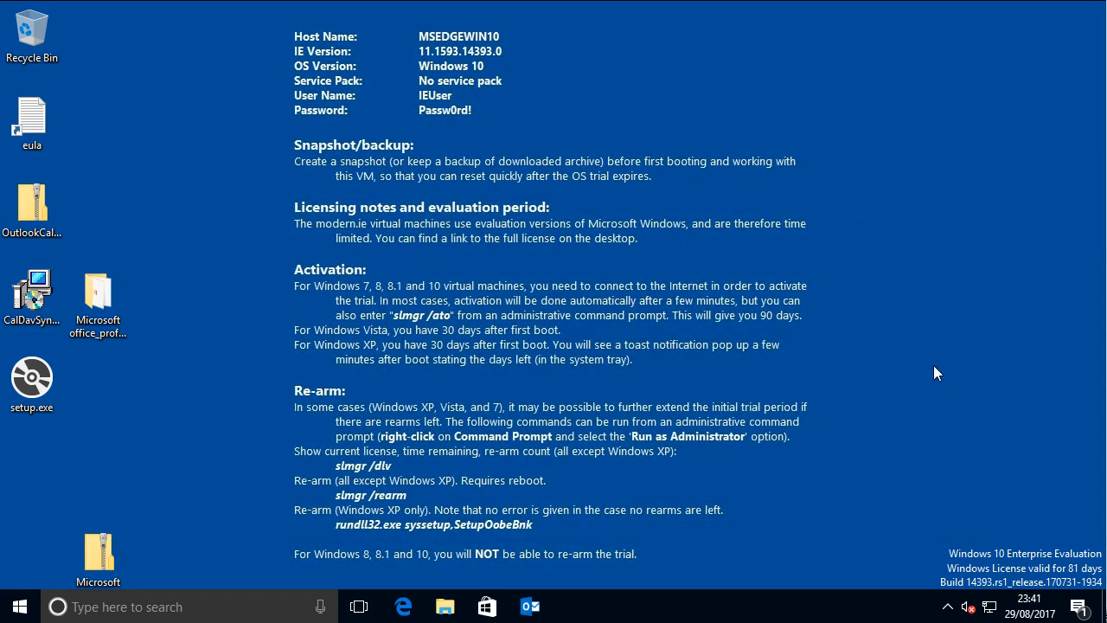